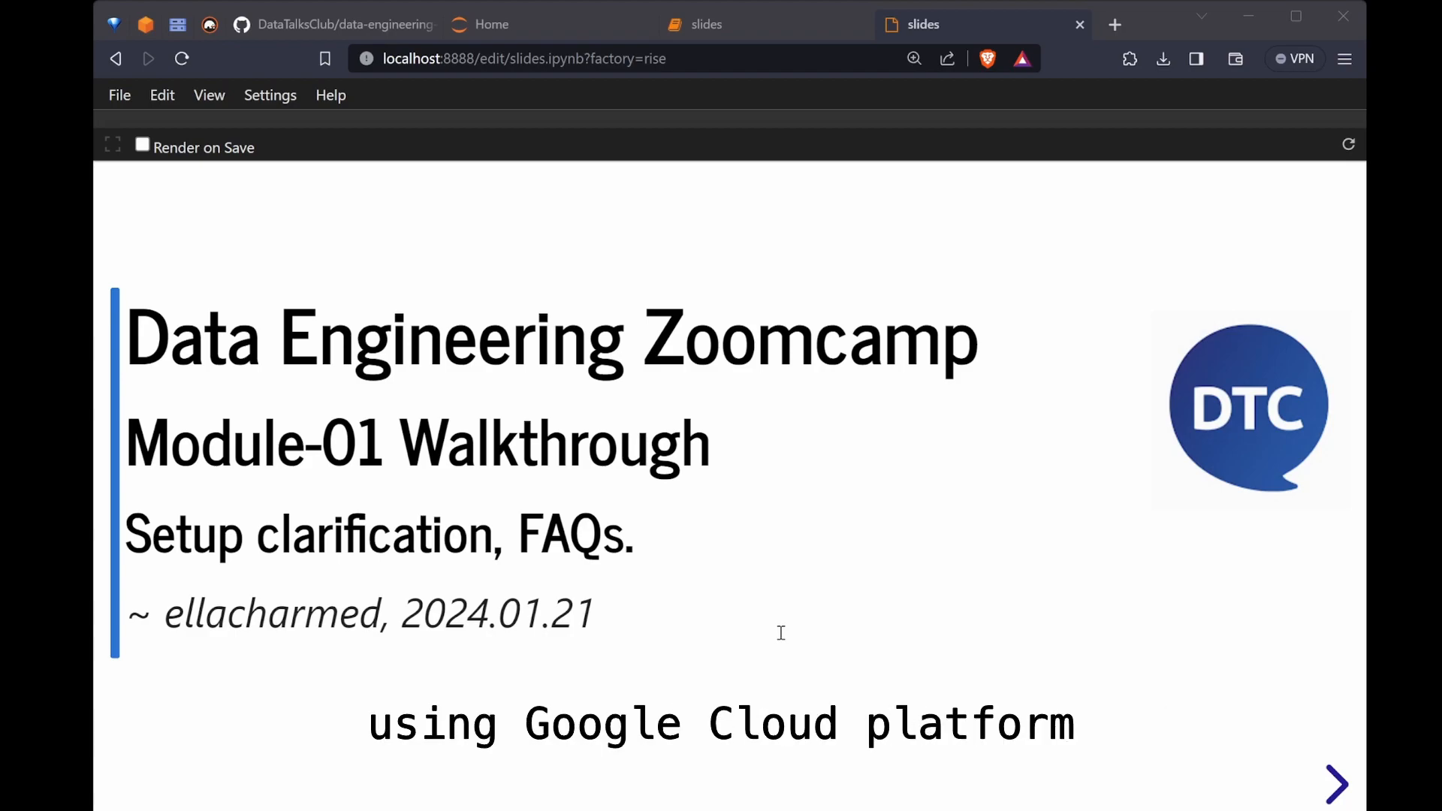
Step: Advance from the Module-01 Walkthrough title slide to the 'Concept: container (1)' slide
{"action": "left_click", "coordinate": [1337, 782]}
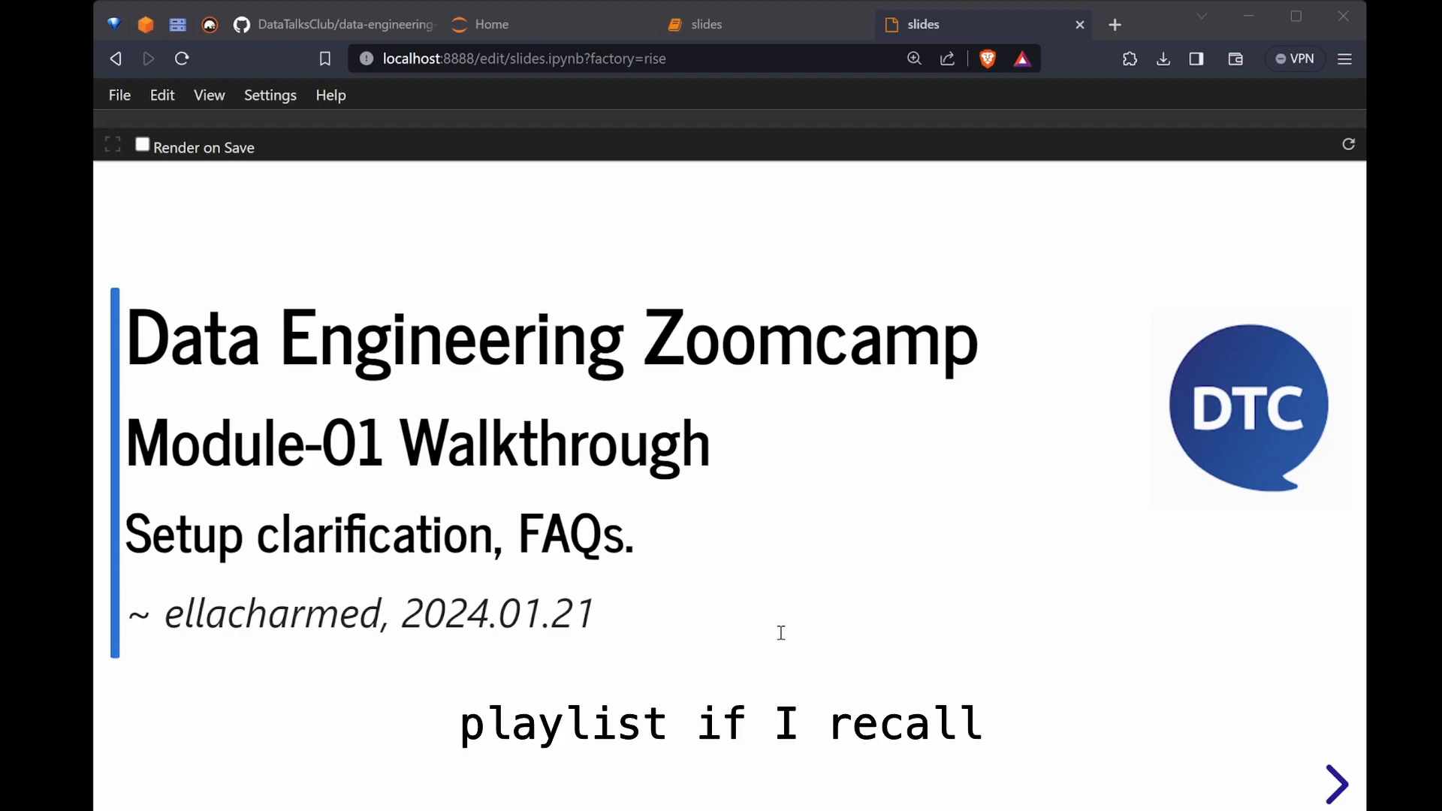
{"action": "left_click", "coordinate": [1336, 782]}
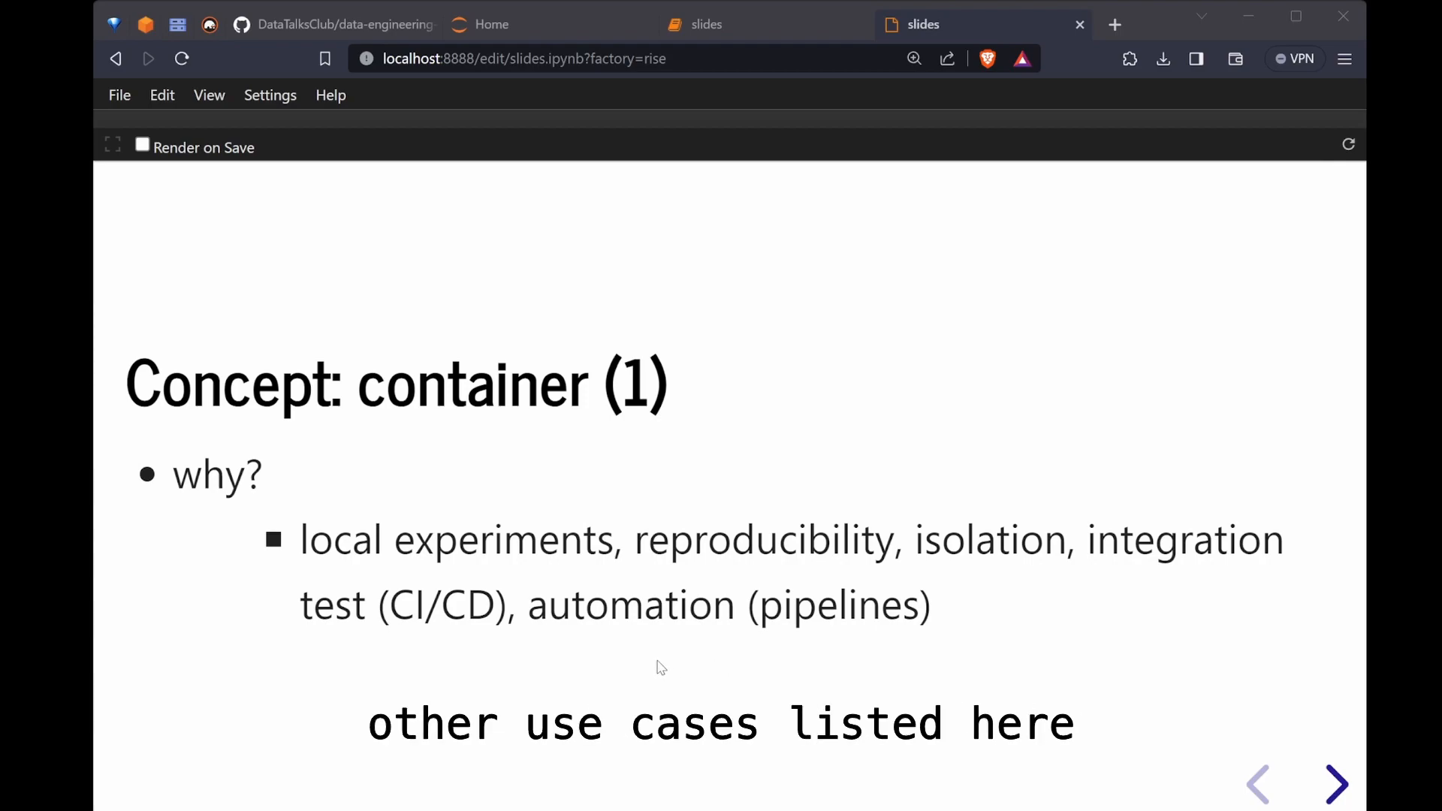
Step: Step through container slides (2) and (3) to the Dockerfile vs docker-compose comparison
{"action": "left_click", "coordinate": [1336, 784]}
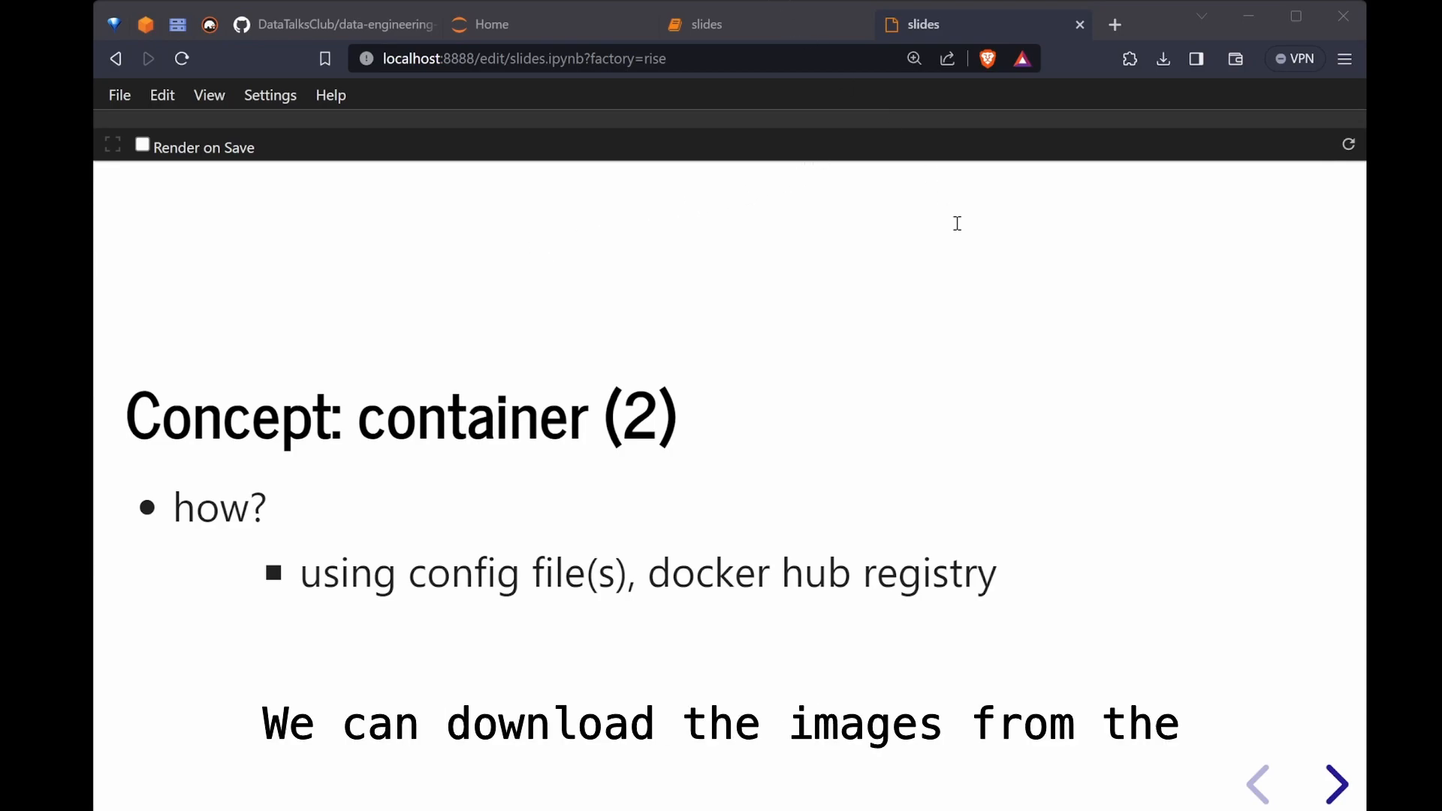
{"action": "mouse_move", "coordinate": [967, 641]}
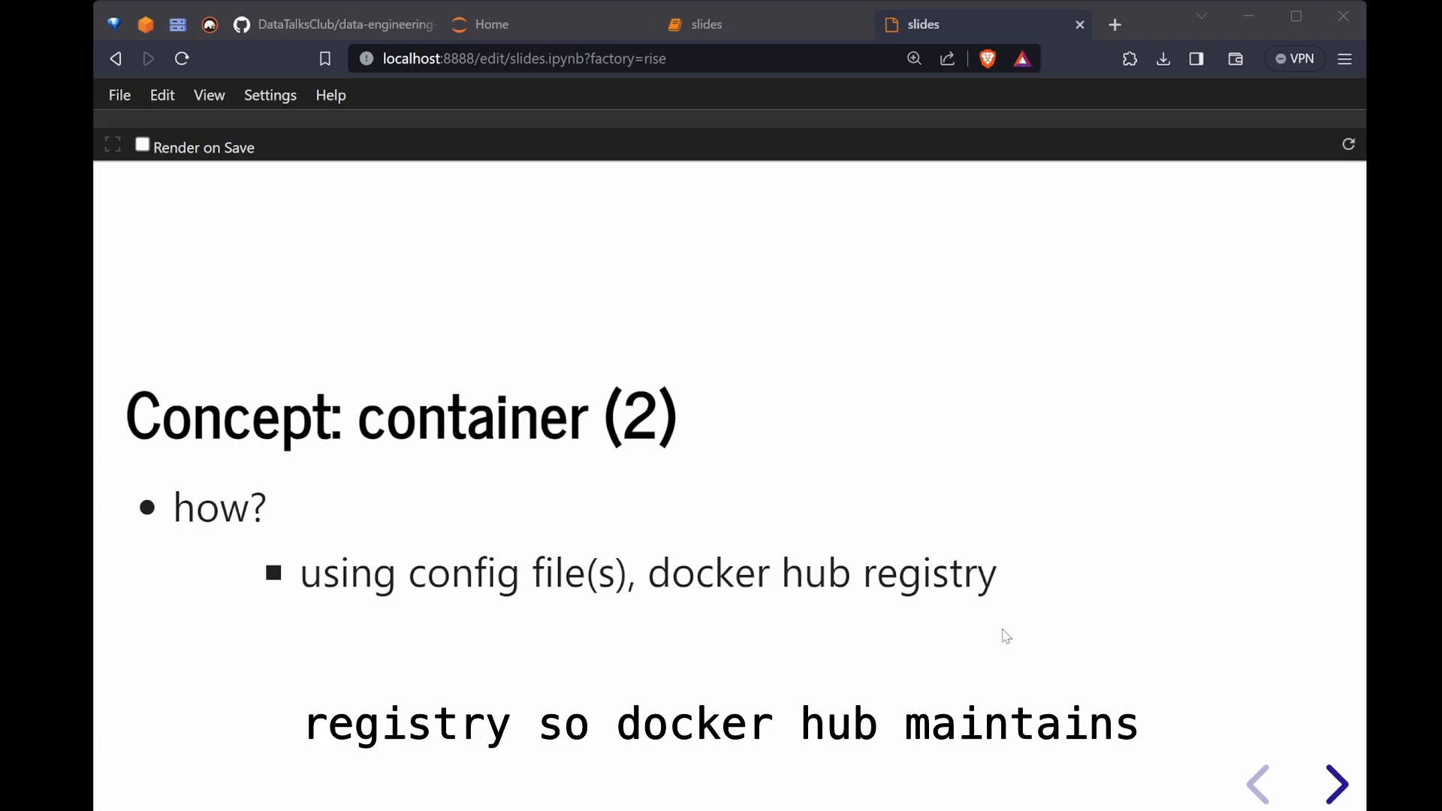
{"action": "mouse_move", "coordinate": [1000, 634]}
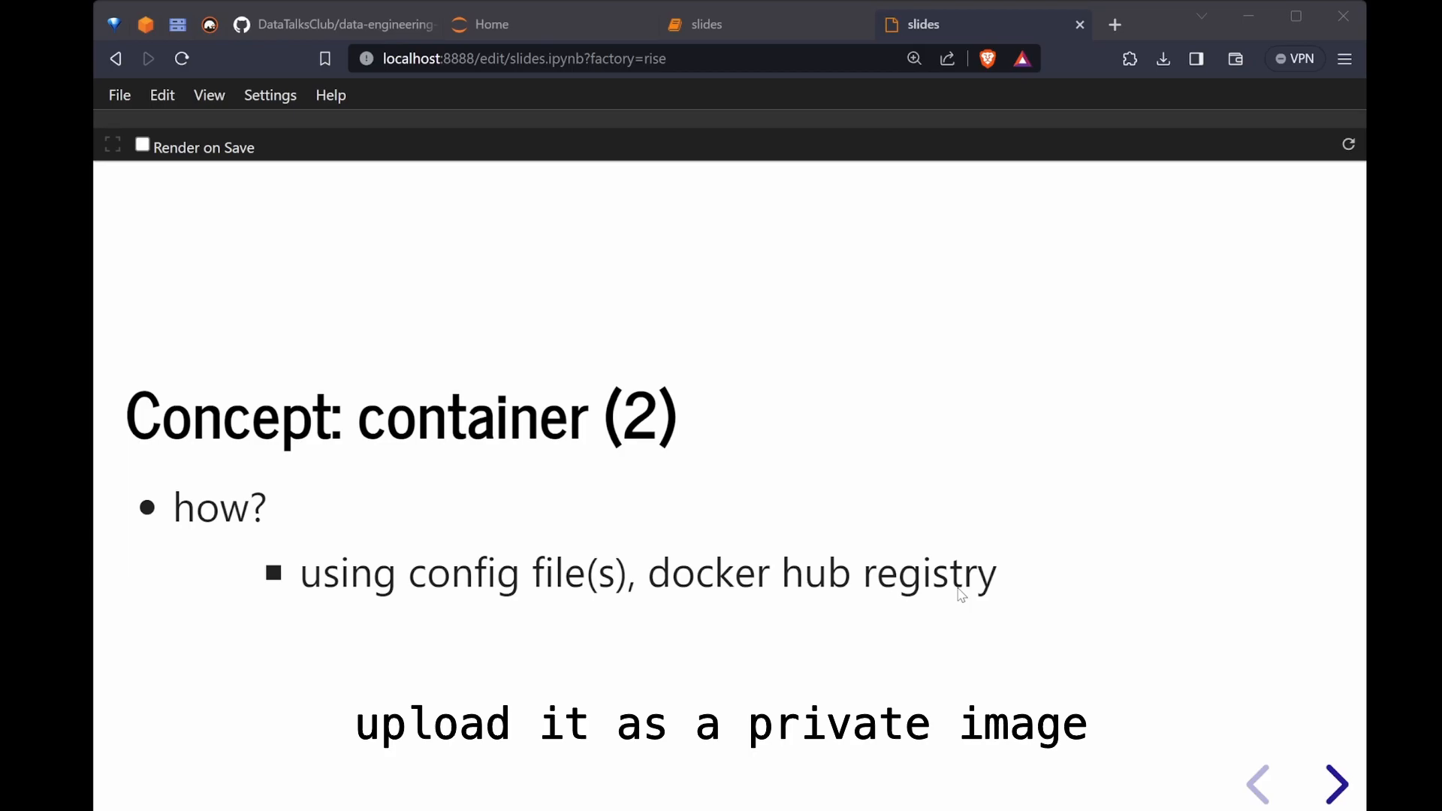
{"action": "left_click", "coordinate": [1336, 784]}
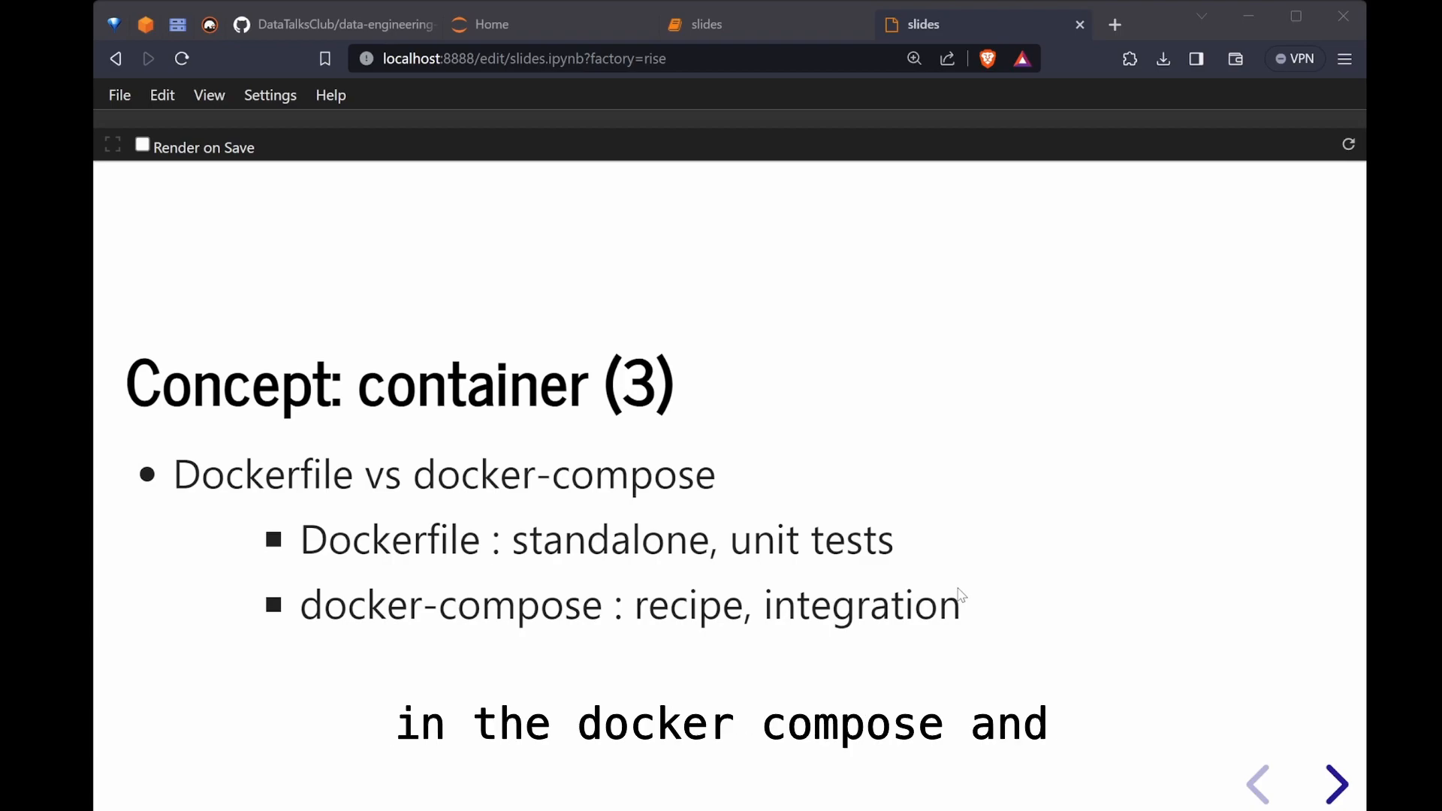
Step: Advance through 'Concept: database' to the 'Concept: db diagram' slide
{"action": "left_click", "coordinate": [1336, 784]}
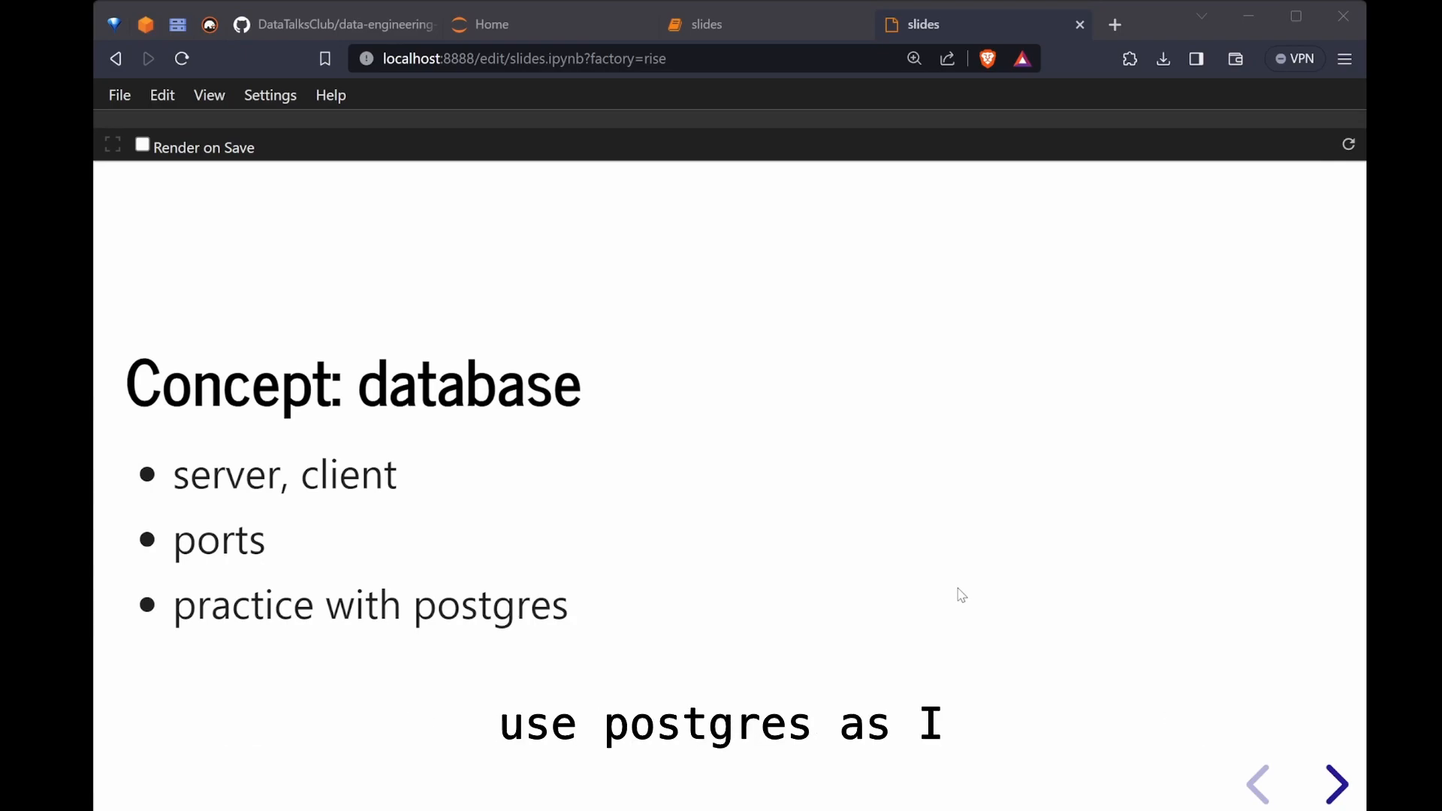
{"action": "left_click", "coordinate": [1337, 784]}
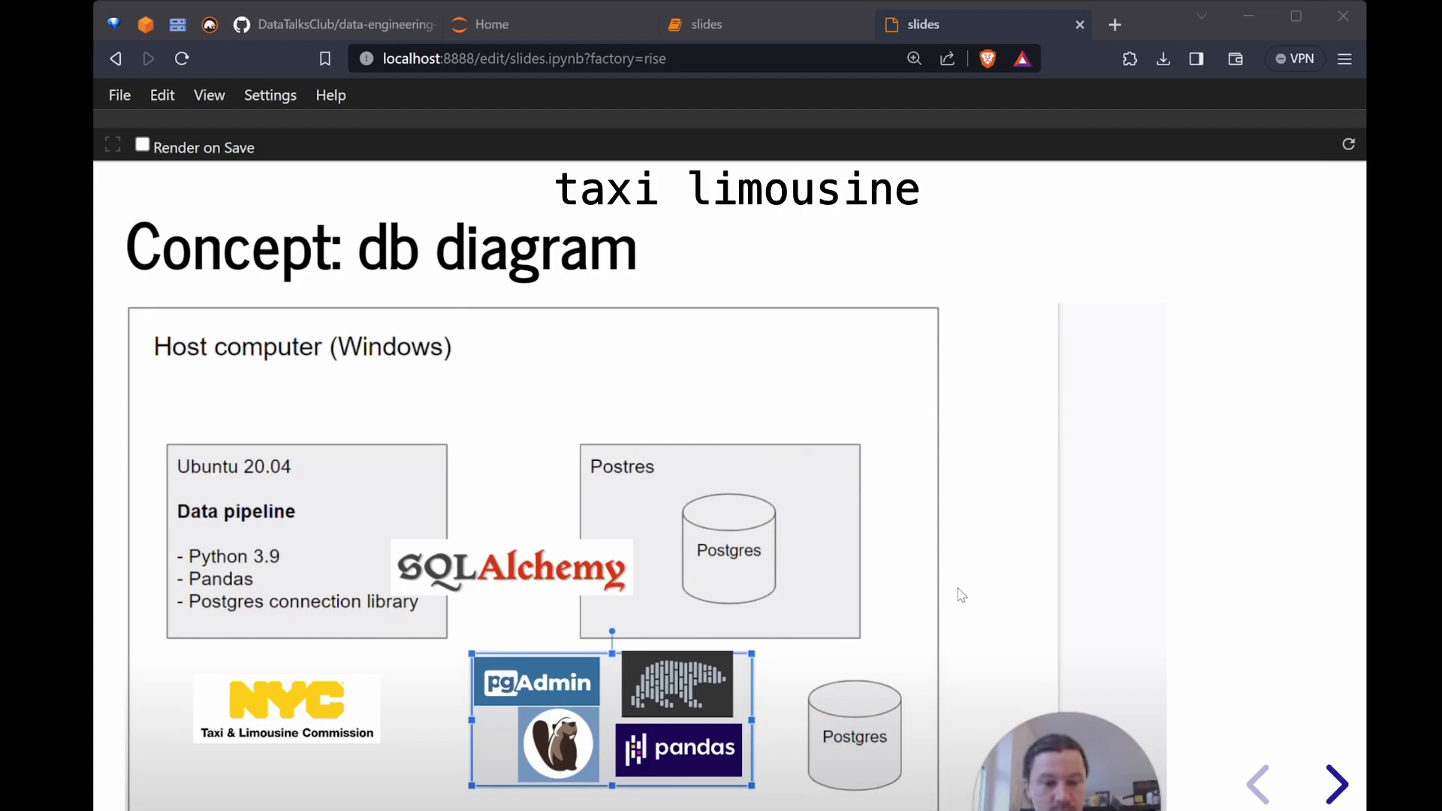
Step: Advance to the 'Goals of Module-01' slide on GCP and Terraform setup
{"action": "left_click", "coordinate": [1336, 783]}
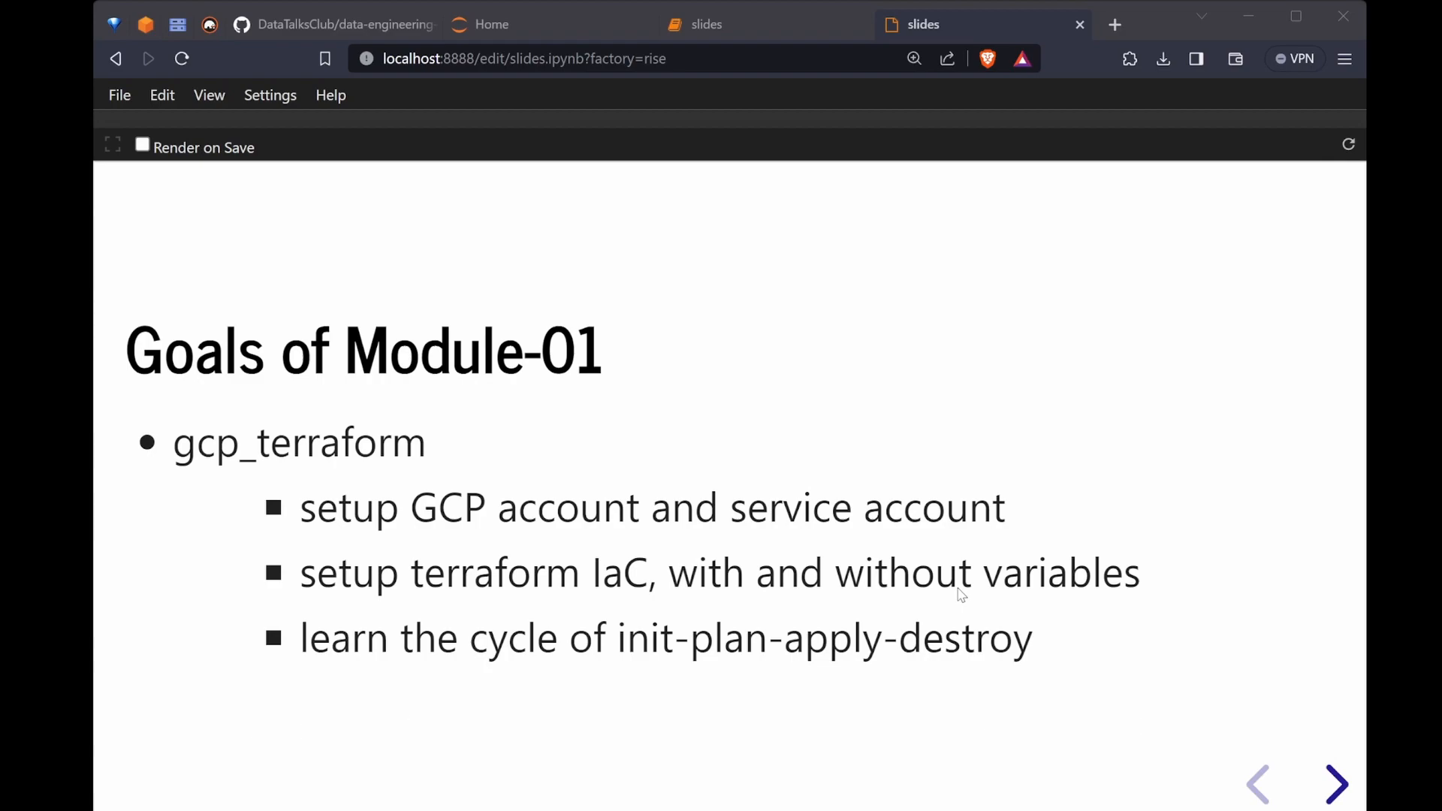
Step: Step through the GCP platform, GCP diagram and infrastructure slides to the Terraform chapter resource
{"action": "type", "text": "init, plan, apply, and destroy so we go"}
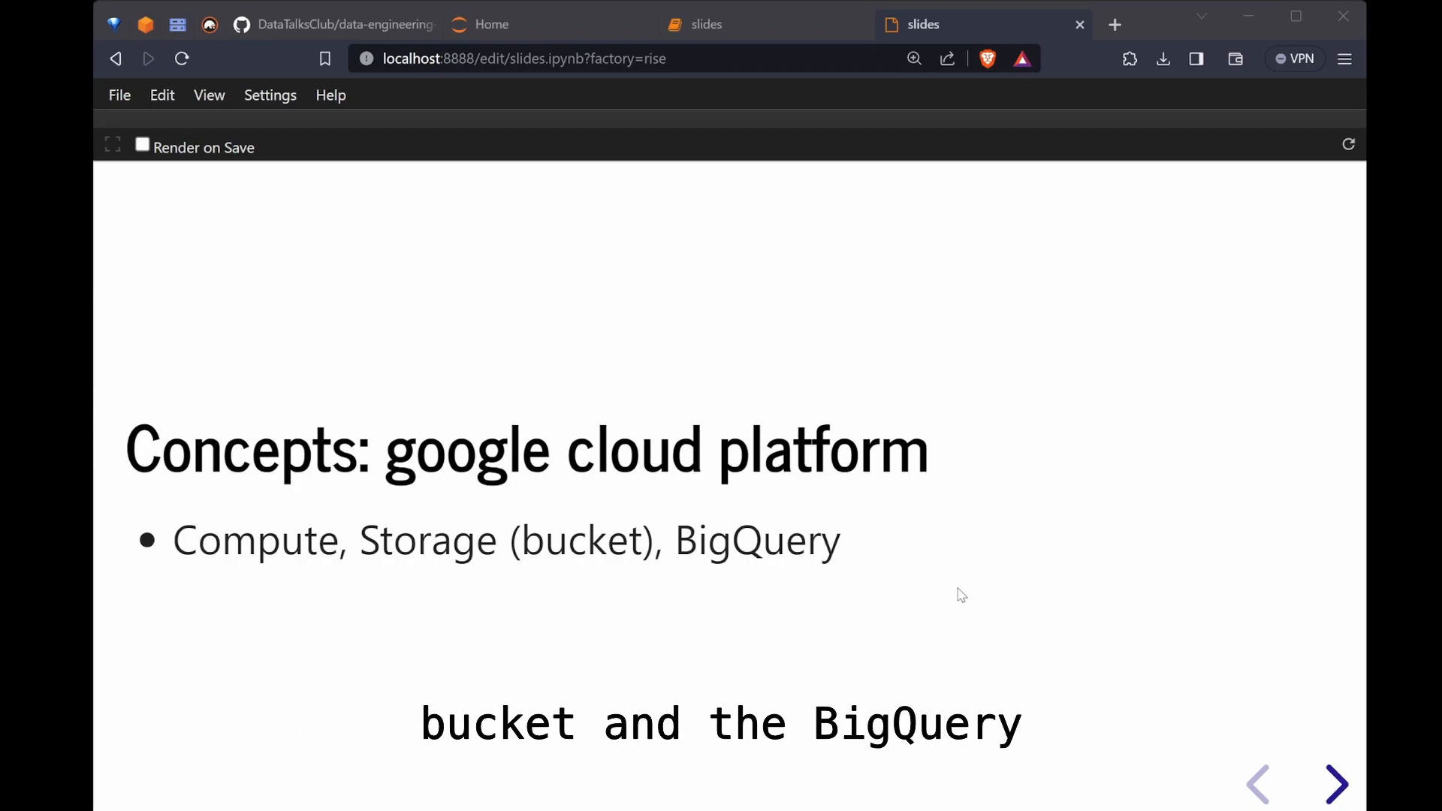
{"action": "left_click", "coordinate": [1337, 784]}
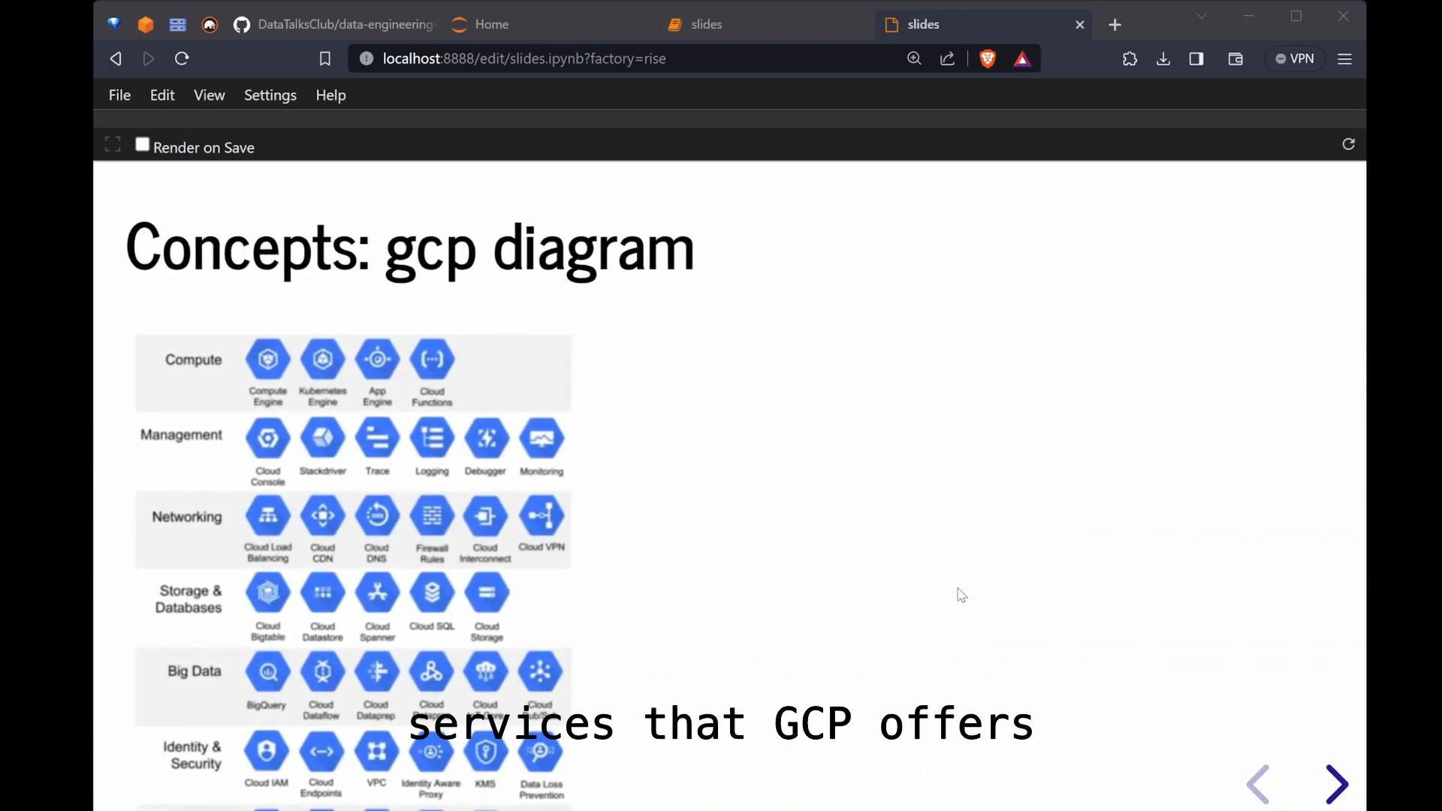
{"action": "left_click", "coordinate": [1336, 784]}
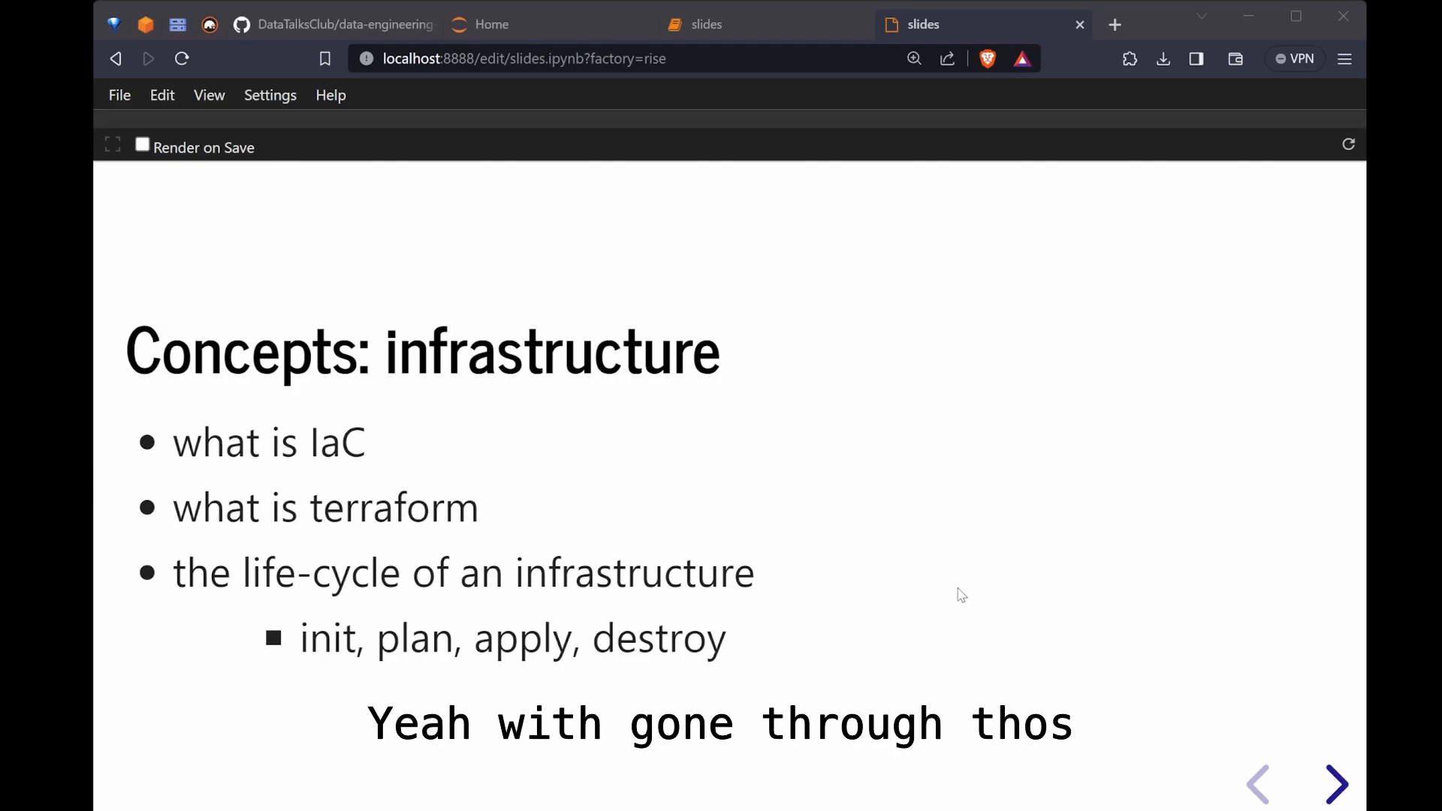
{"action": "left_click", "coordinate": [1336, 784]}
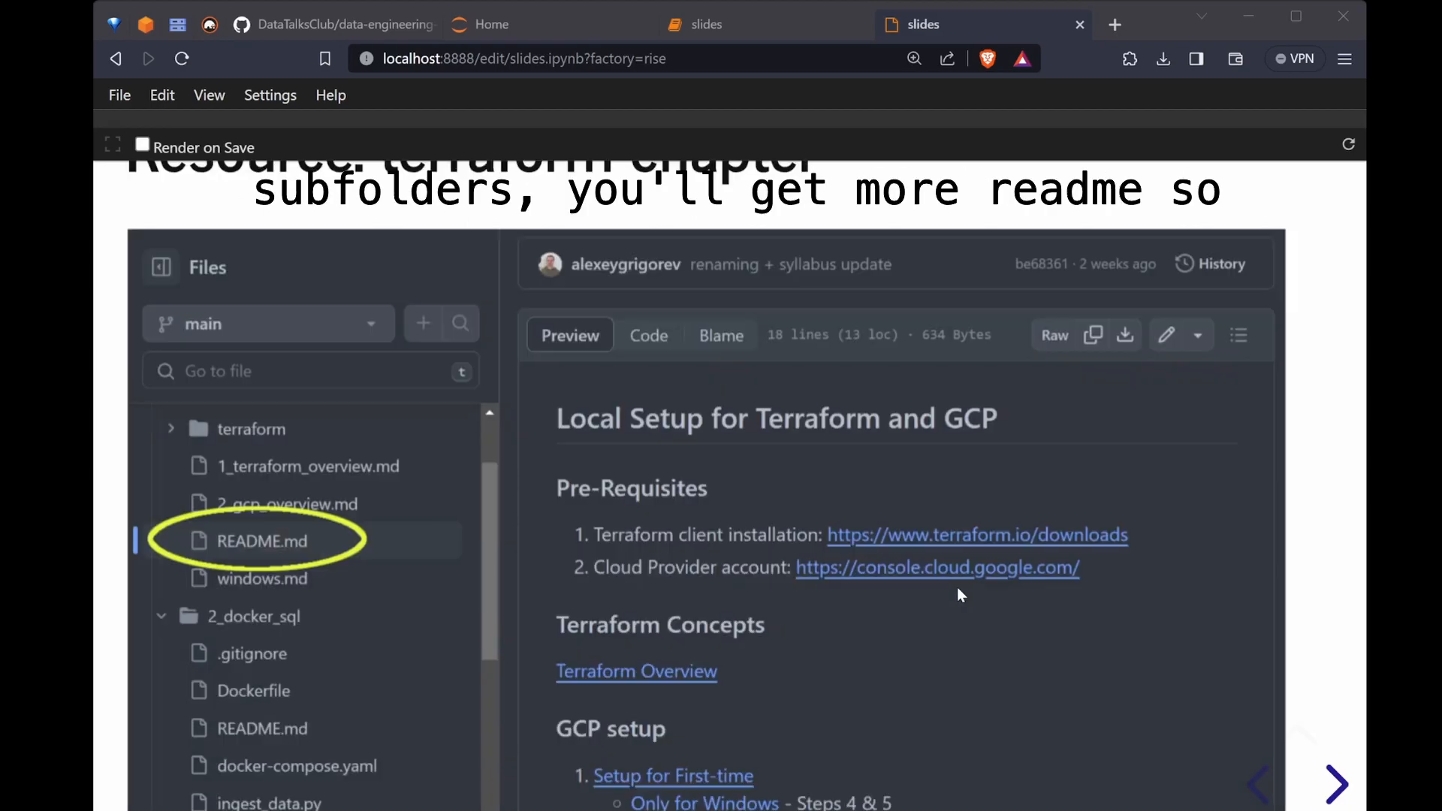
Step: Reach the 'Locating resources' slide and bring the #course-data-engineering Slack channel forward
{"action": "left_click", "coordinate": [1334, 782]}
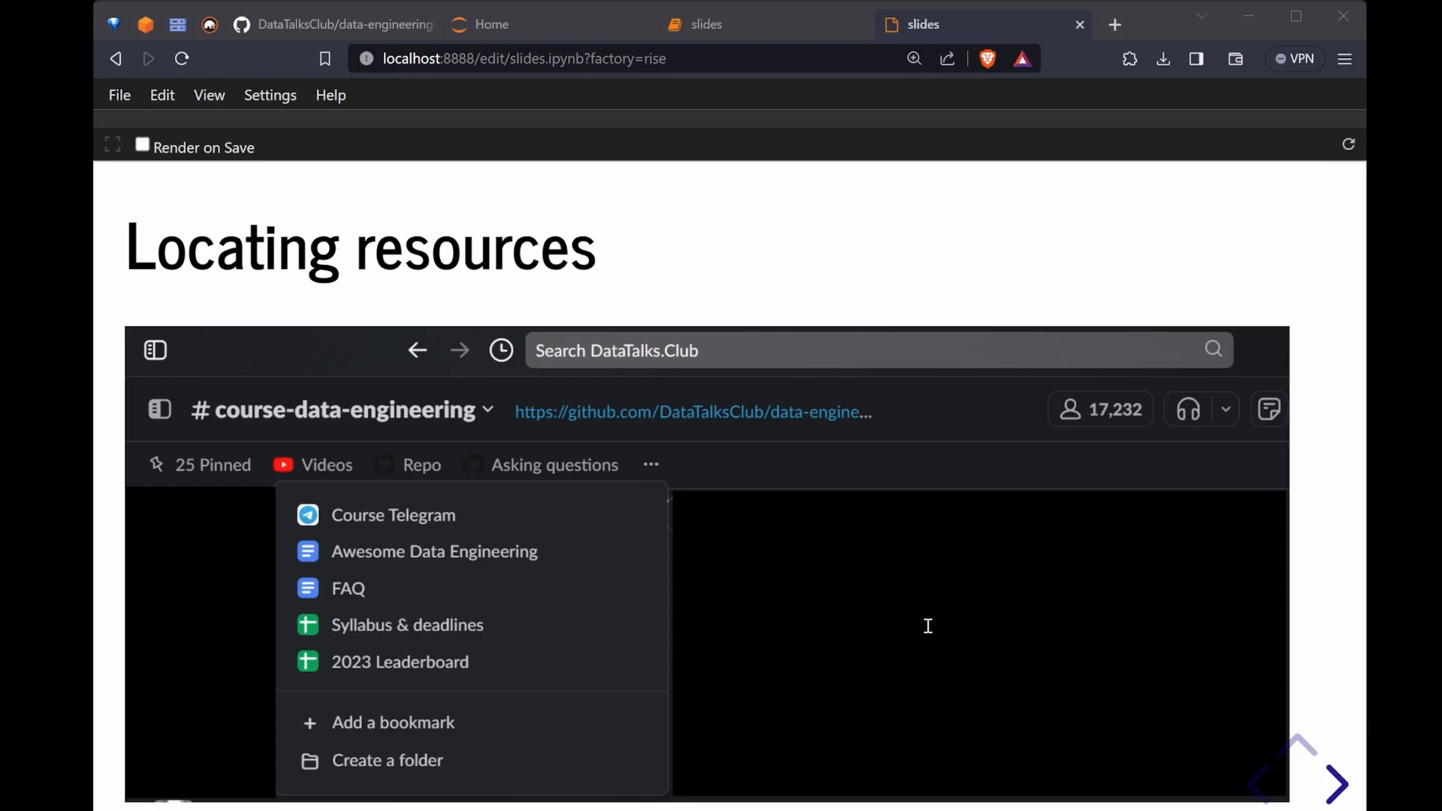
{"action": "type", "text": "Where is the playlist where is FAQ and so"}
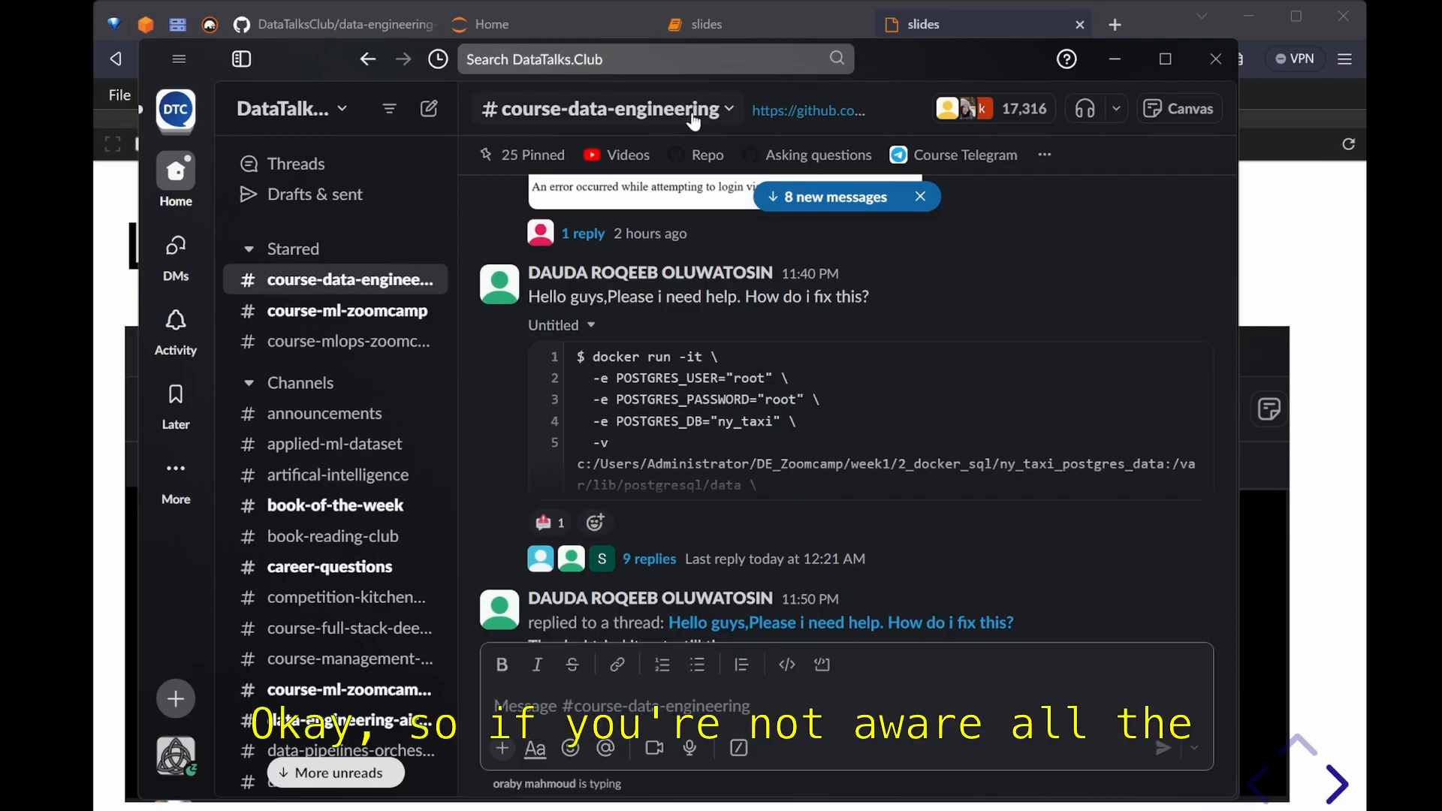
Step: Browse the channel's pinned messages and switch to the syllabus deadlines sheet
{"action": "left_click", "coordinate": [1044, 155]}
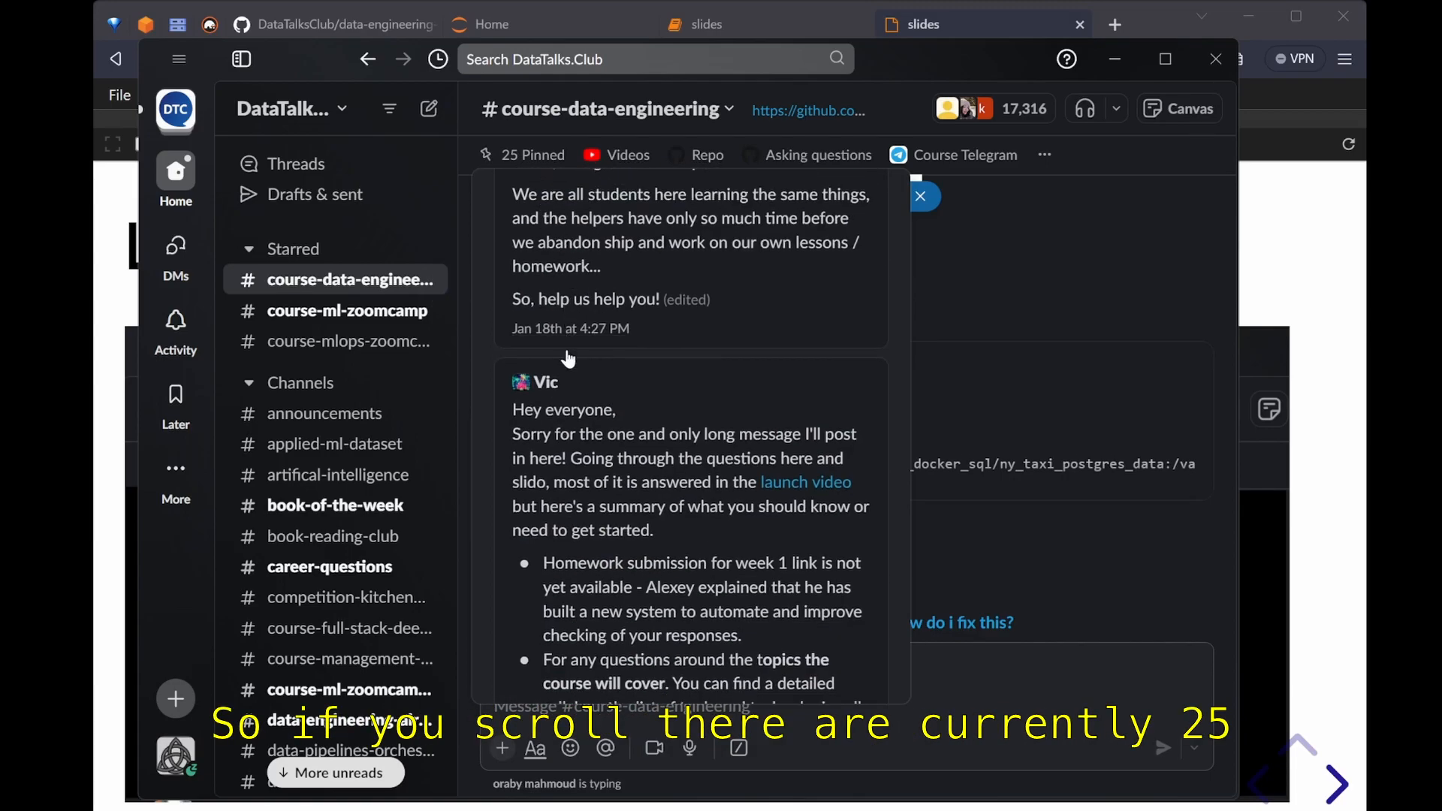
{"action": "scroll", "scroll_direction": "down", "scroll_amount": 3}
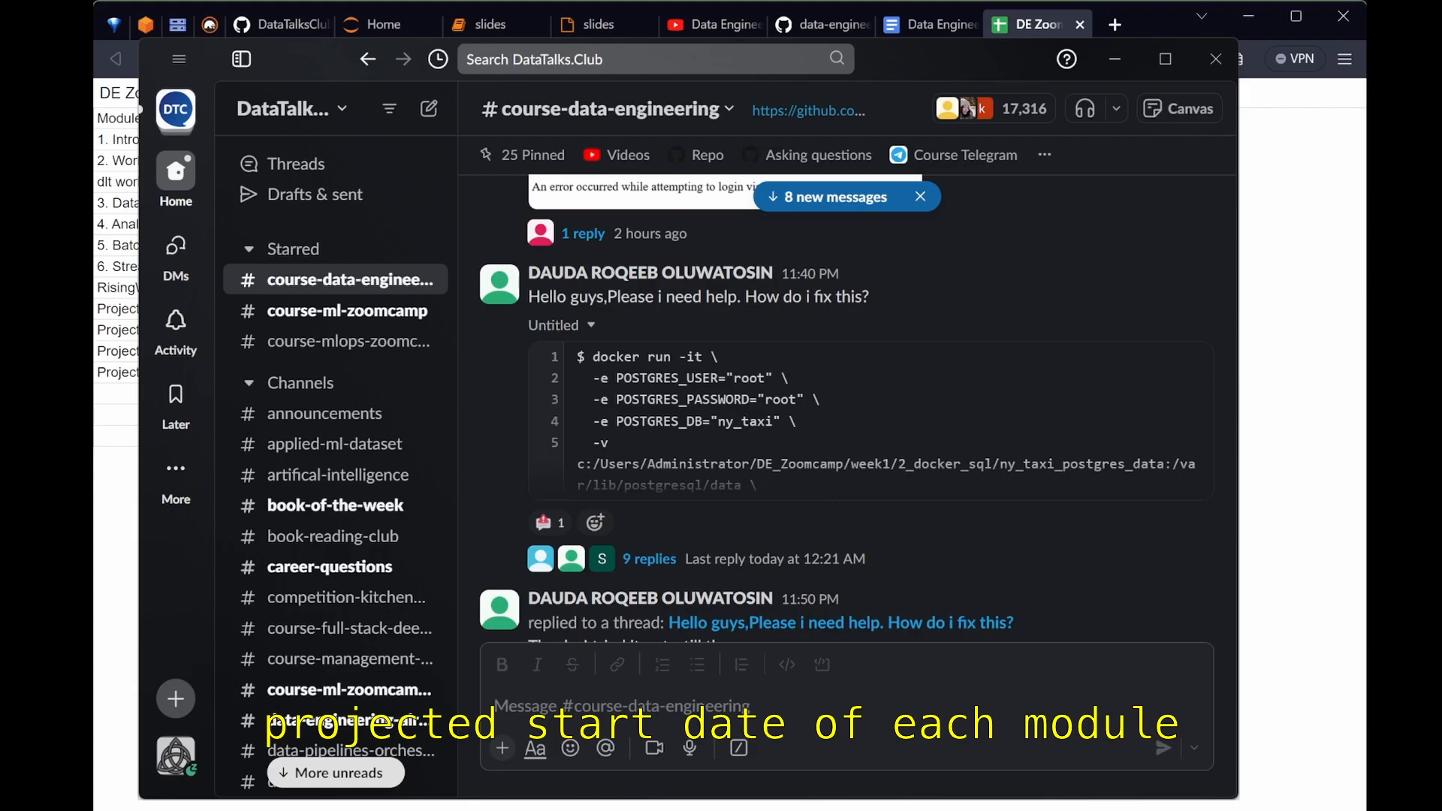
{"action": "left_click", "coordinate": [1033, 24]}
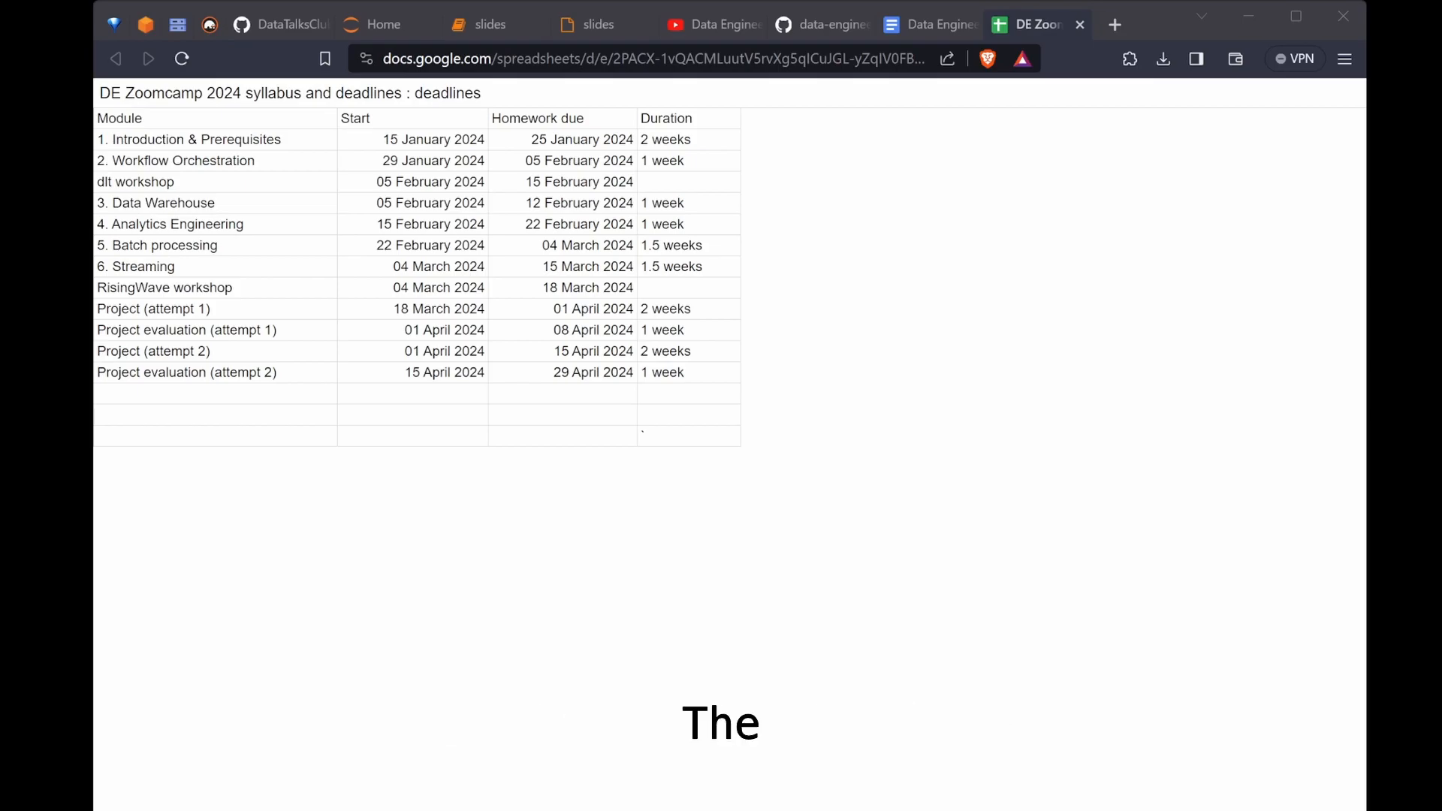
Step: Review the FAQ doc and the asking-questions guide's Slack section, then the Zoomcamp playlist tab
{"action": "left_click", "coordinate": [928, 25]}
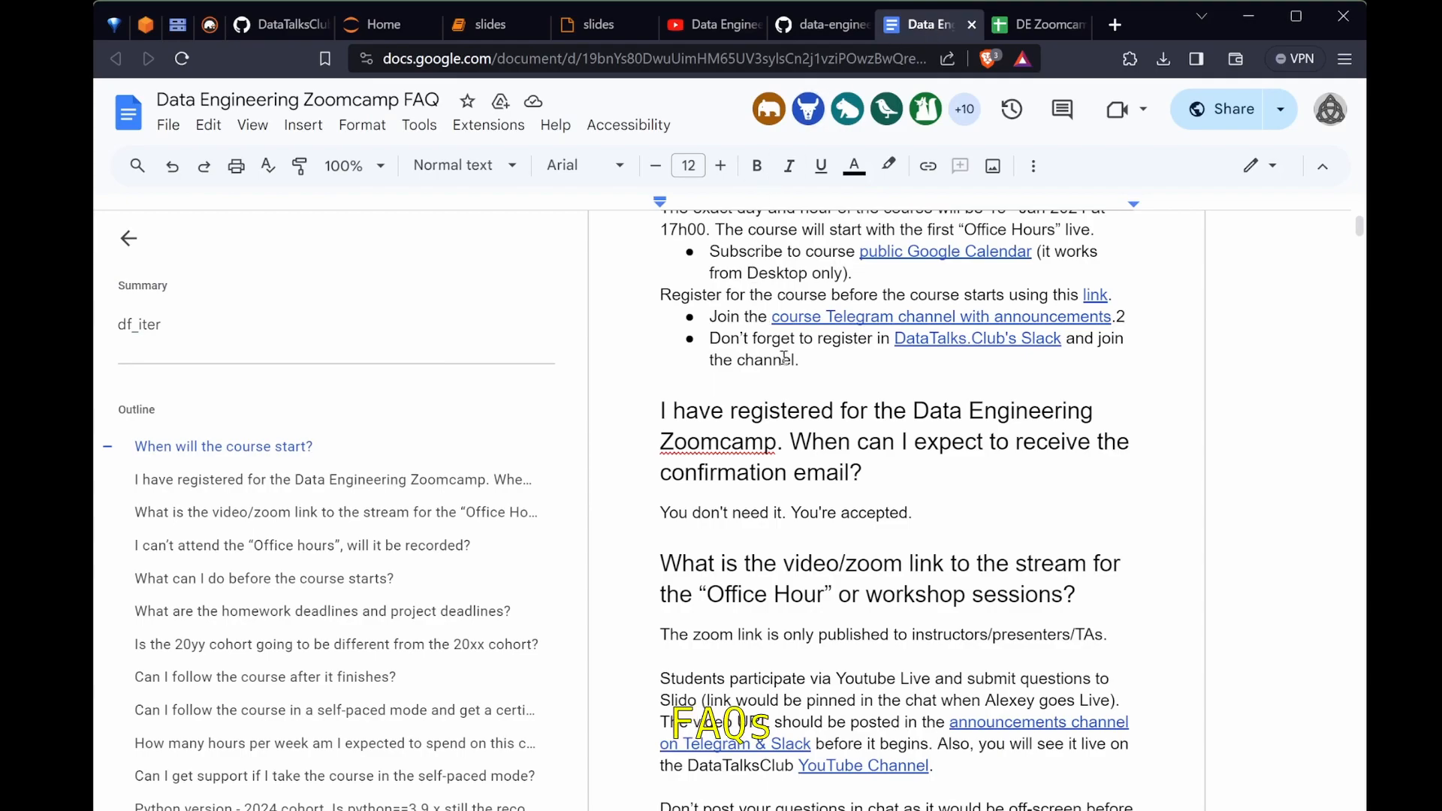
{"action": "left_click", "coordinate": [819, 24]}
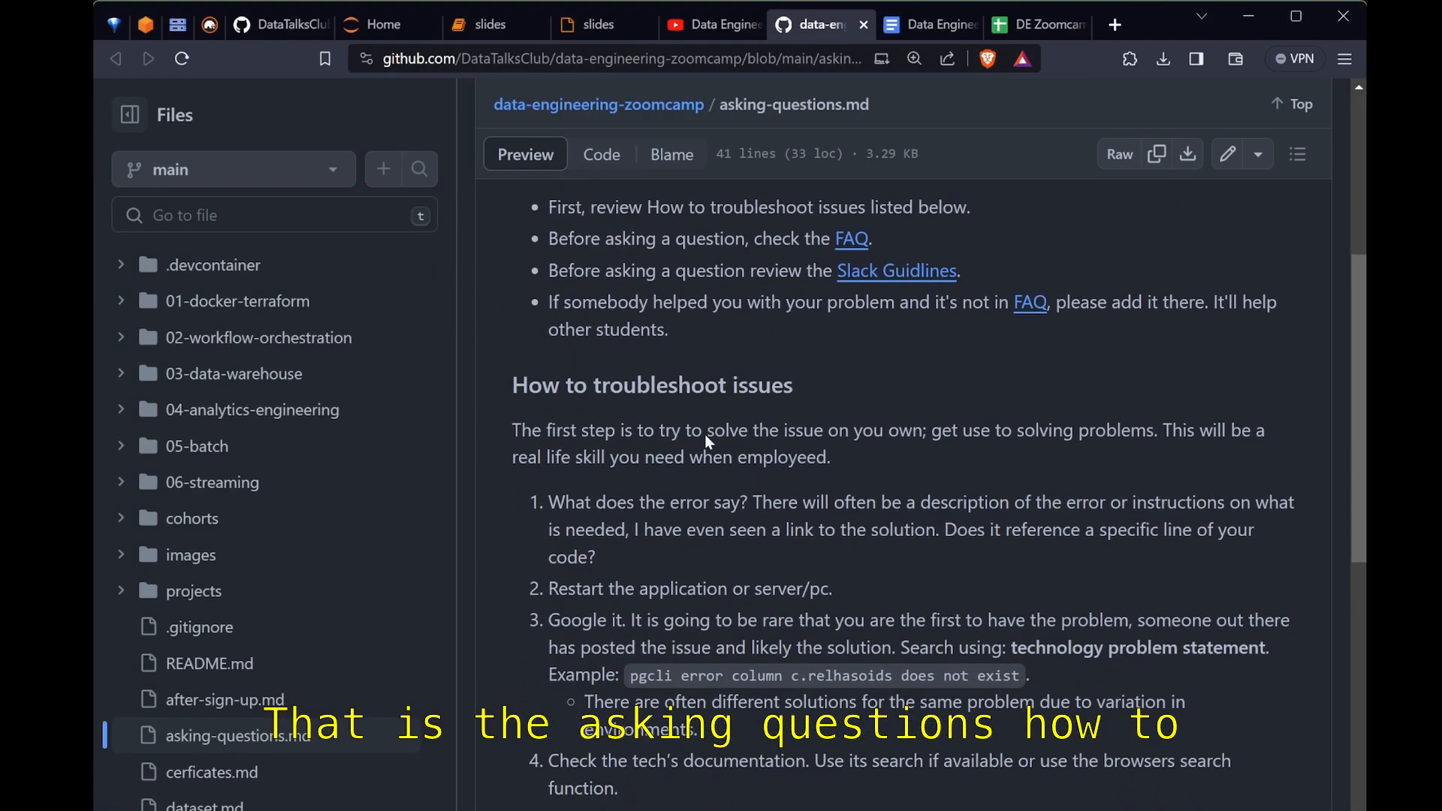
{"action": "scroll", "scroll_direction": "down", "scroll_amount": 3}
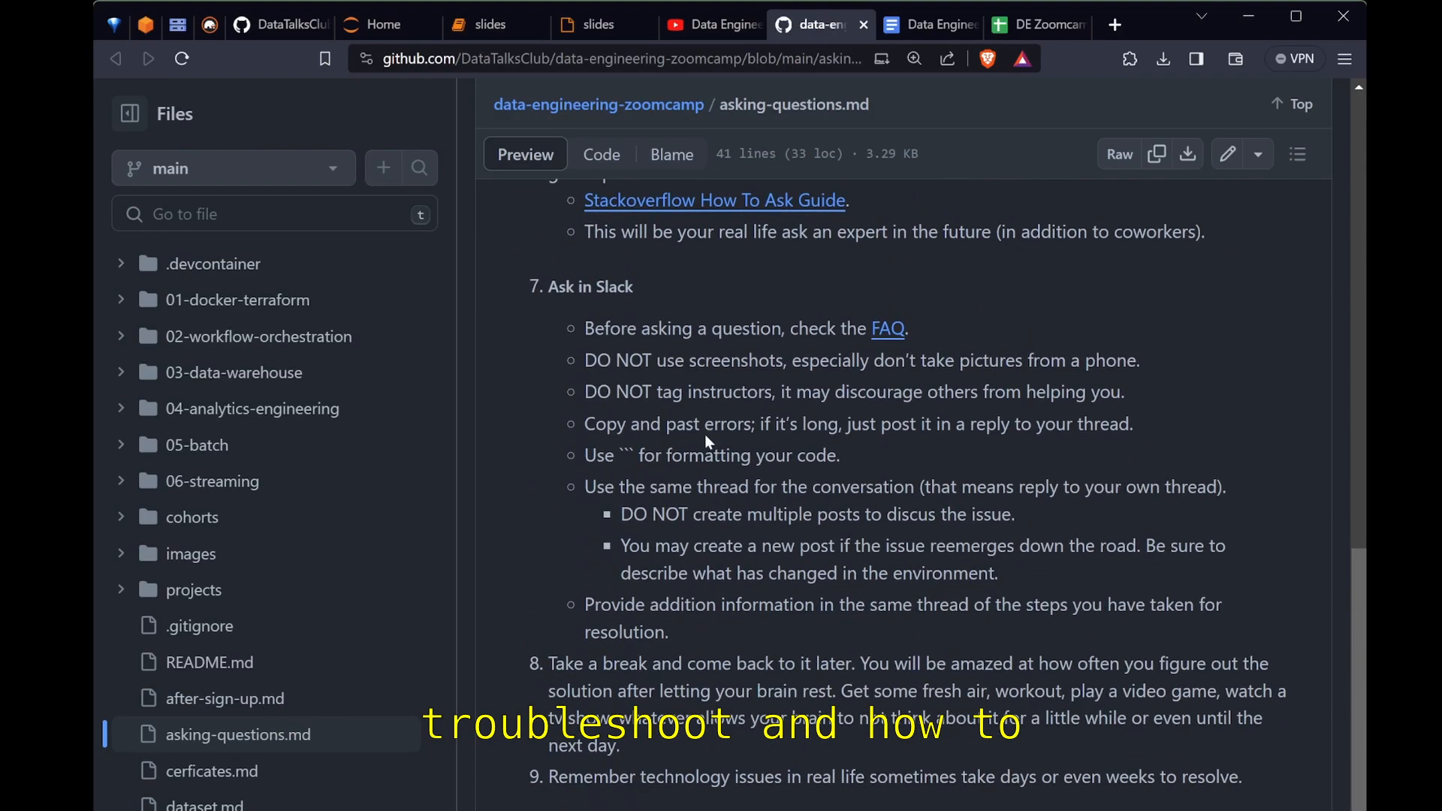
{"action": "left_click", "coordinate": [707, 24]}
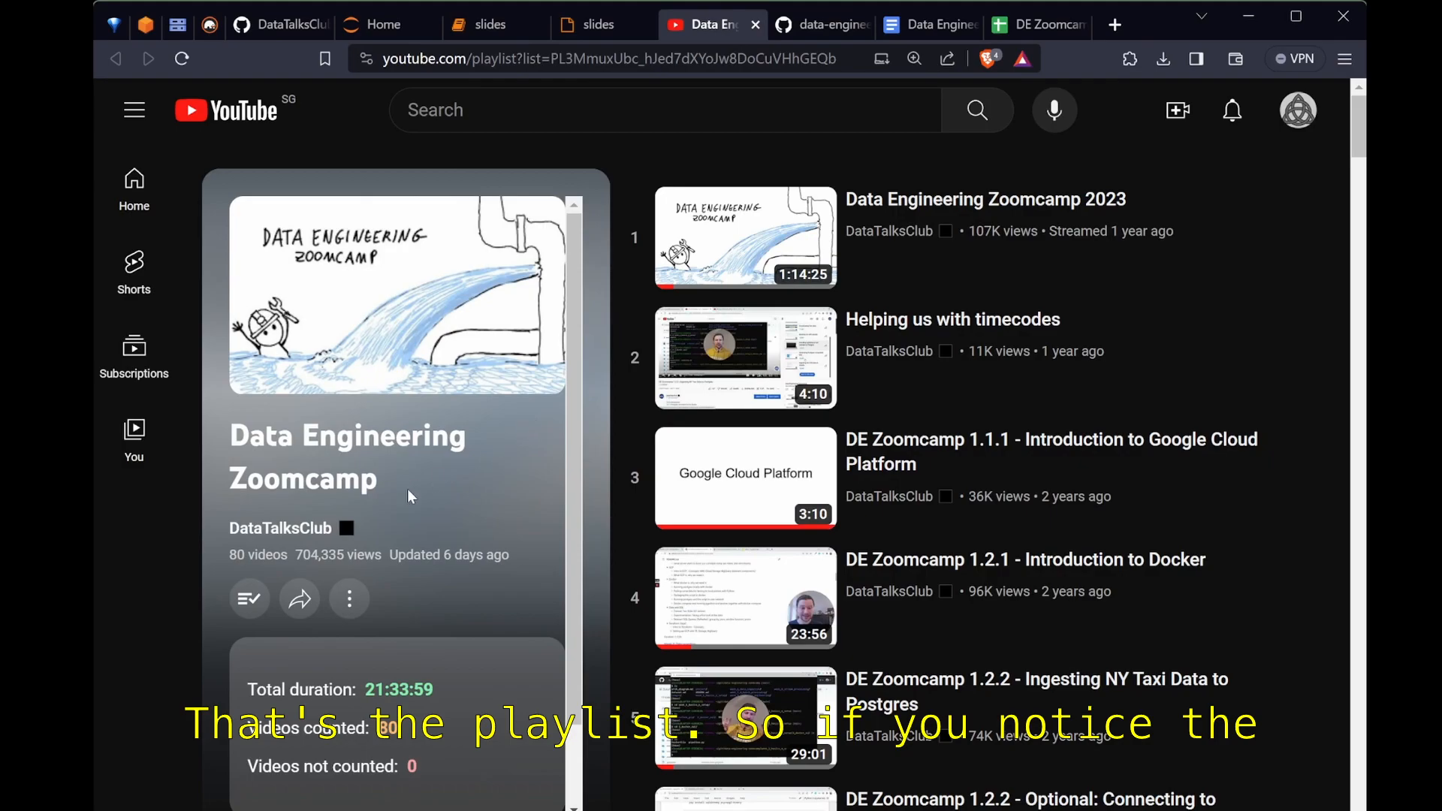
Step: Browse the DataTalksClub channel's Playlists tab for the course playlists
{"action": "scroll", "scroll_direction": "down", "scroll_amount": 3}
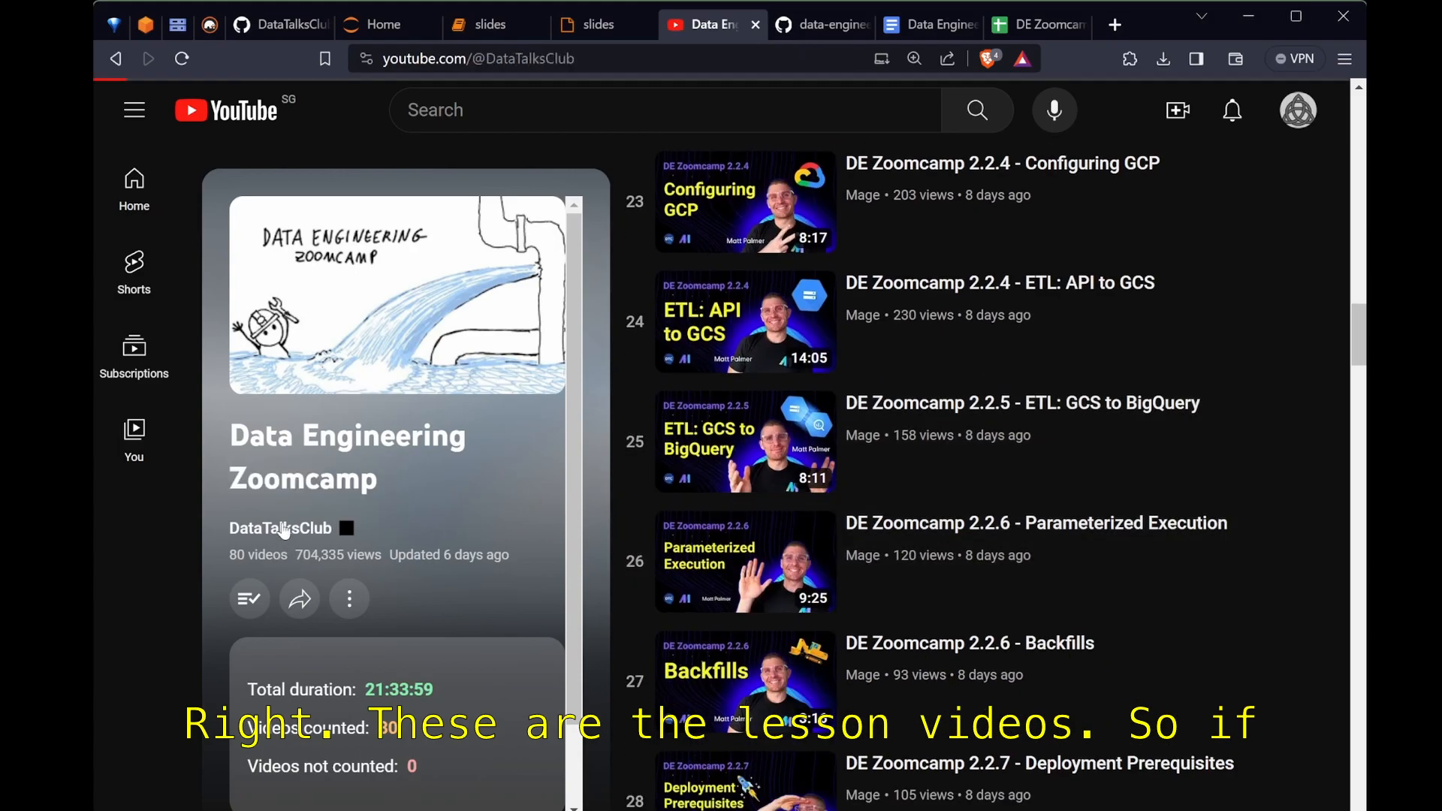
{"action": "left_click", "coordinate": [557, 584]}
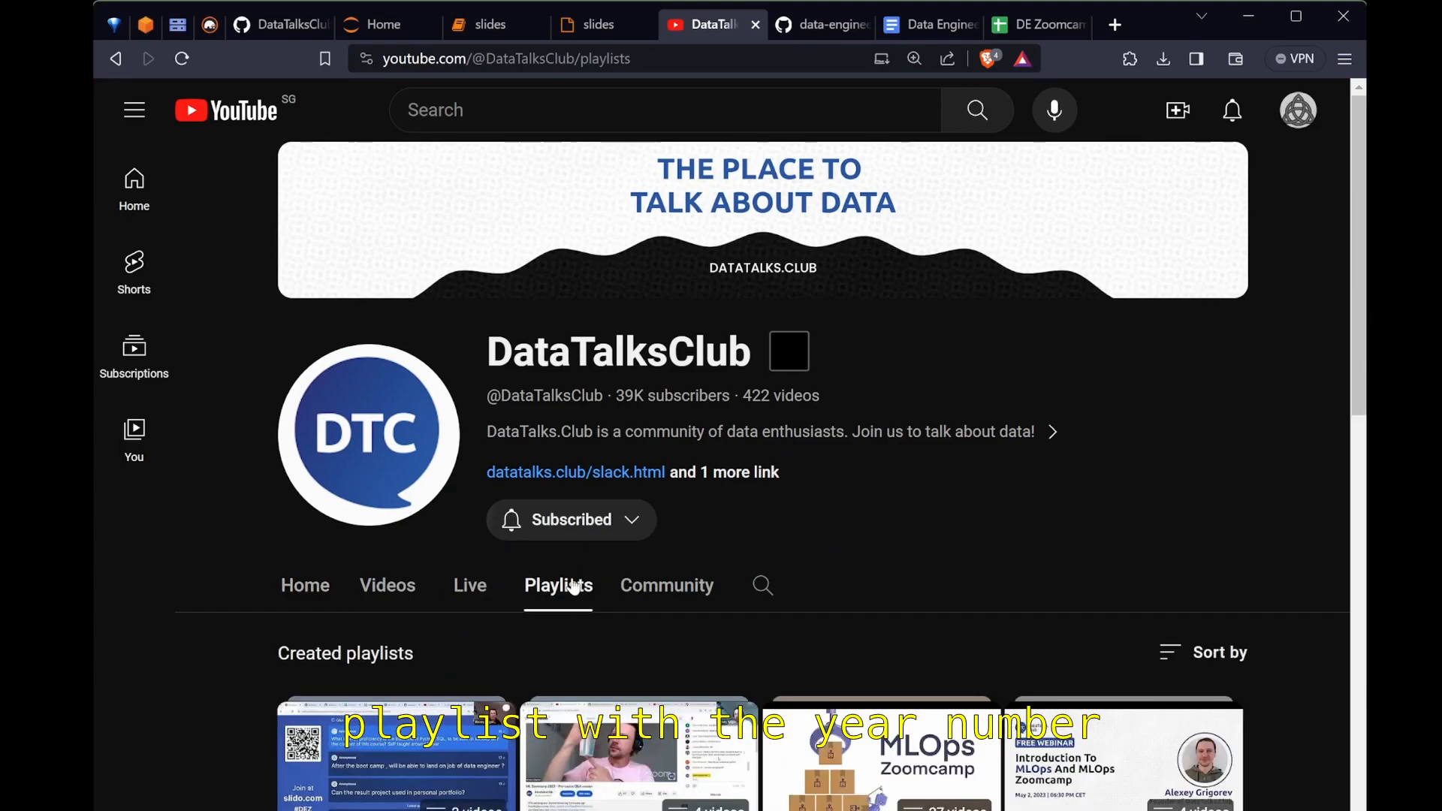
{"action": "scroll", "scroll_direction": "down", "scroll_amount": 3}
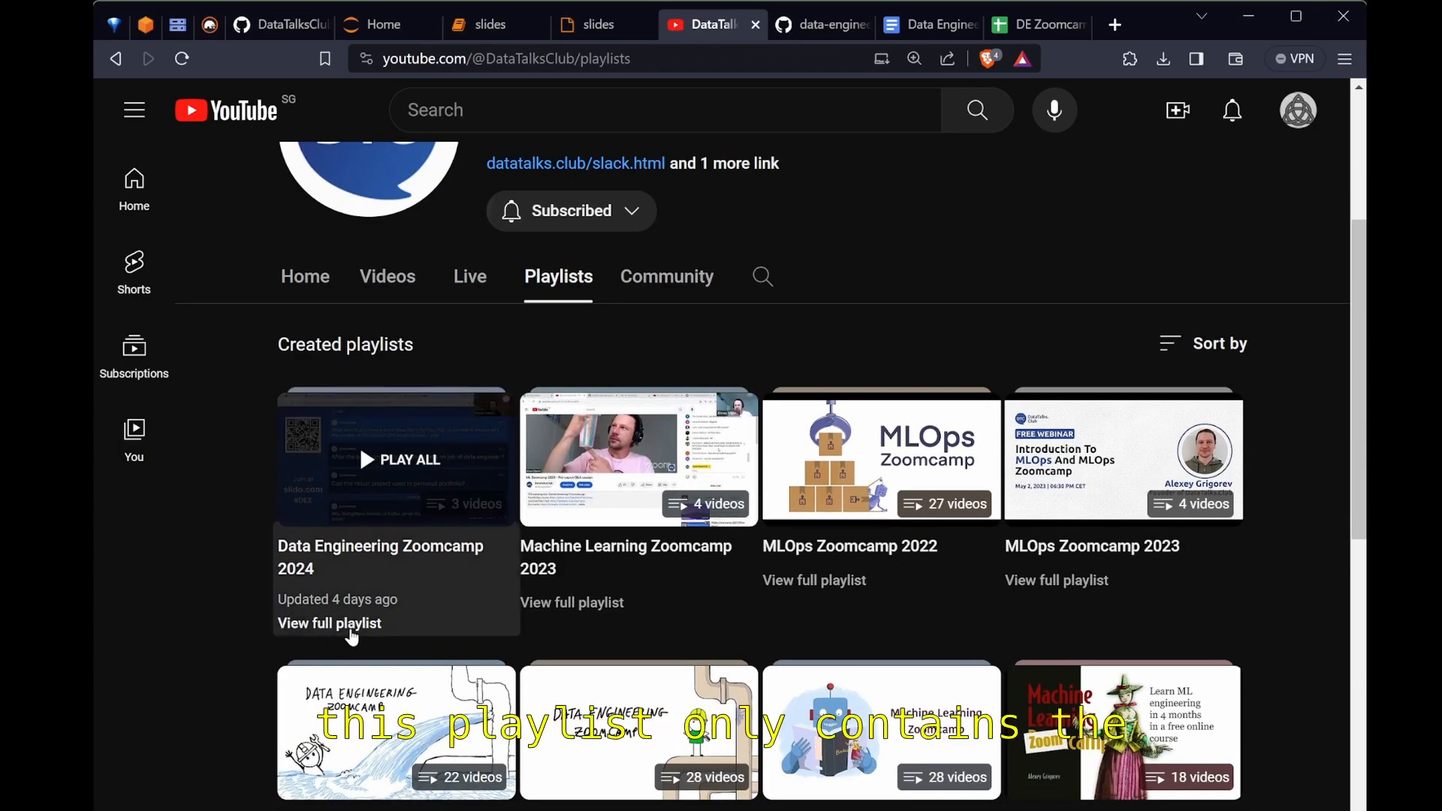
{"action": "left_click", "coordinate": [329, 623]}
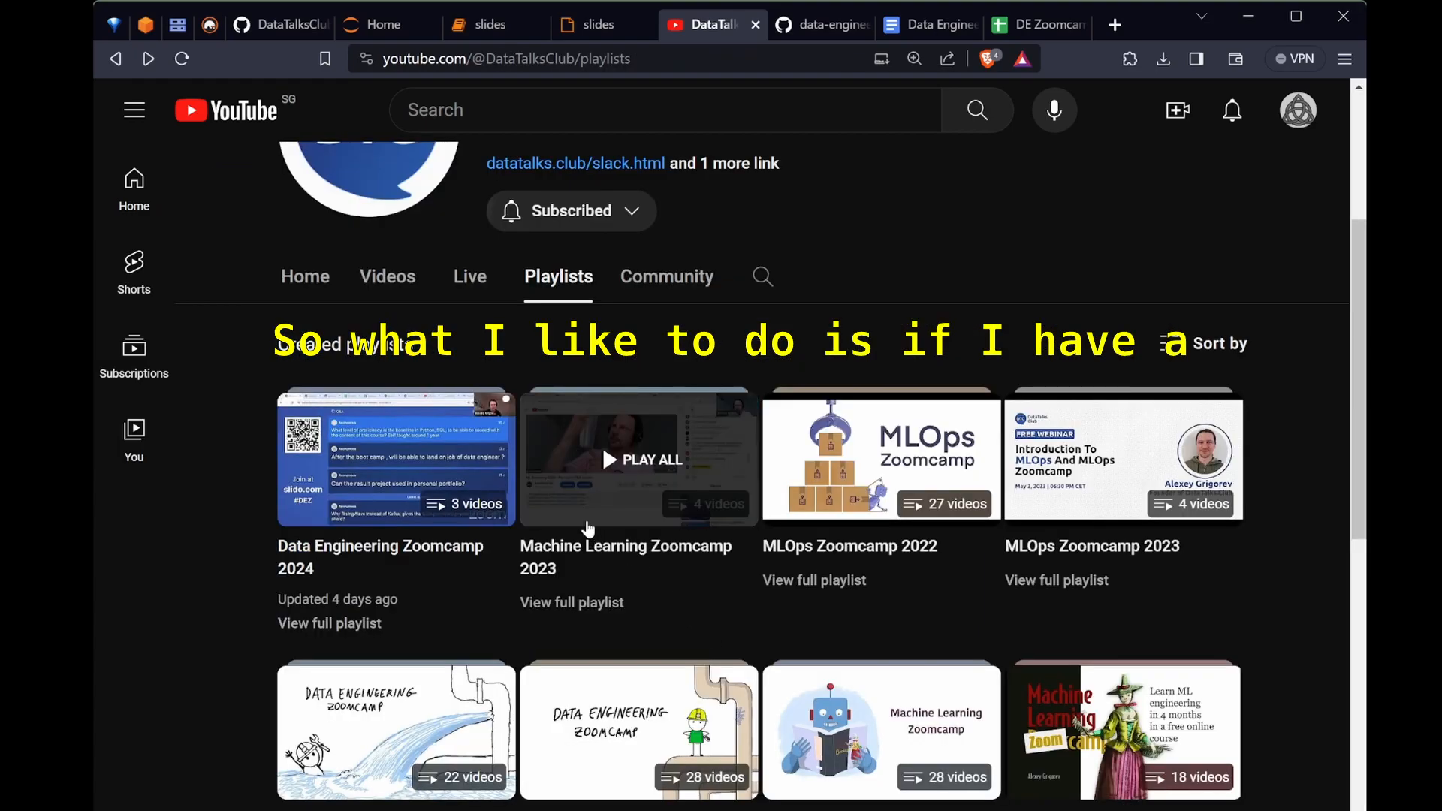
{"action": "scroll", "scroll_direction": "down", "scroll_amount": 3}
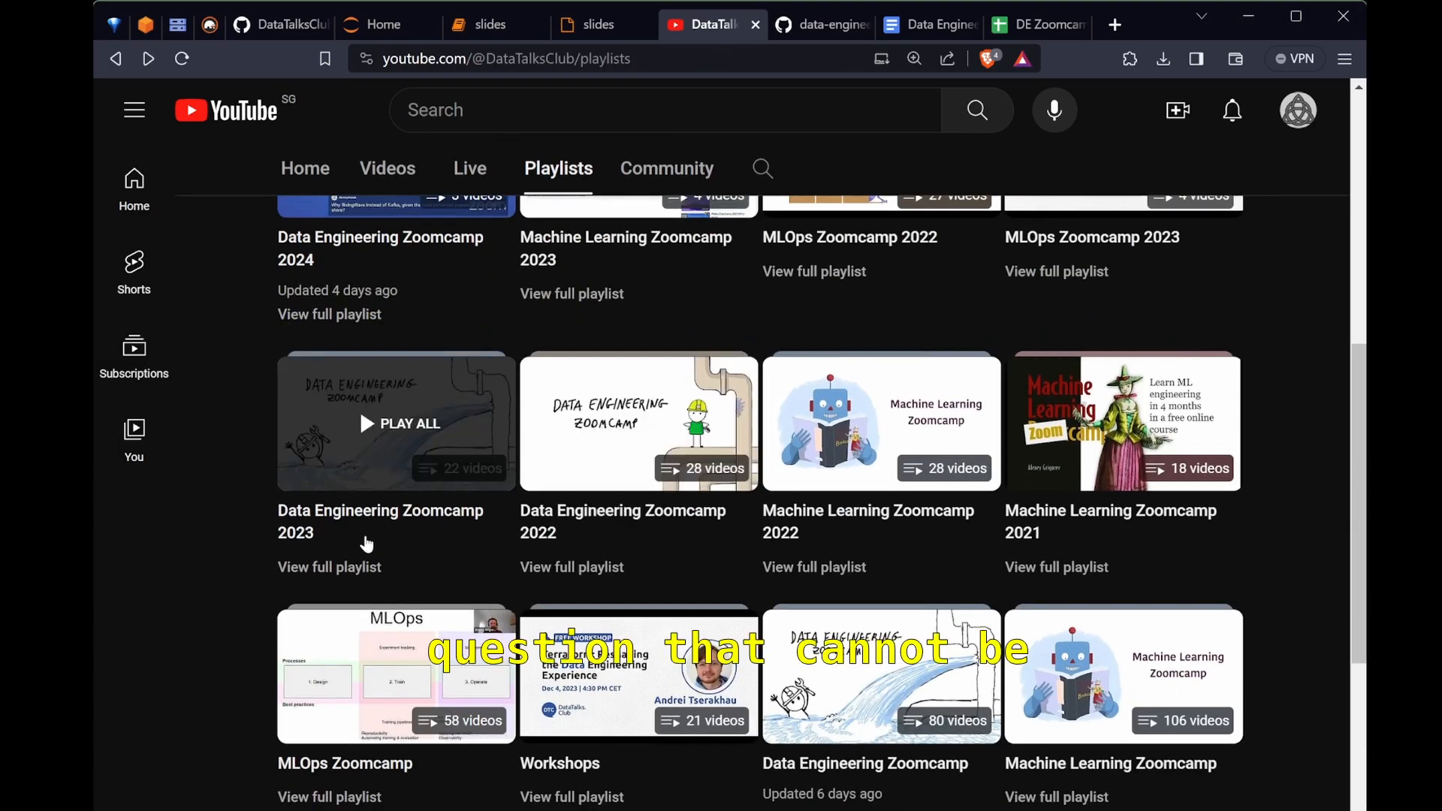
{"action": "scroll", "scroll_direction": "down", "scroll_amount": 3}
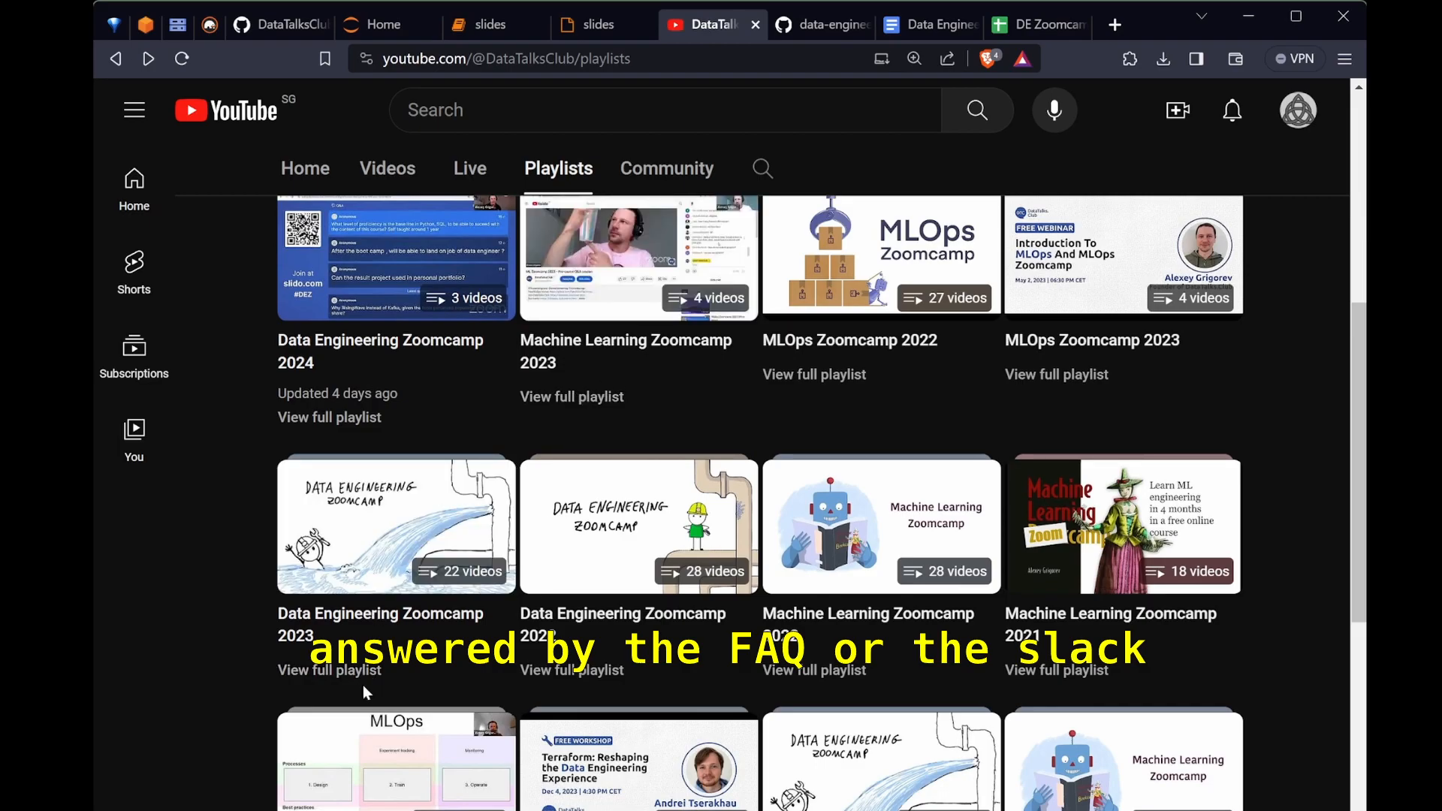
{"action": "mouse_move", "coordinate": [395, 526]}
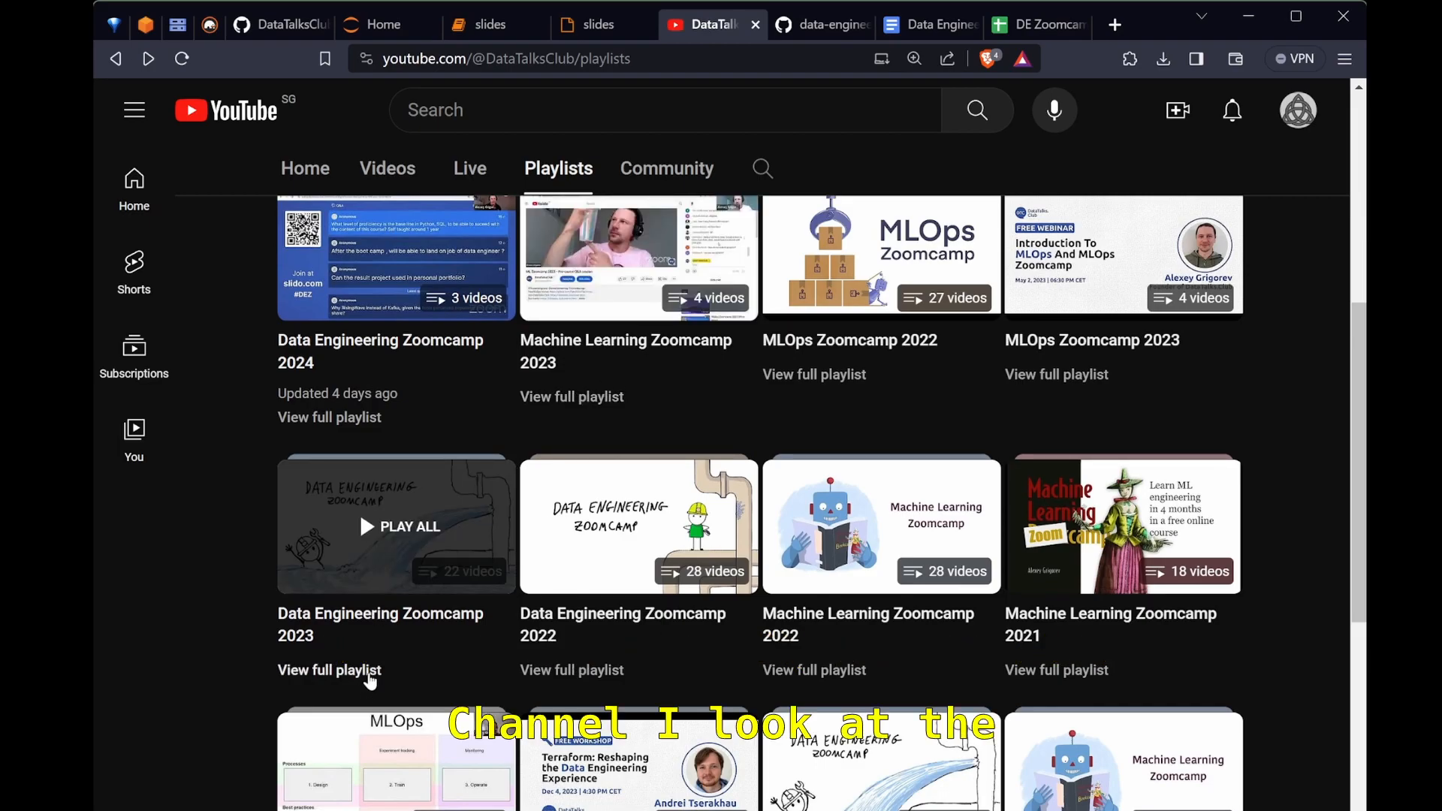
Step: Look inside the Data Engineering Zoomcamp 2023 playlist and return to the Slack workspace
{"action": "left_click", "coordinate": [328, 670]}
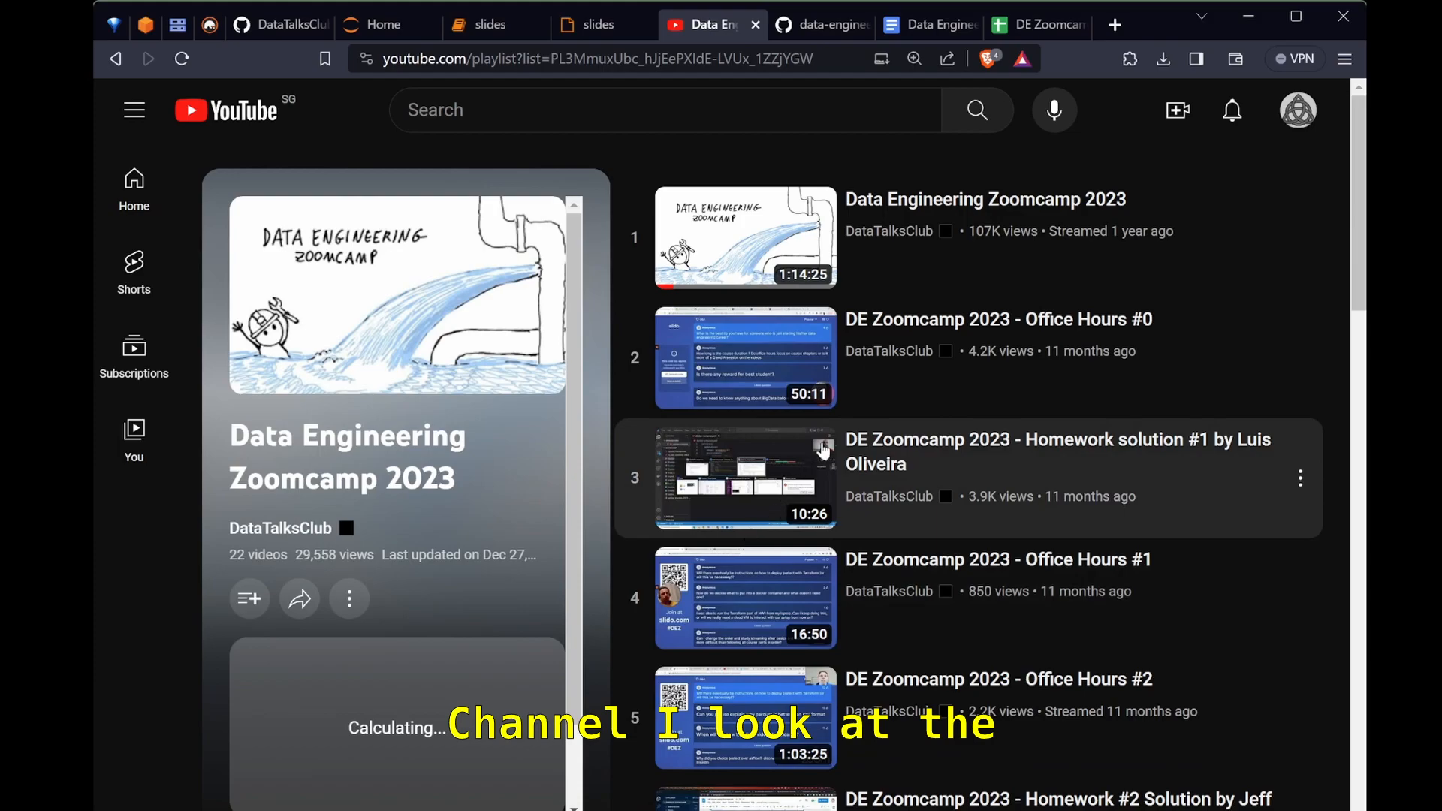
{"action": "scroll", "scroll_direction": "down", "scroll_amount": 3}
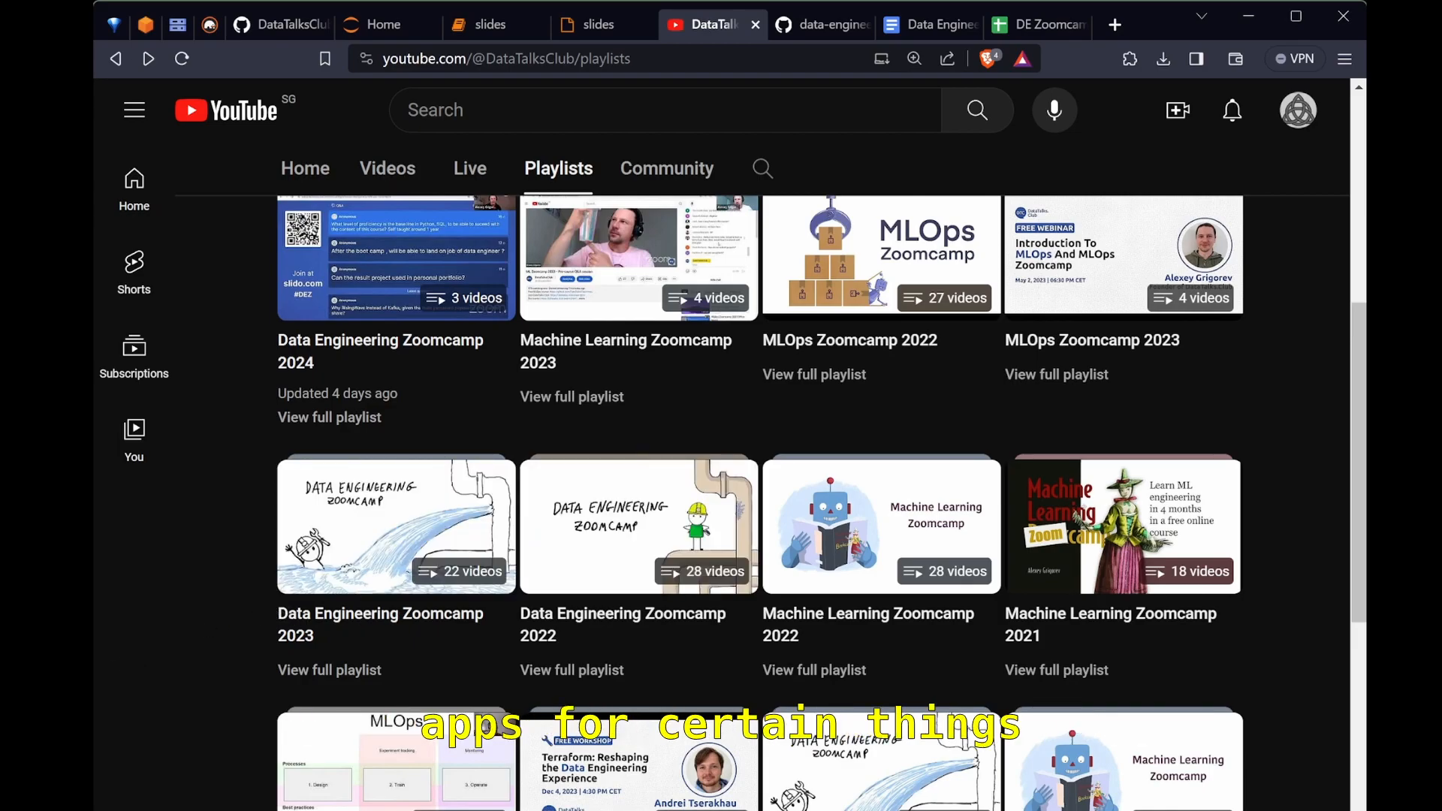
{"action": "left_click", "coordinate": [597, 24]}
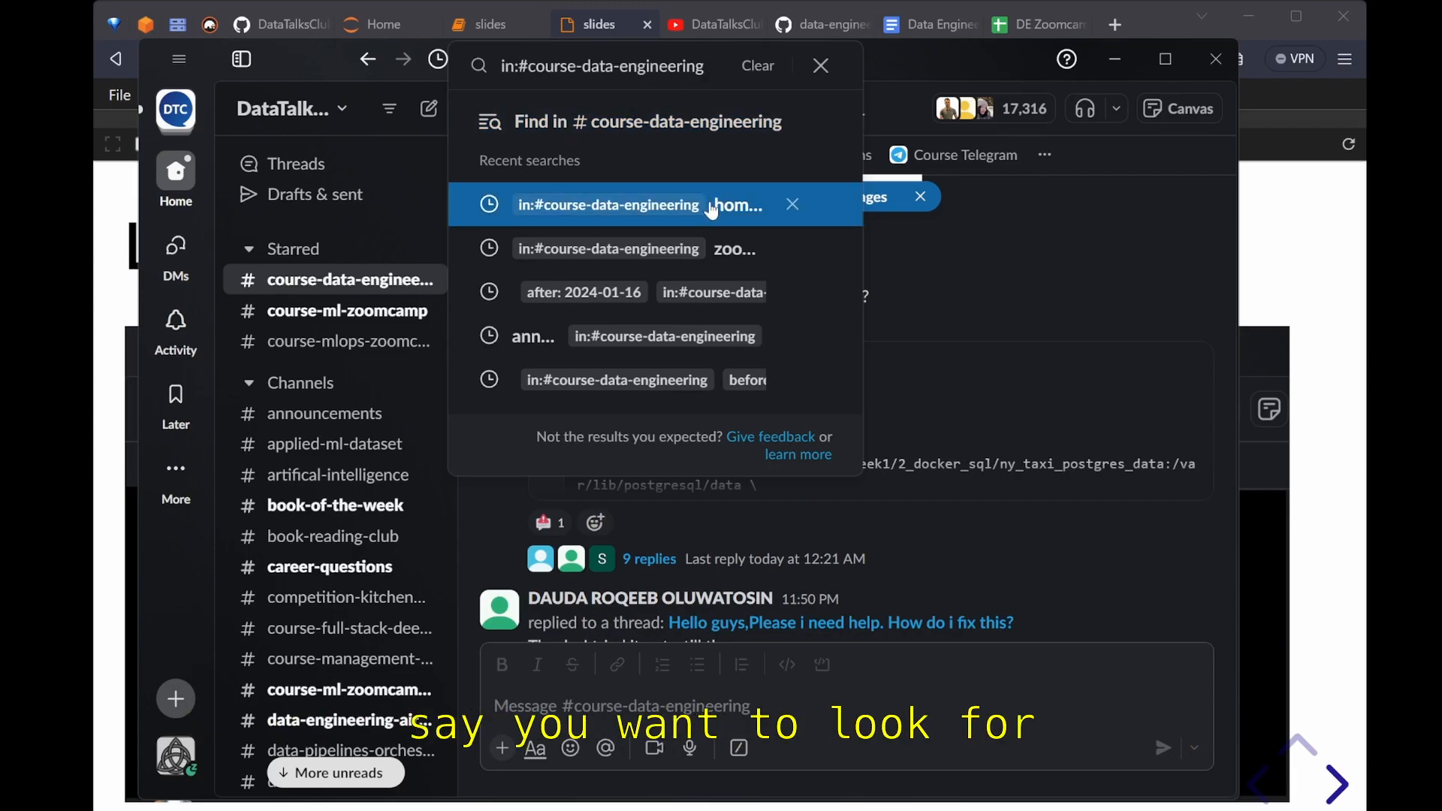
Step: Search in:#course-data-engineering for 'pgcli', returning 1,041 messages, with filters available
{"action": "left_click", "coordinate": [606, 204]}
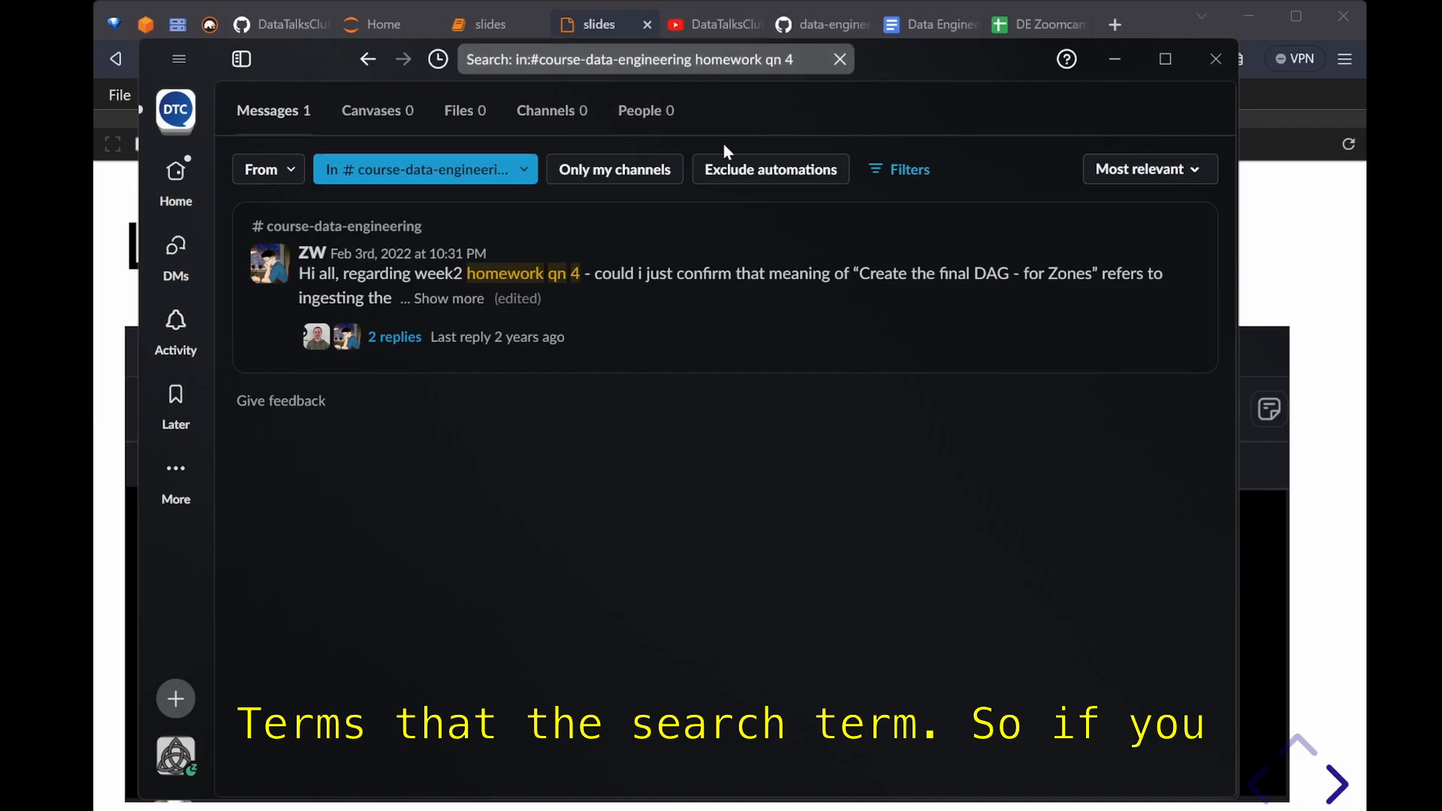
{"action": "mouse_move", "coordinate": [791, 66]}
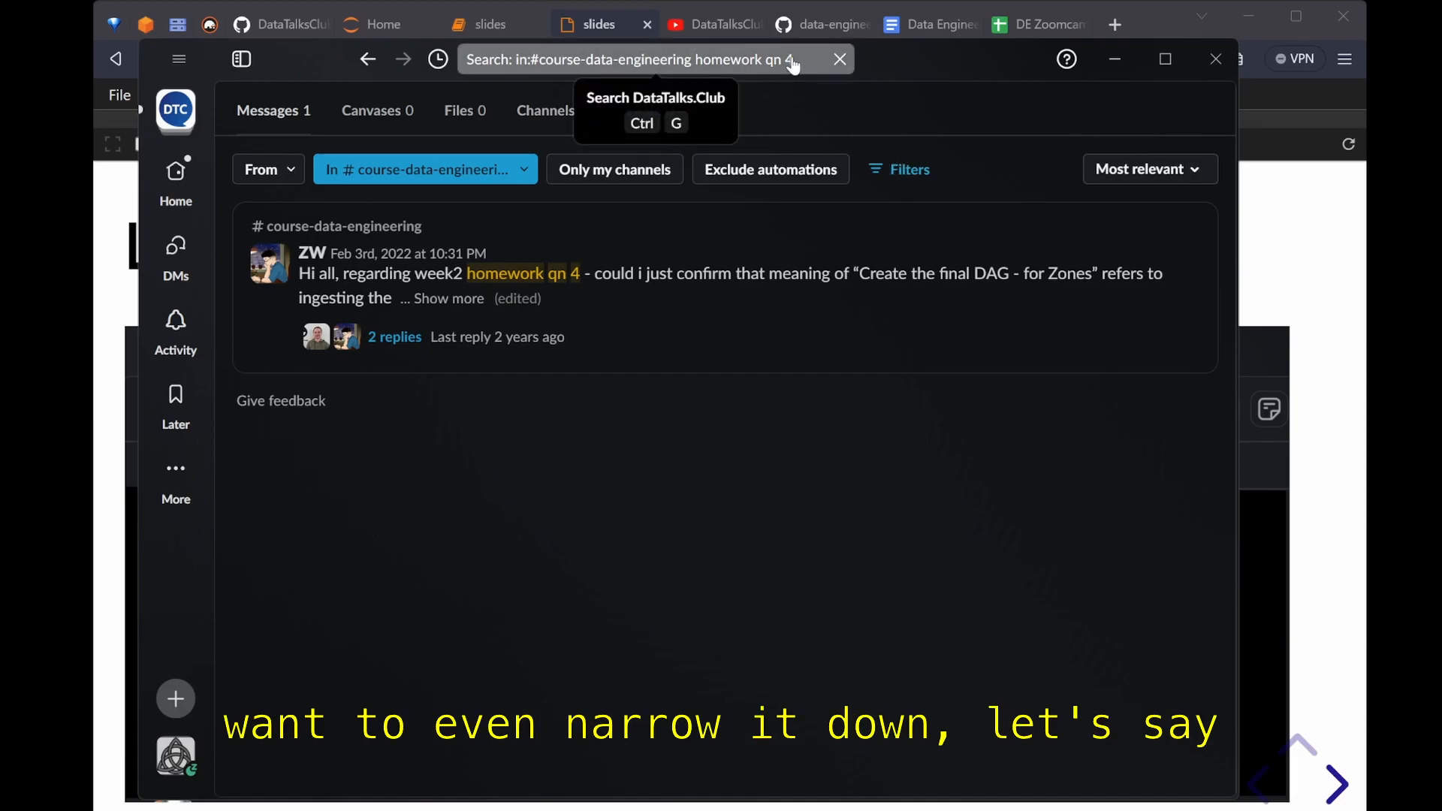
{"action": "left_click", "coordinate": [634, 58]}
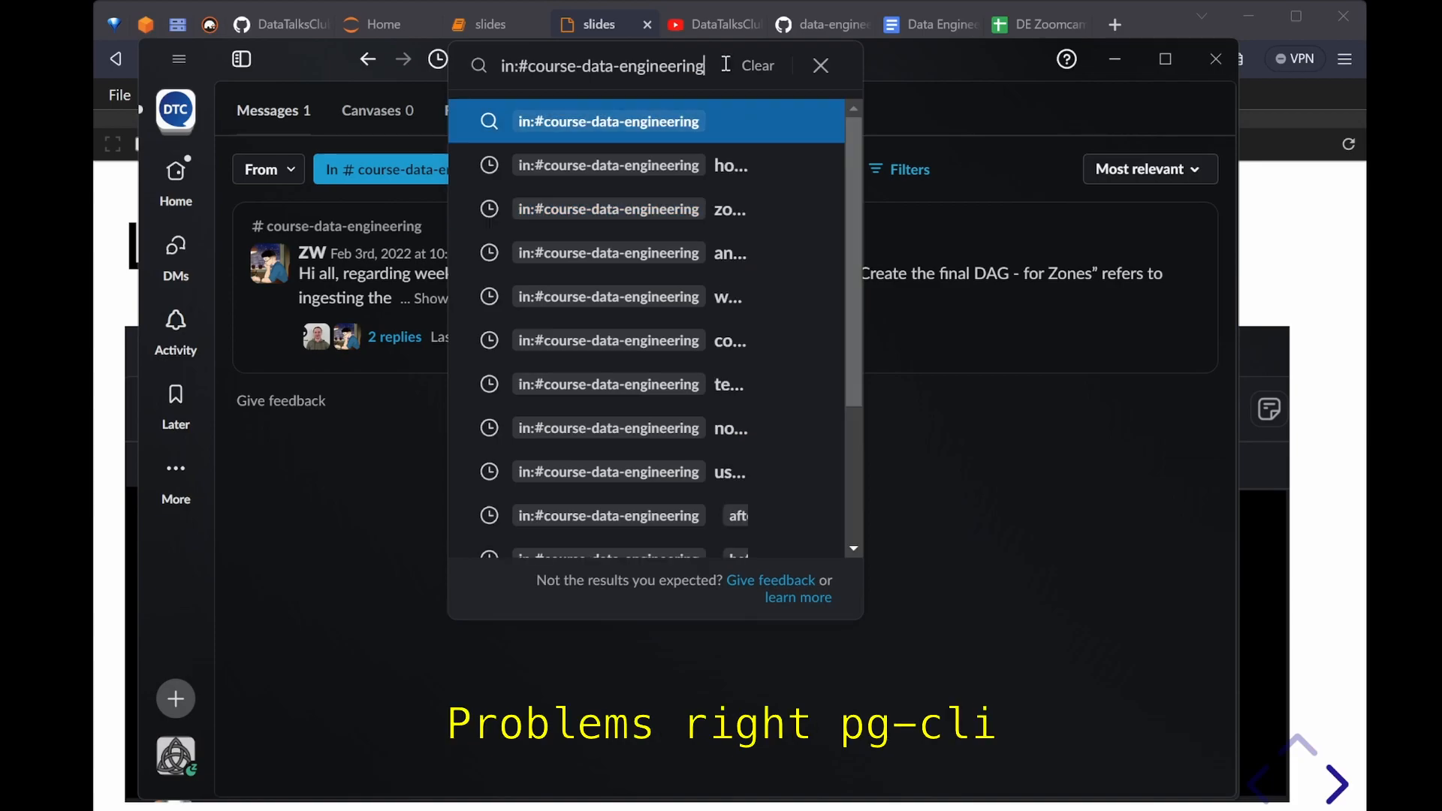
{"action": "type", "text": "pgcli"}
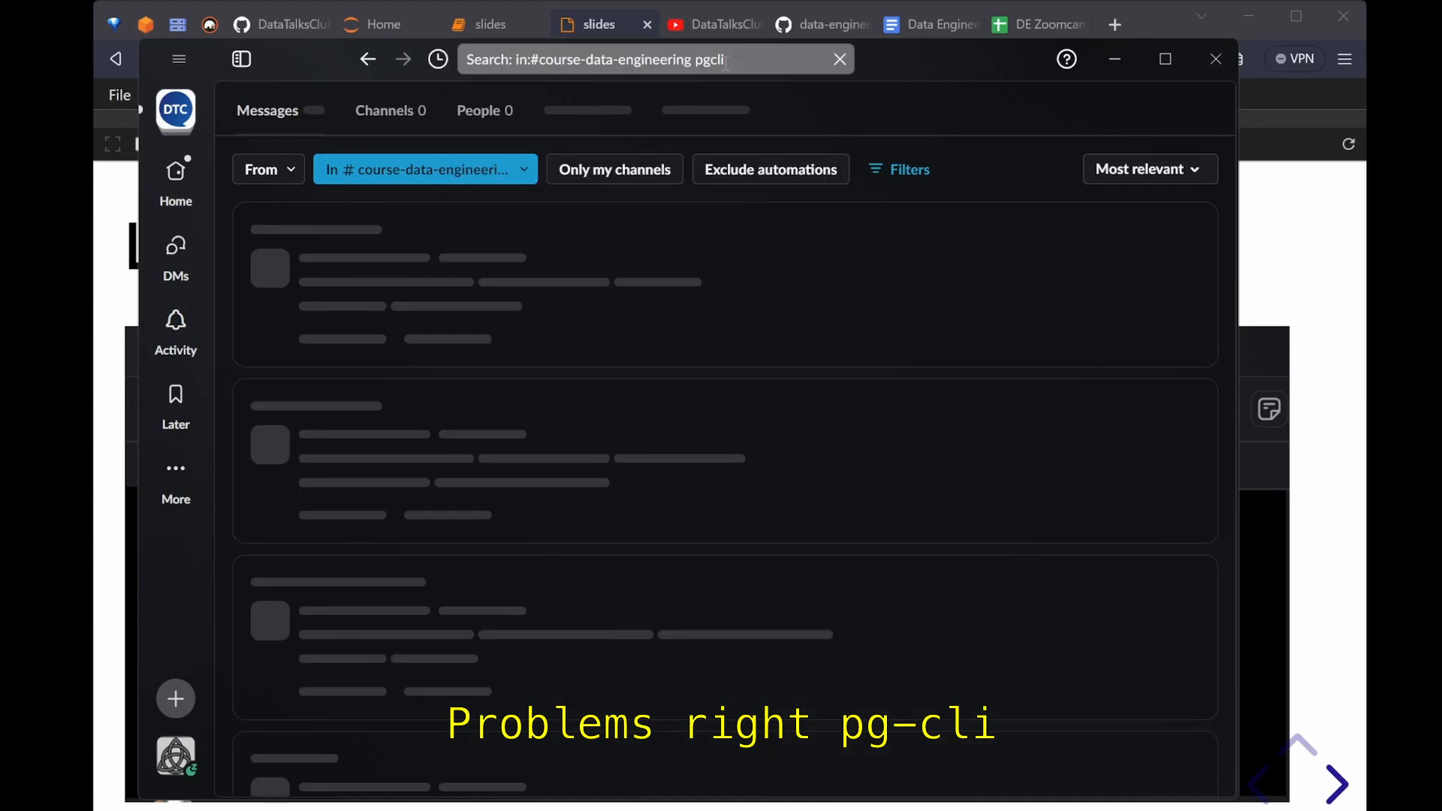
{"action": "key", "text": "enter"}
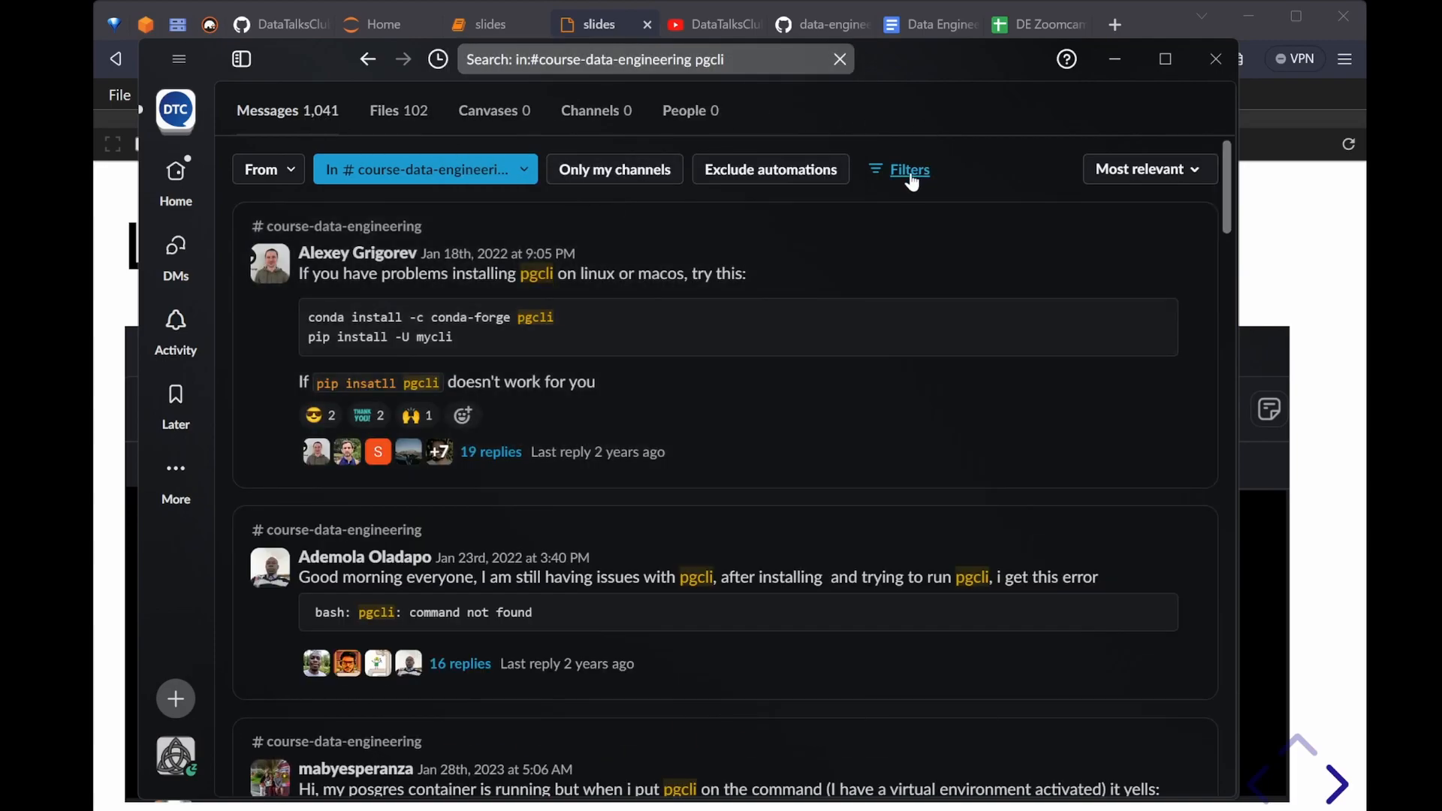
{"action": "left_click", "coordinate": [907, 170]}
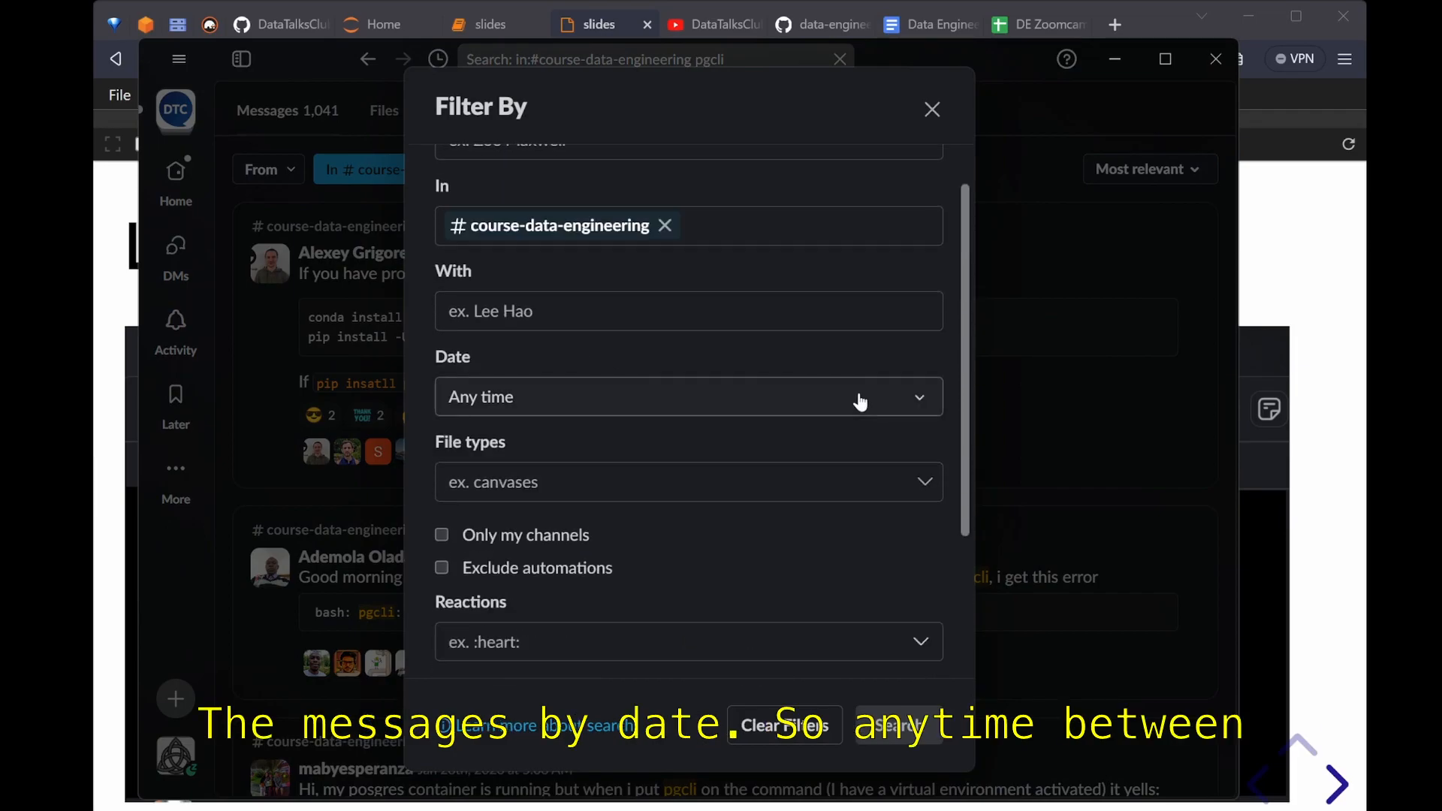
Step: Filter the pgcli results by date to the last 7 days, leaving 203 messages
{"action": "left_click", "coordinate": [688, 397]}
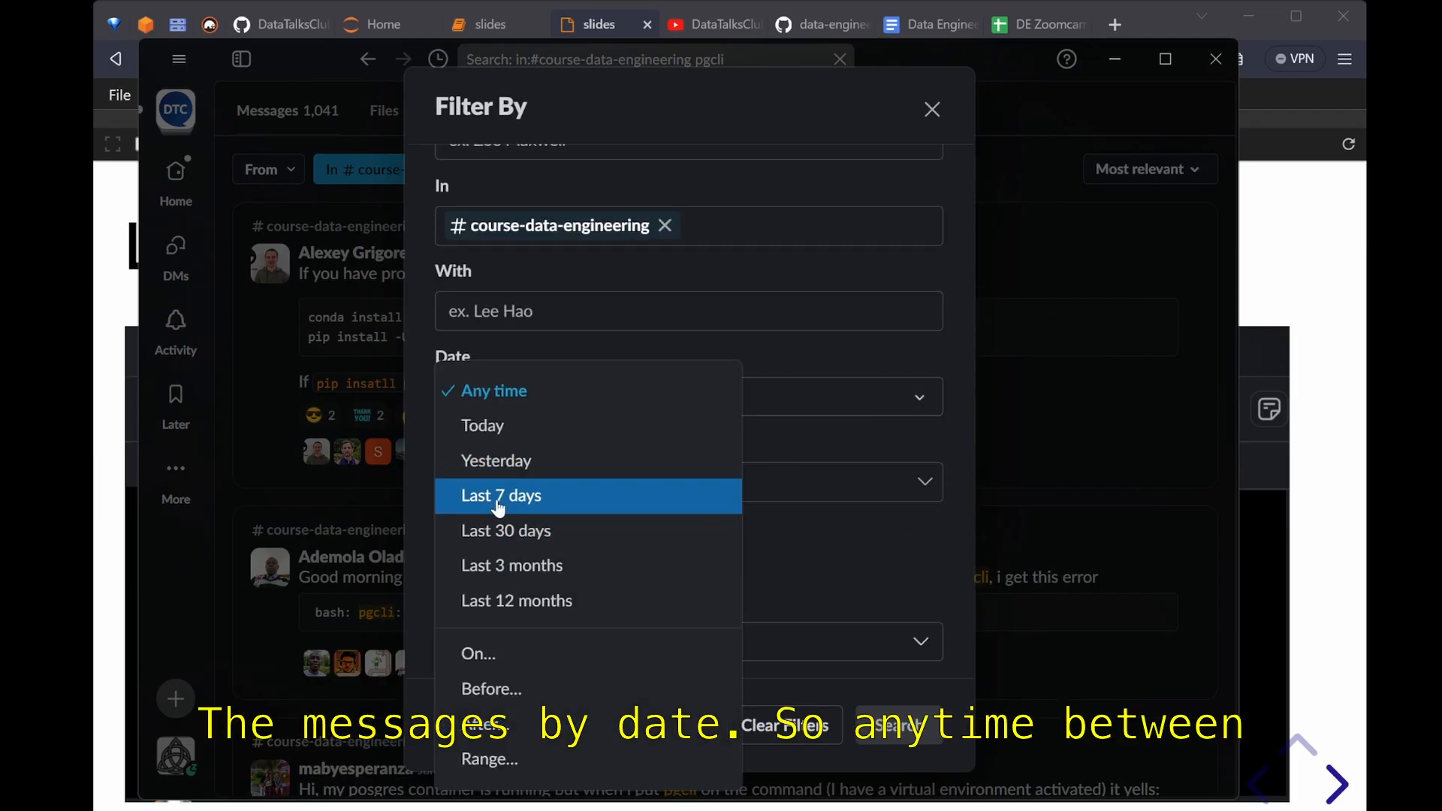
{"action": "left_click", "coordinate": [502, 494]}
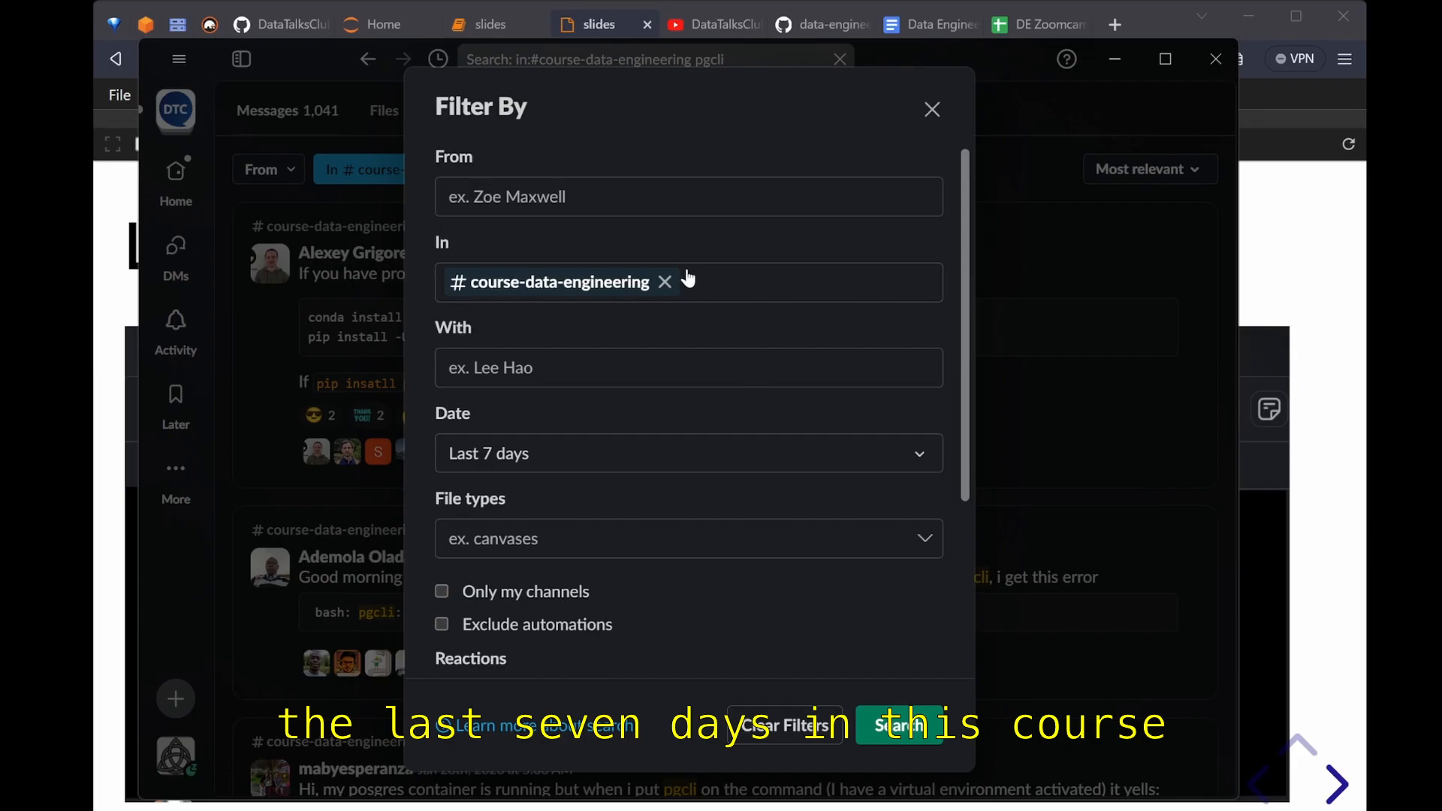
{"action": "left_click", "coordinate": [900, 726]}
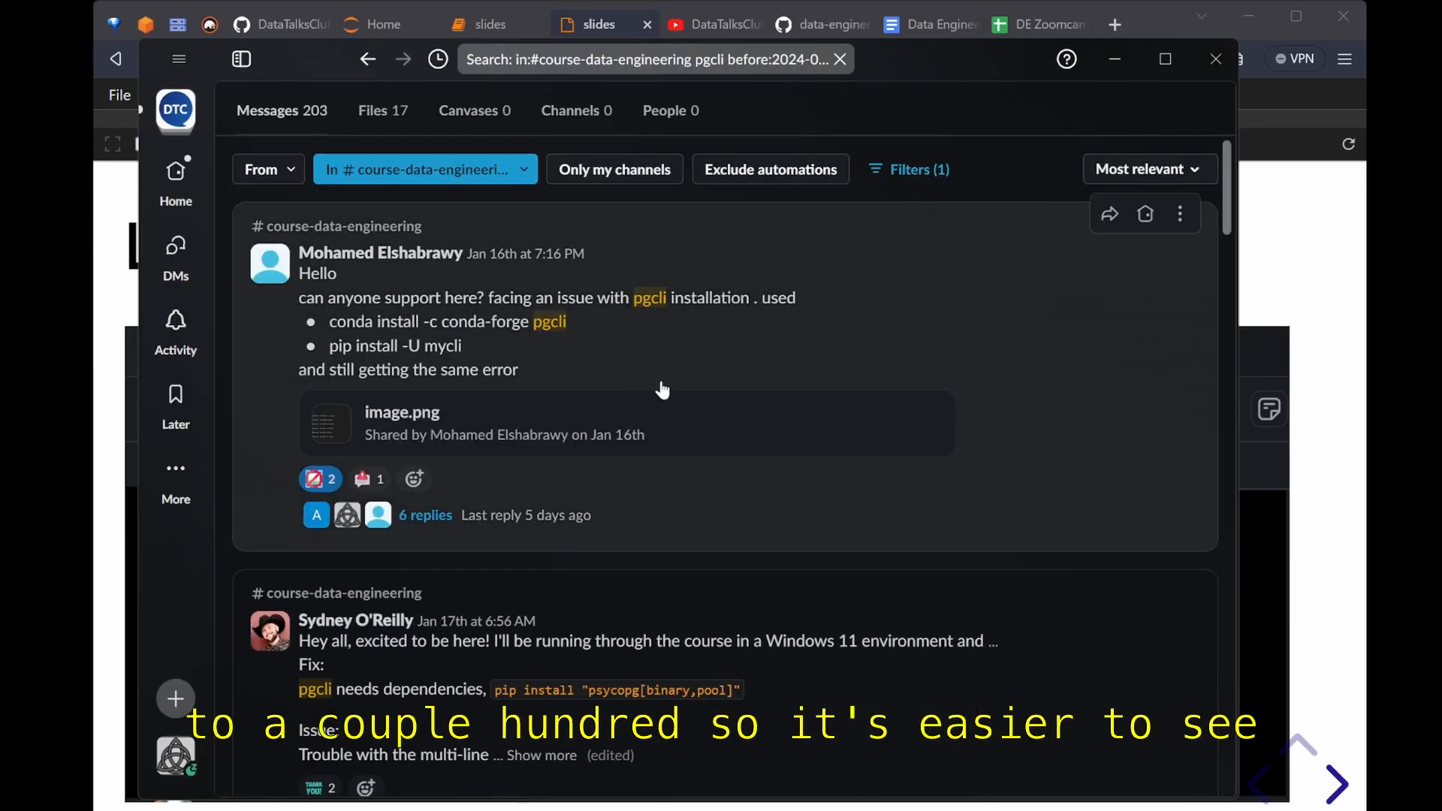
{"action": "scroll", "scroll_direction": "down", "scroll_amount": 3}
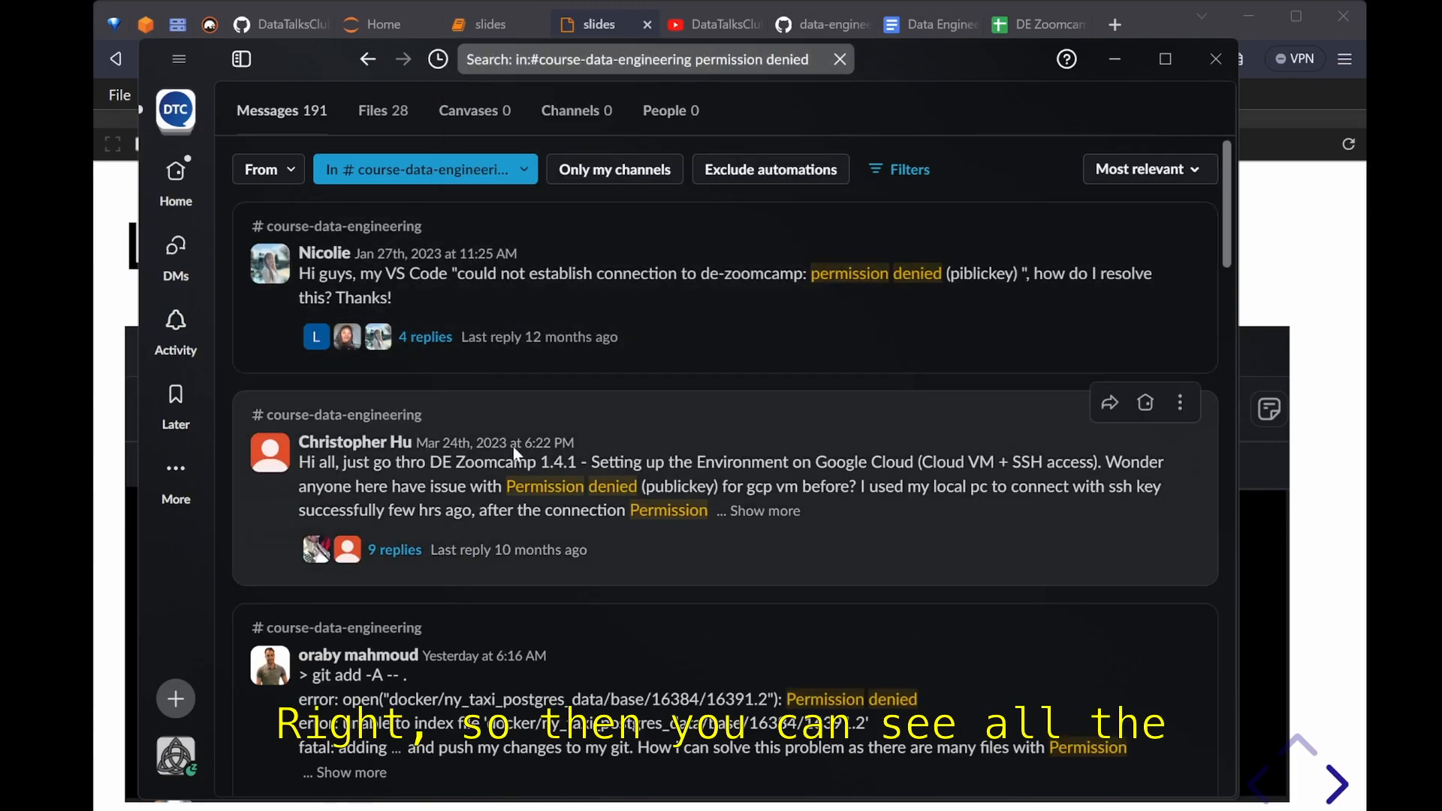
Step: Scroll Slack's permission denied results, then switch to the Data Engineering Zoomcamp FAQ doc
{"action": "scroll", "scroll_direction": "down", "scroll_amount": 3}
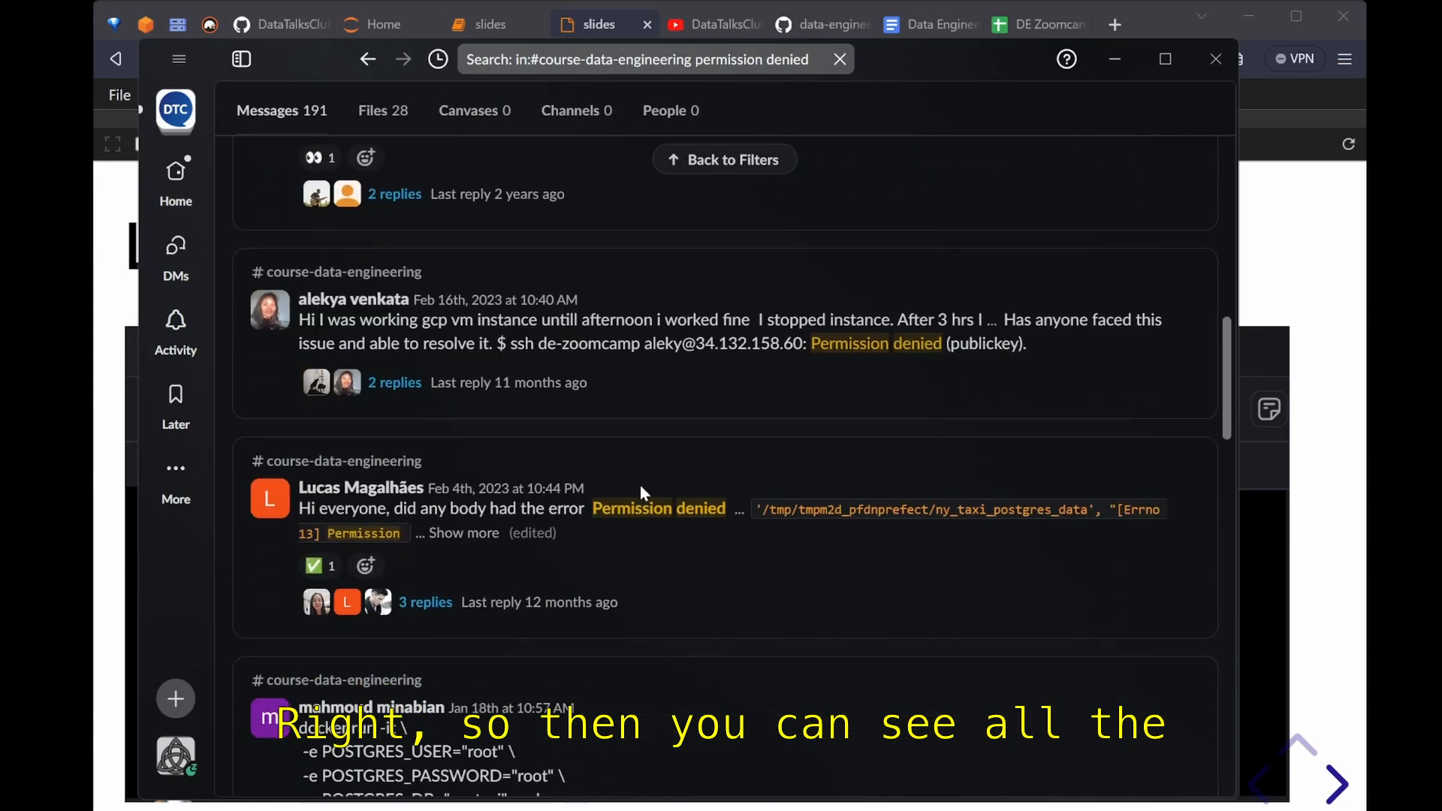
{"action": "scroll", "scroll_direction": "down", "scroll_amount": 3}
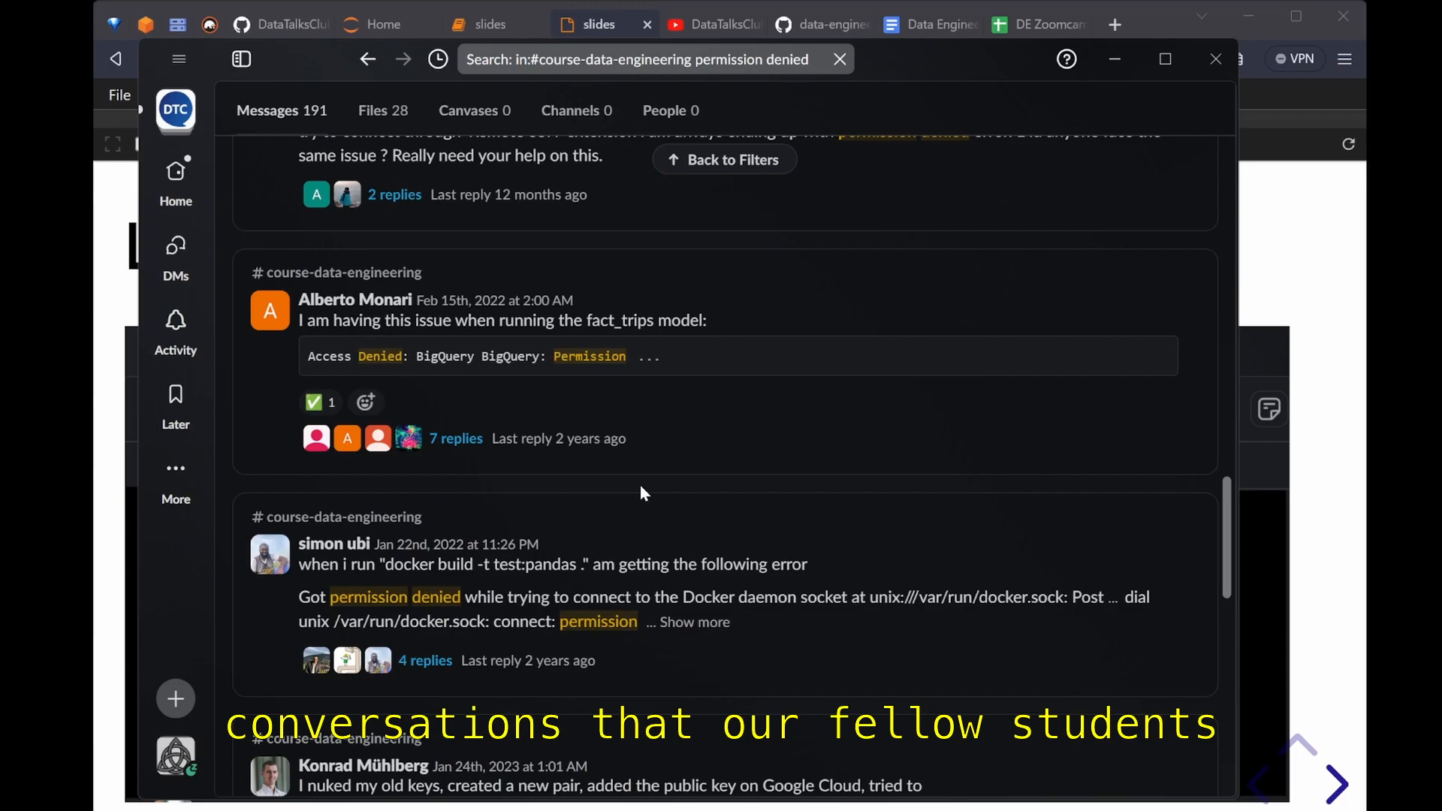
{"action": "scroll", "scroll_direction": "down", "scroll_amount": 3}
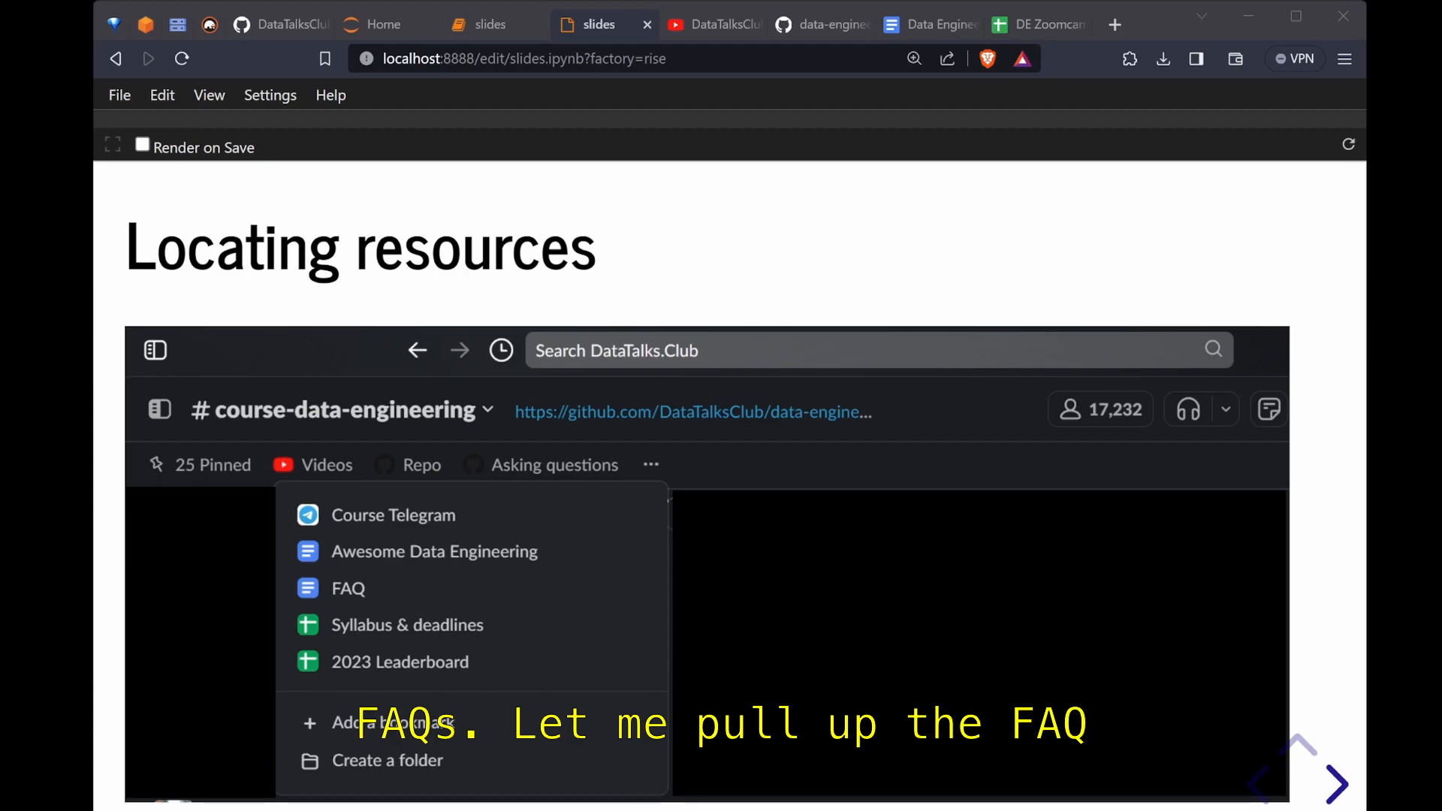
{"action": "left_click", "coordinate": [927, 24]}
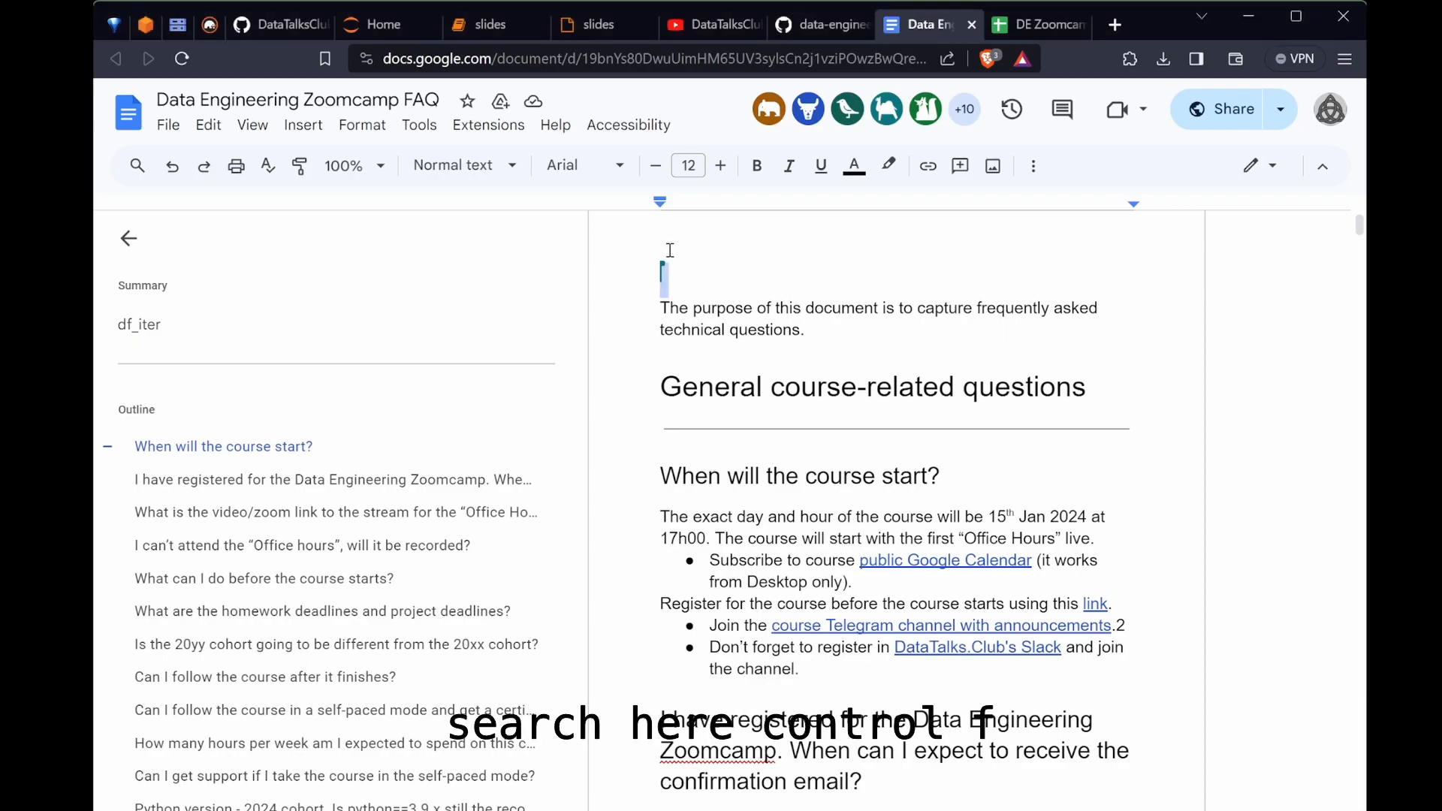
Step: Find 'permis' matches in the FAQ doc, then return to the GitHub asking-questions guide
{"action": "key", "text": "ctrl+f"}
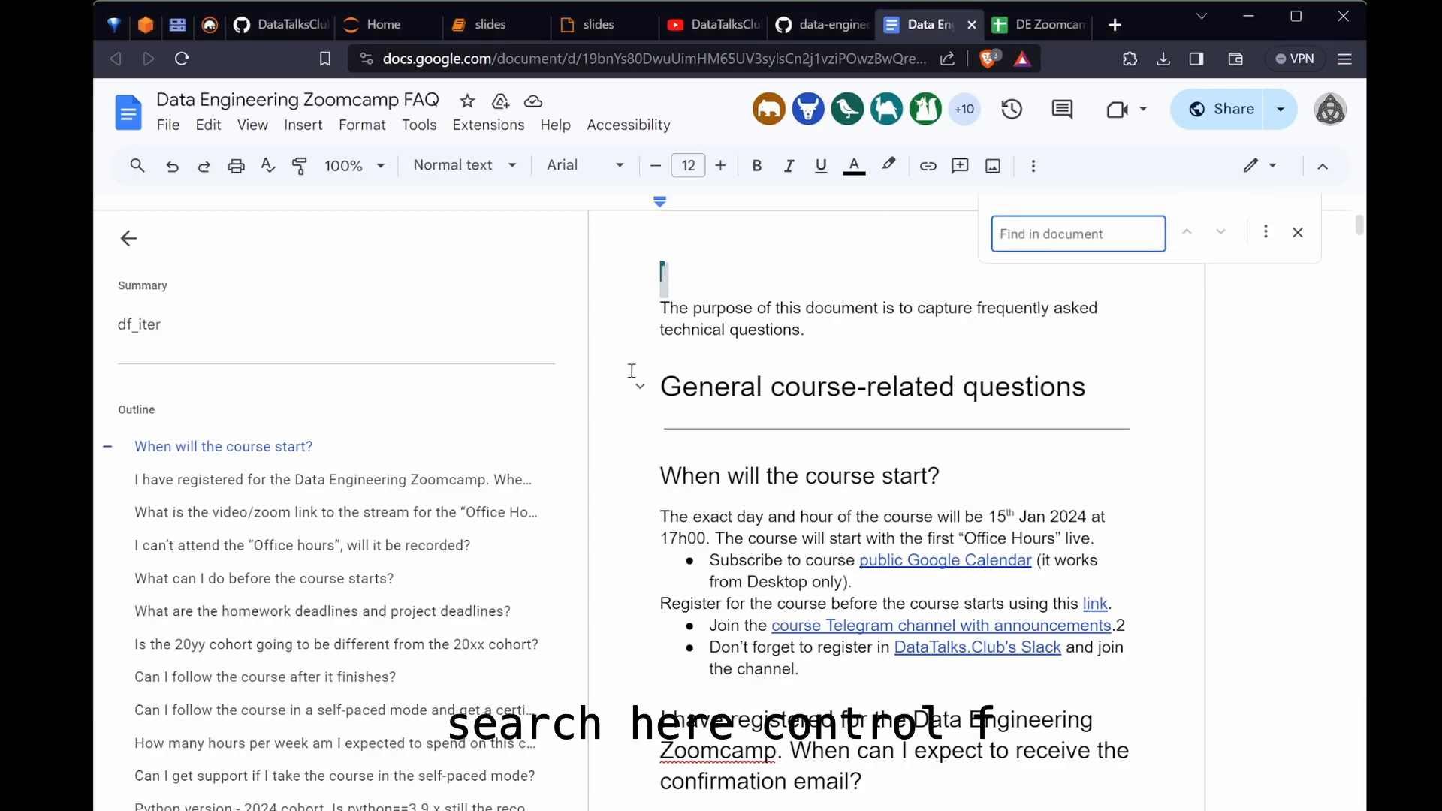
{"action": "type", "text": "permission denied"}
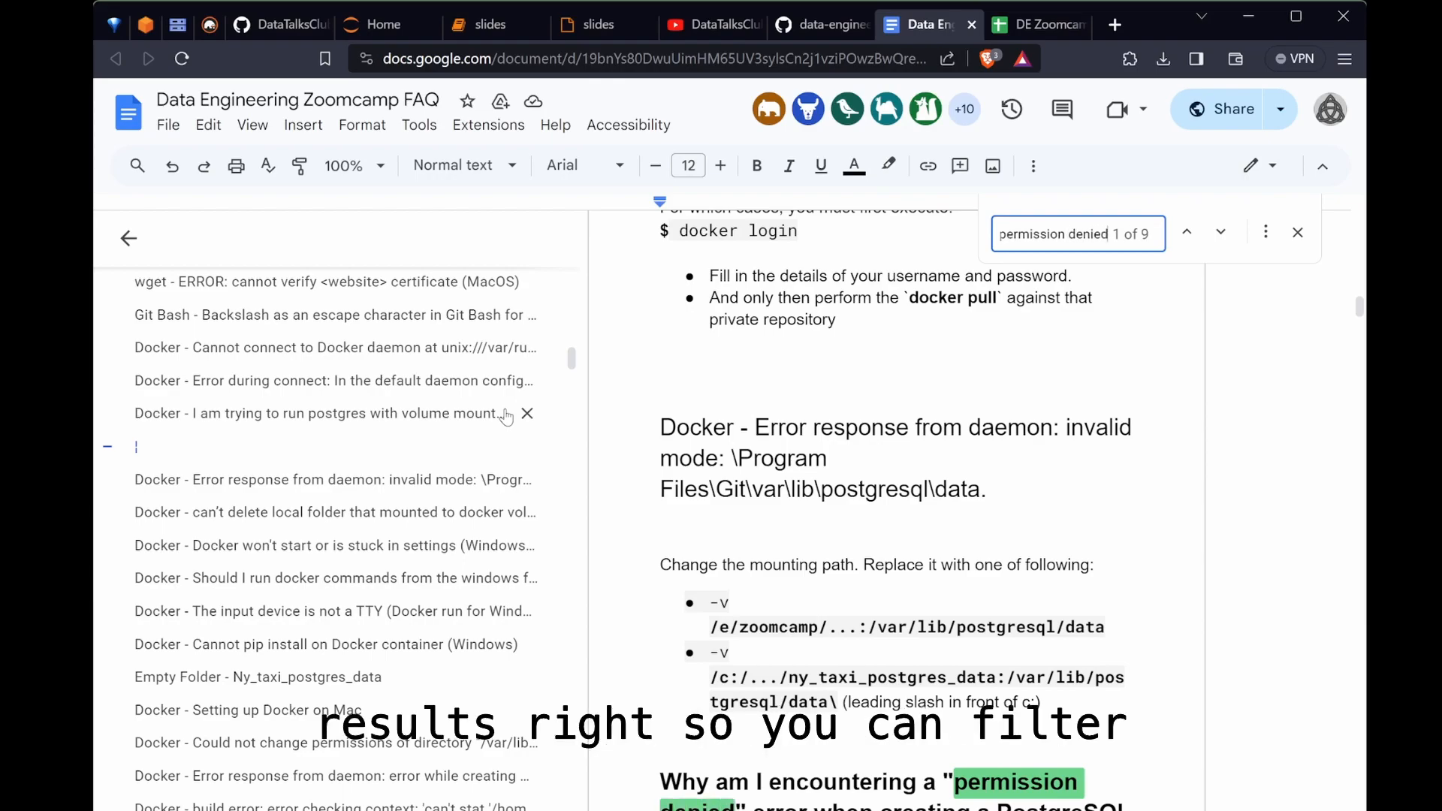
{"action": "scroll", "scroll_direction": "down", "scroll_amount": 3}
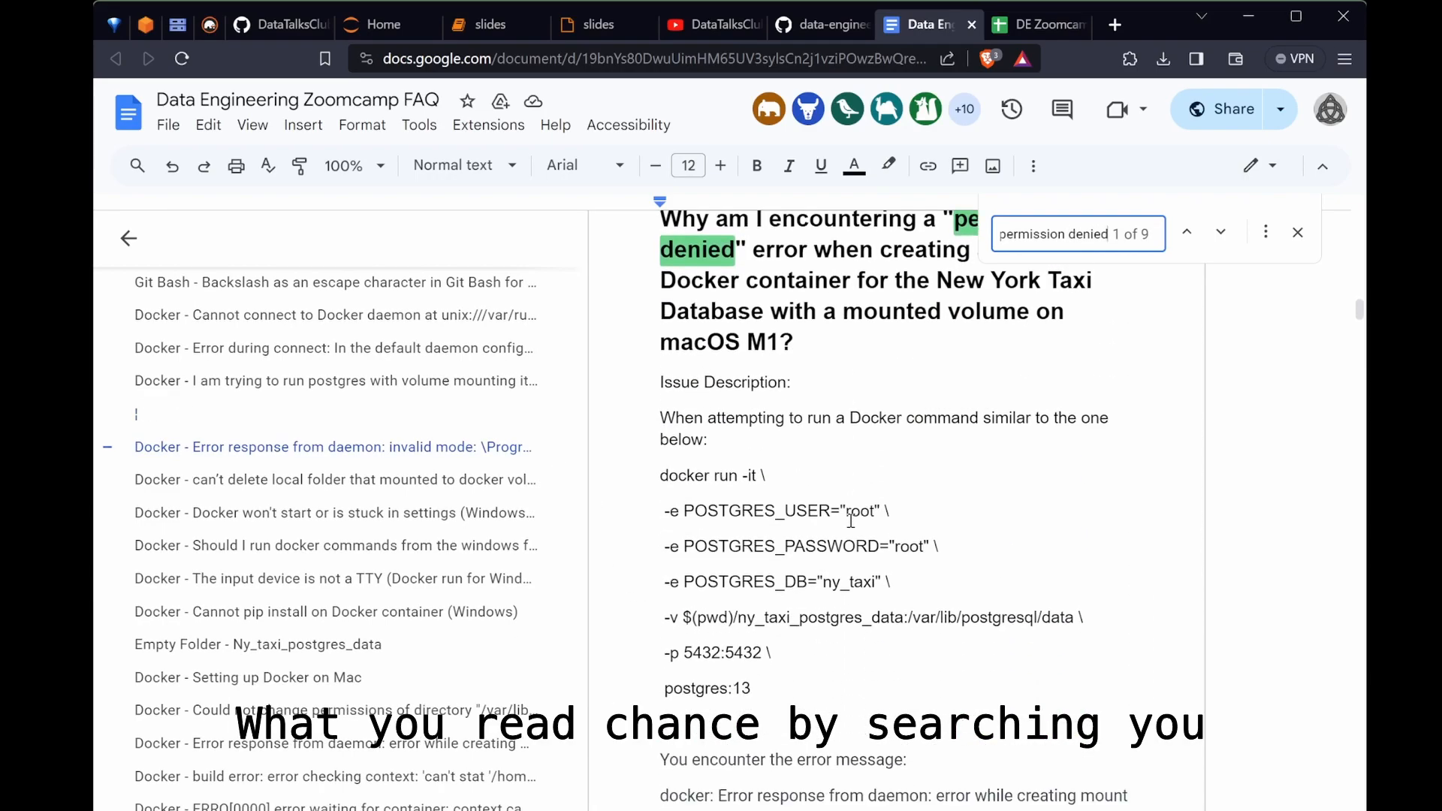
{"action": "scroll", "scroll_direction": "down", "scroll_amount": 3}
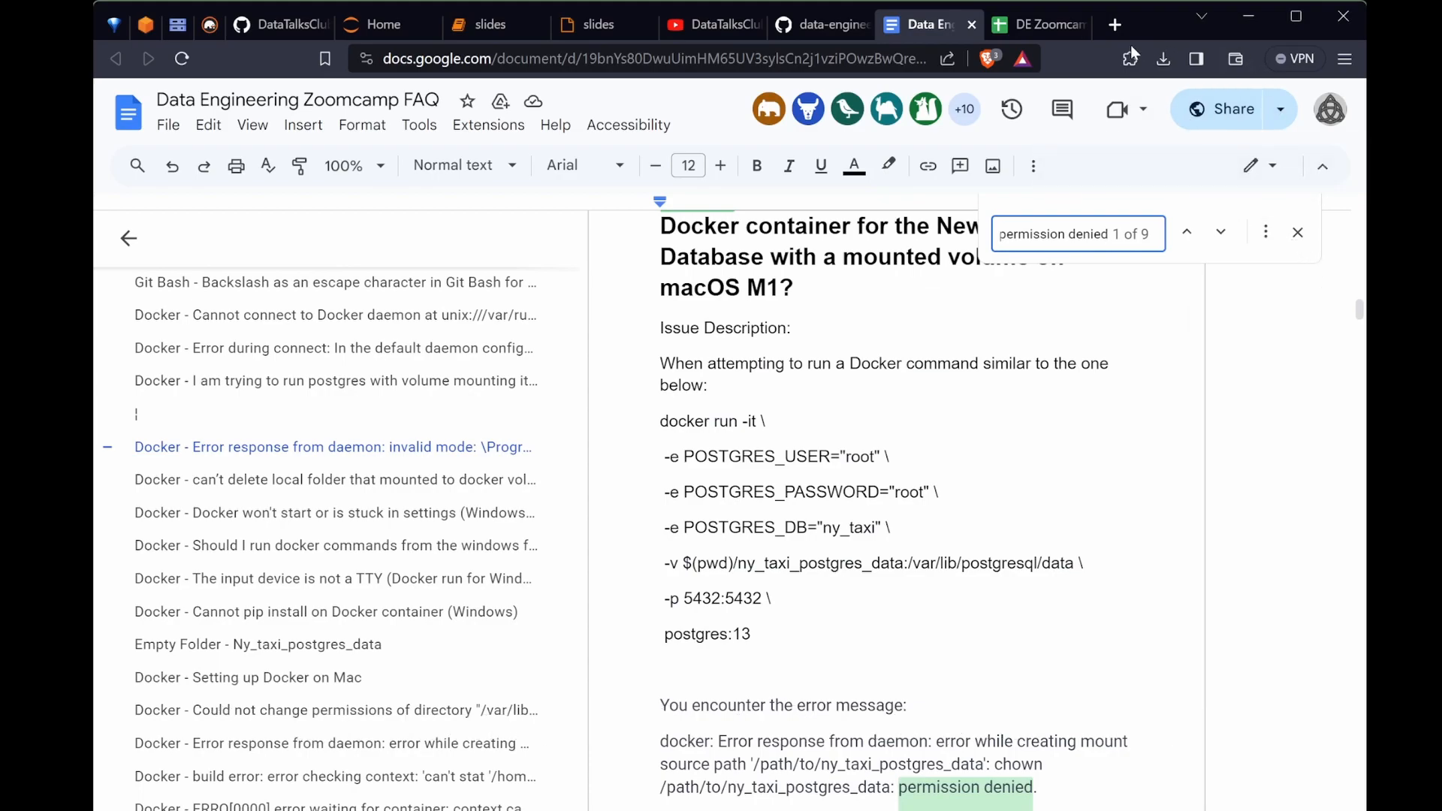
{"action": "left_click", "coordinate": [819, 26]}
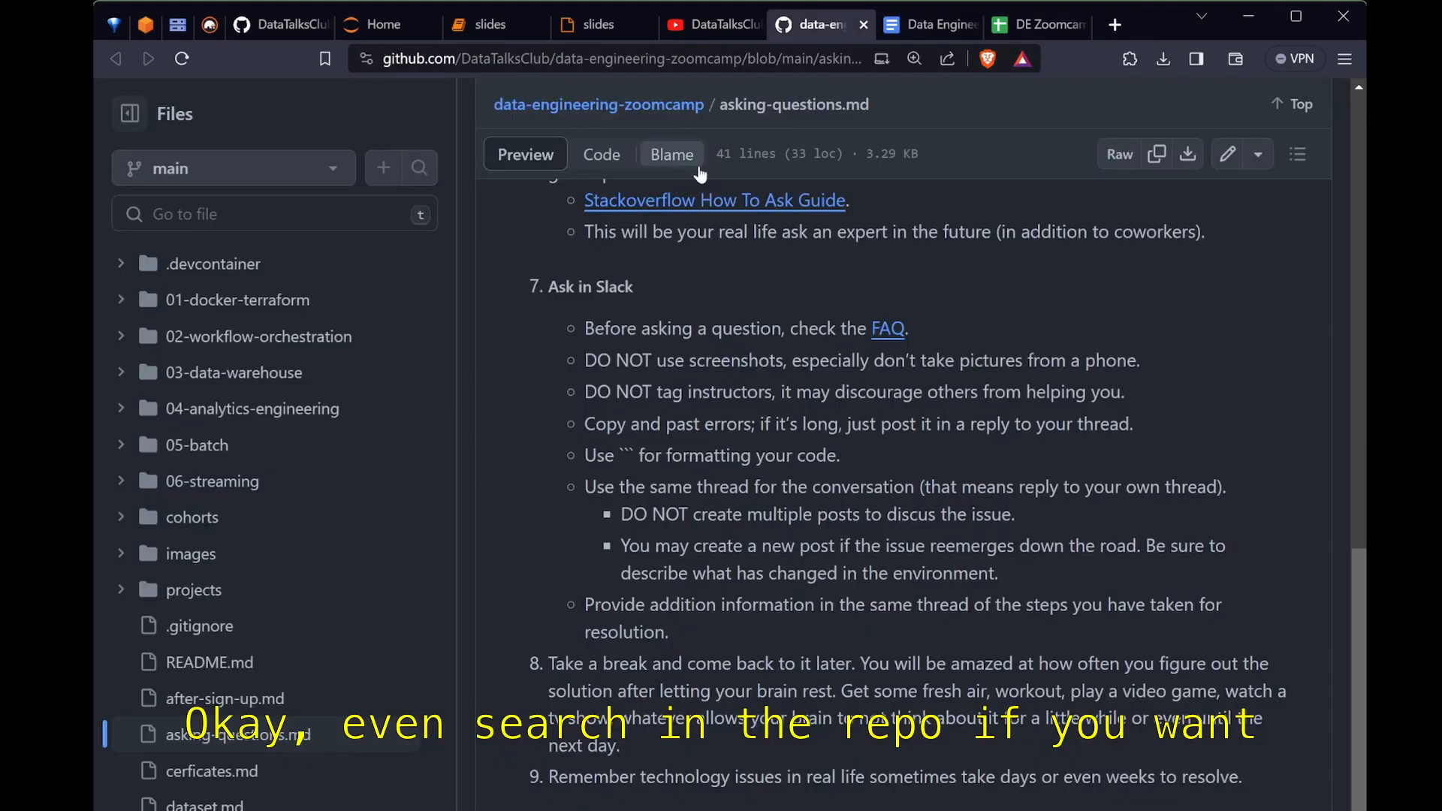
Step: Switch back to the course slideshow showing the ny_taxi dataset resource slide
{"action": "left_click", "coordinate": [274, 213]}
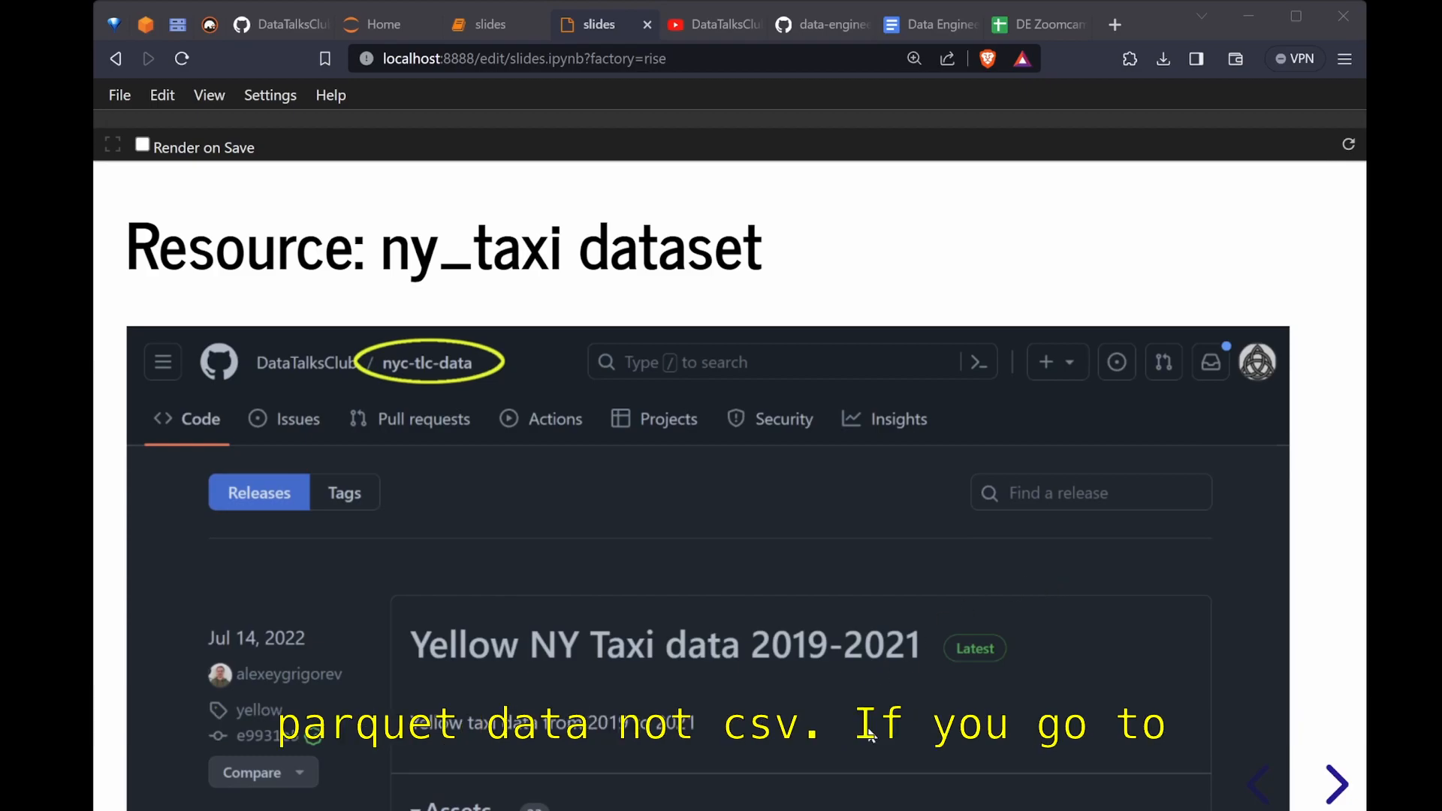
Step: Browse 01-docker-terraform / 2_docker_sql README to the NY Trips Dataset section and follow its dataset link
{"action": "left_click", "coordinate": [818, 24]}
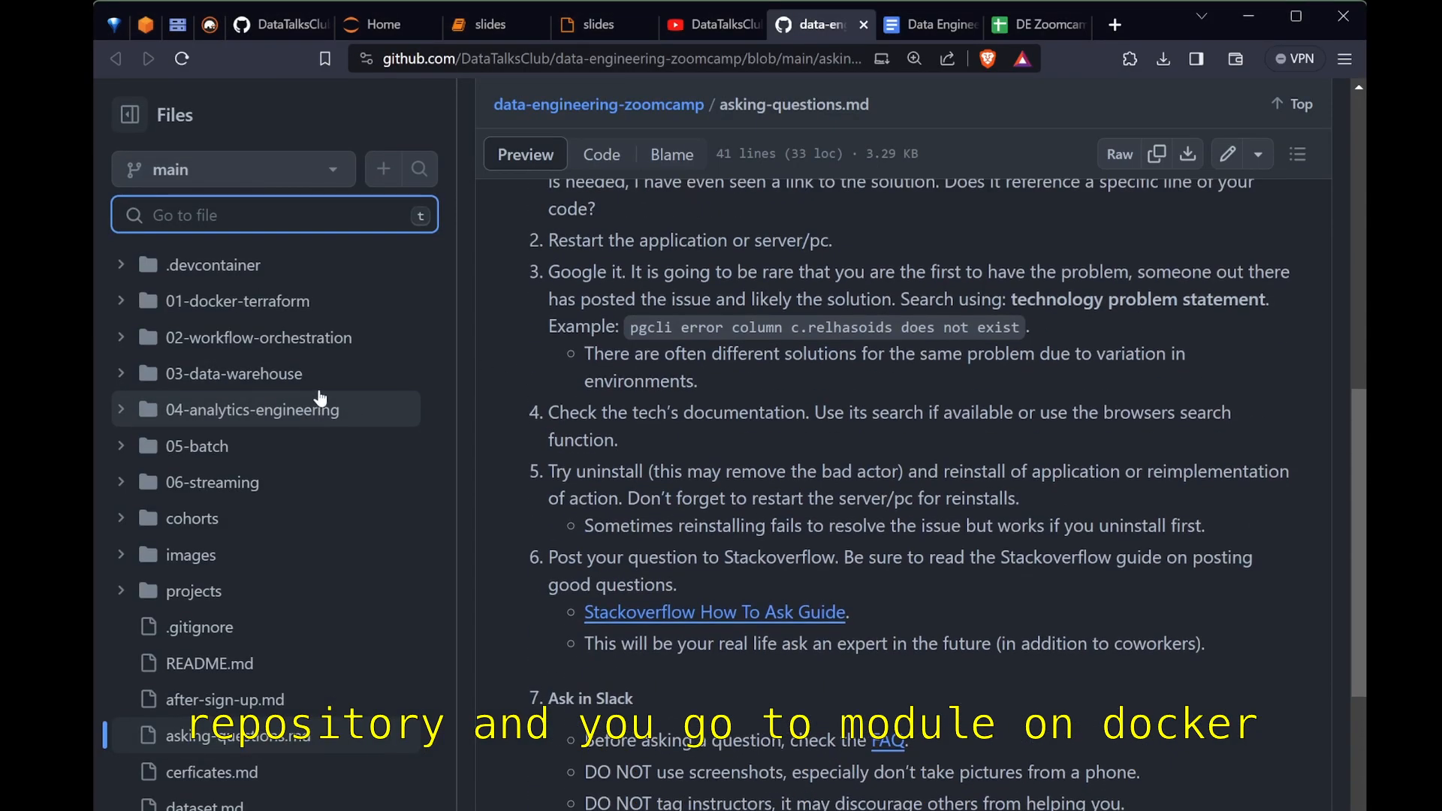
{"action": "left_click", "coordinate": [236, 300]}
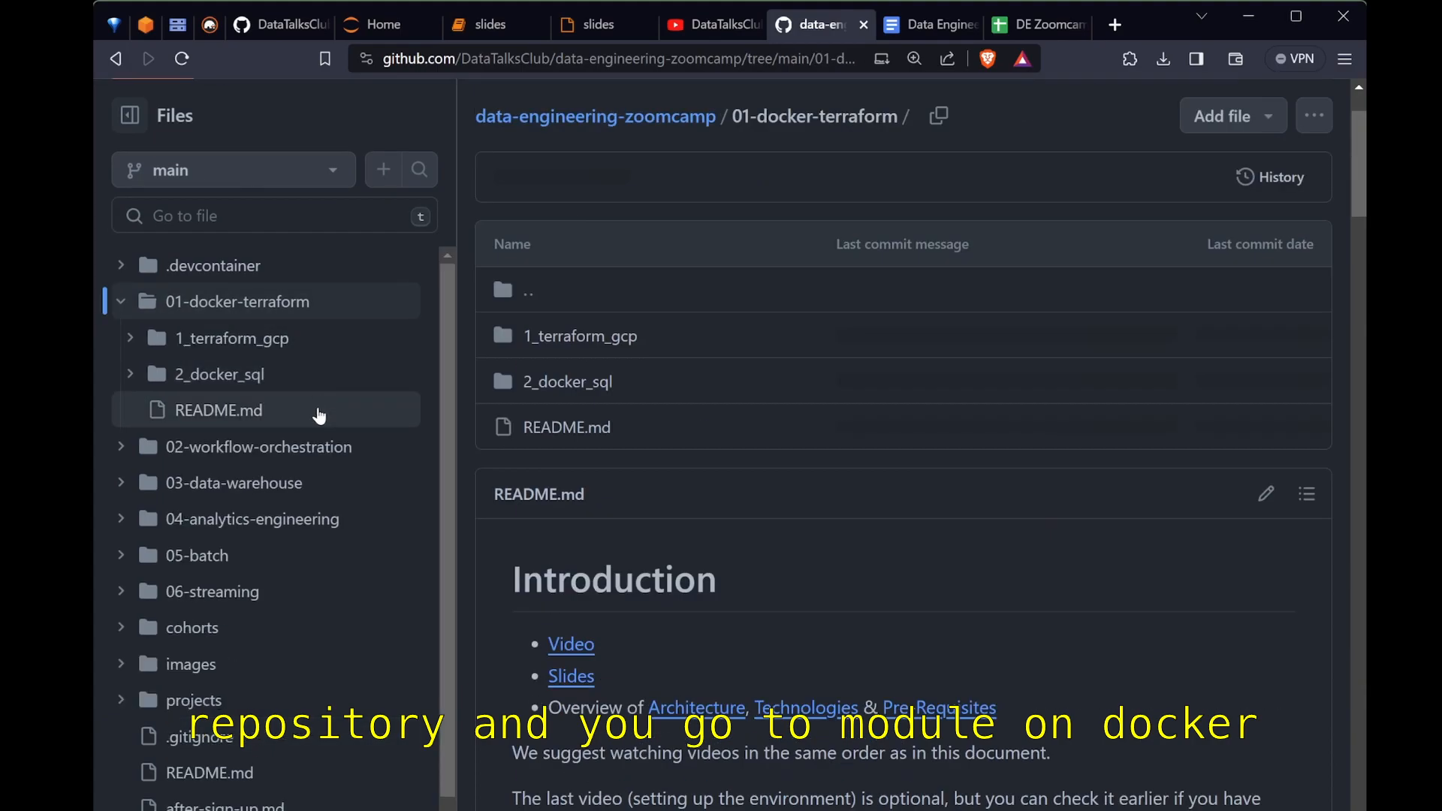
{"action": "left_click", "coordinate": [219, 374]}
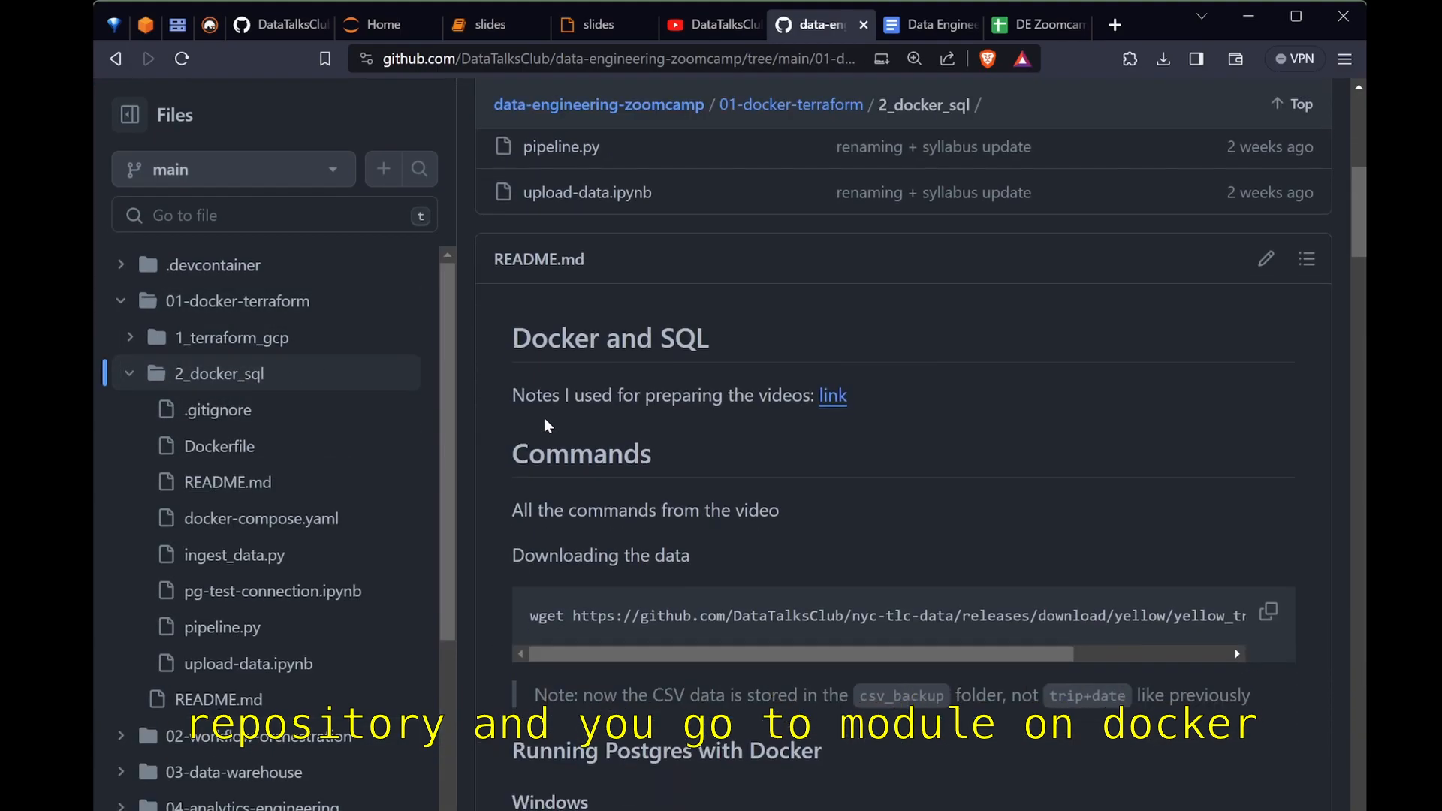
{"action": "scroll", "scroll_direction": "down", "scroll_amount": 3}
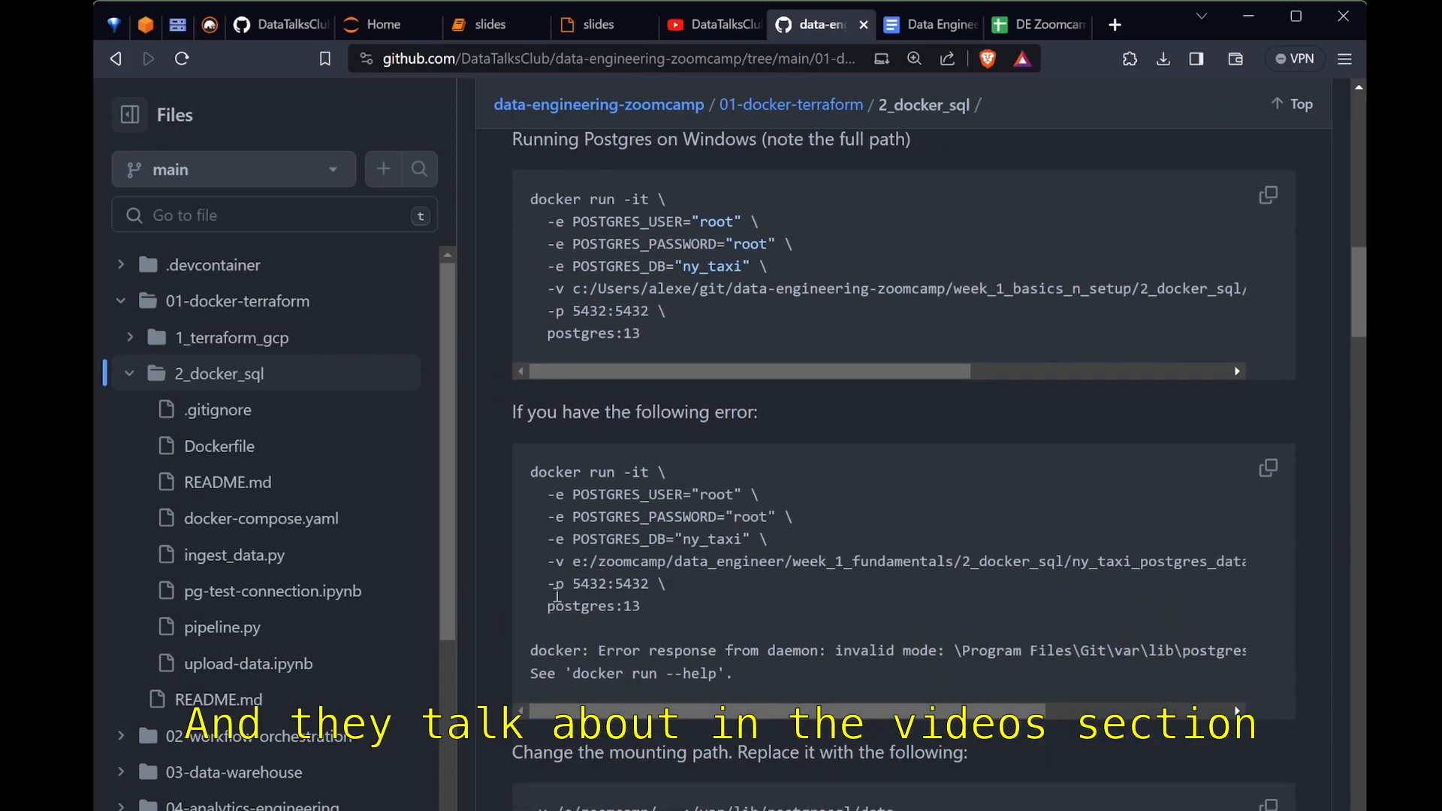
{"action": "scroll", "scroll_direction": "down", "scroll_amount": 3}
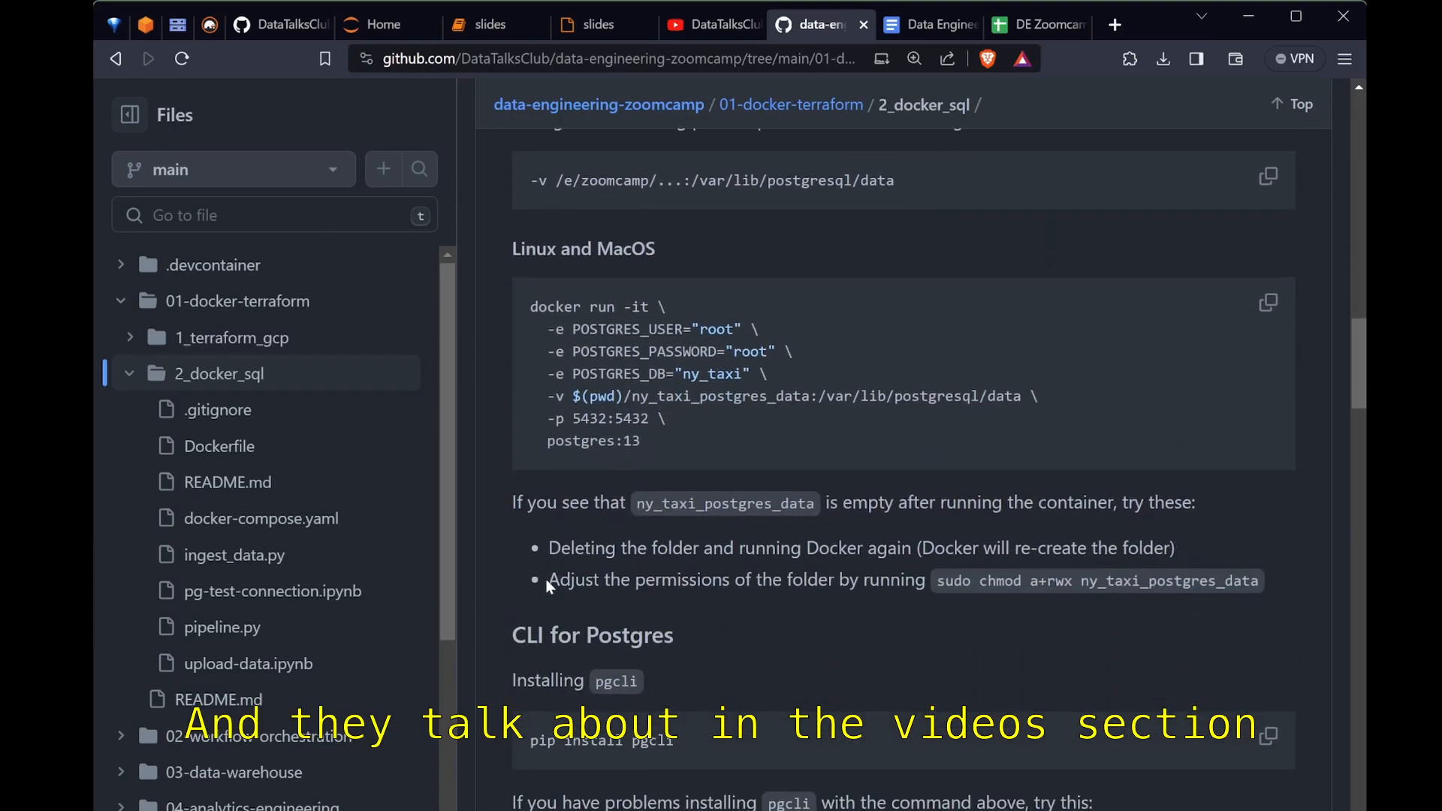
{"action": "scroll", "scroll_direction": "down", "scroll_amount": 3}
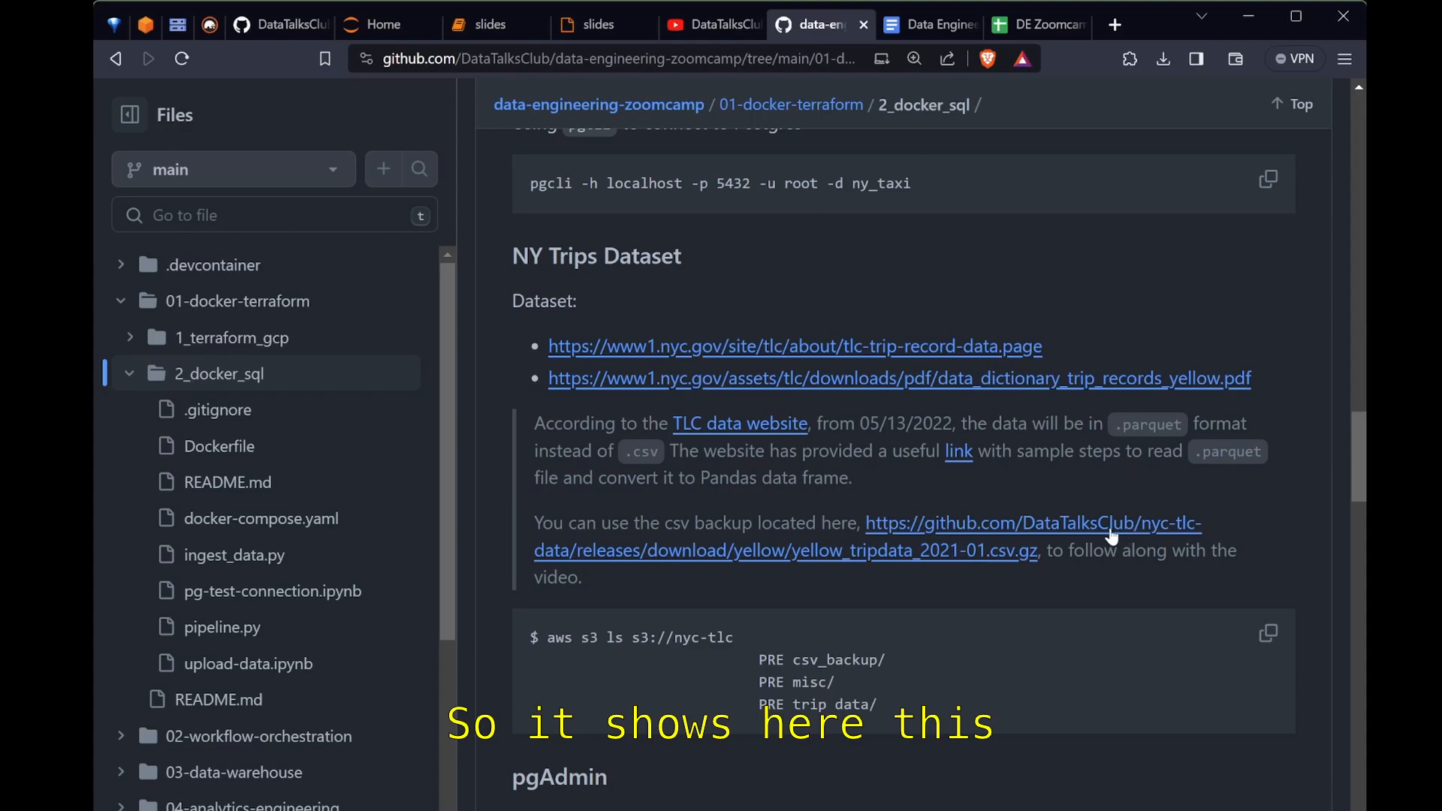
{"action": "mouse_move", "coordinate": [767, 556]}
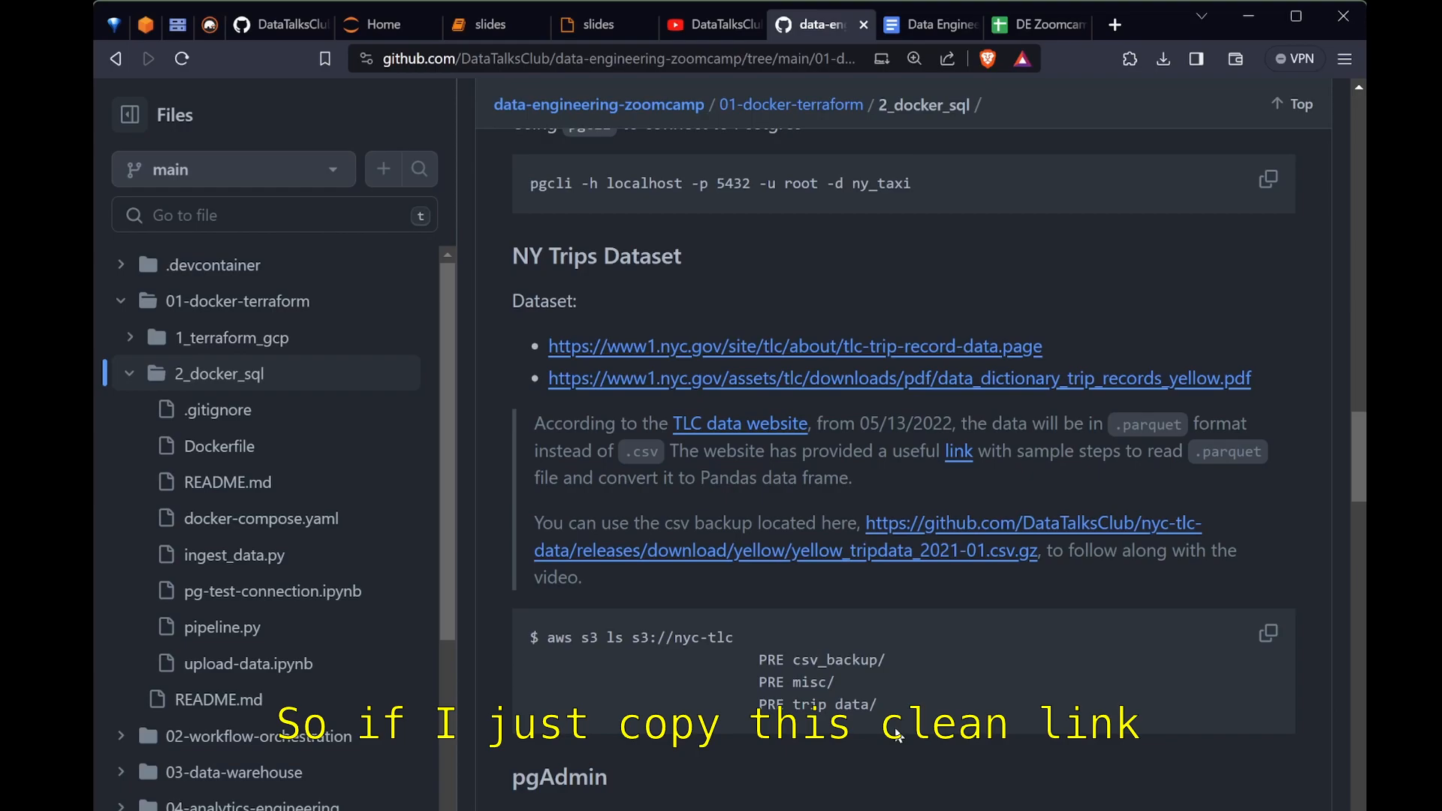
{"action": "left_click", "coordinate": [616, 58]}
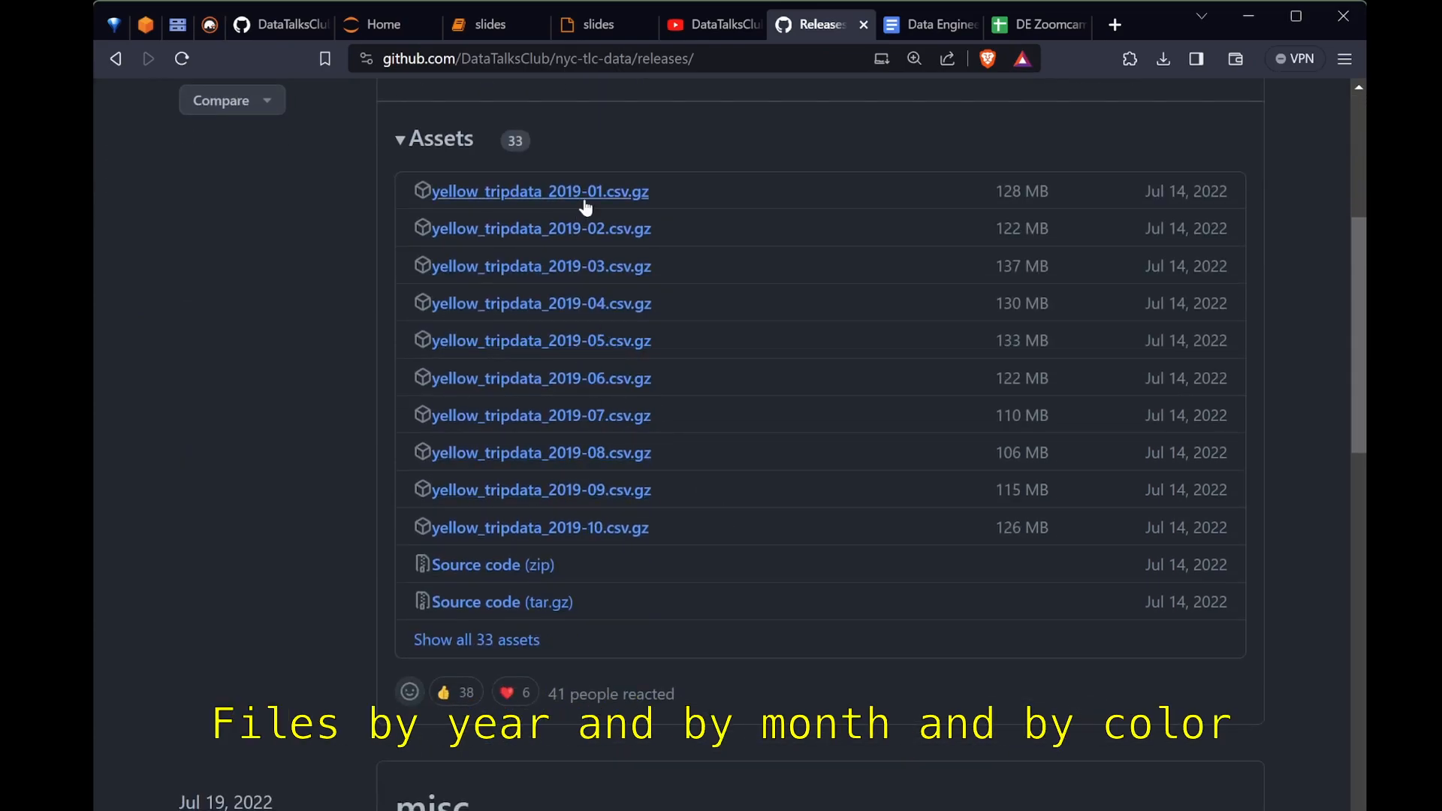
Step: Scroll the nyc-tlc-data release assets, visit the repo landing page and Releases list, then return to the course repo tab
{"action": "scroll", "scroll_direction": "down", "scroll_amount": 3}
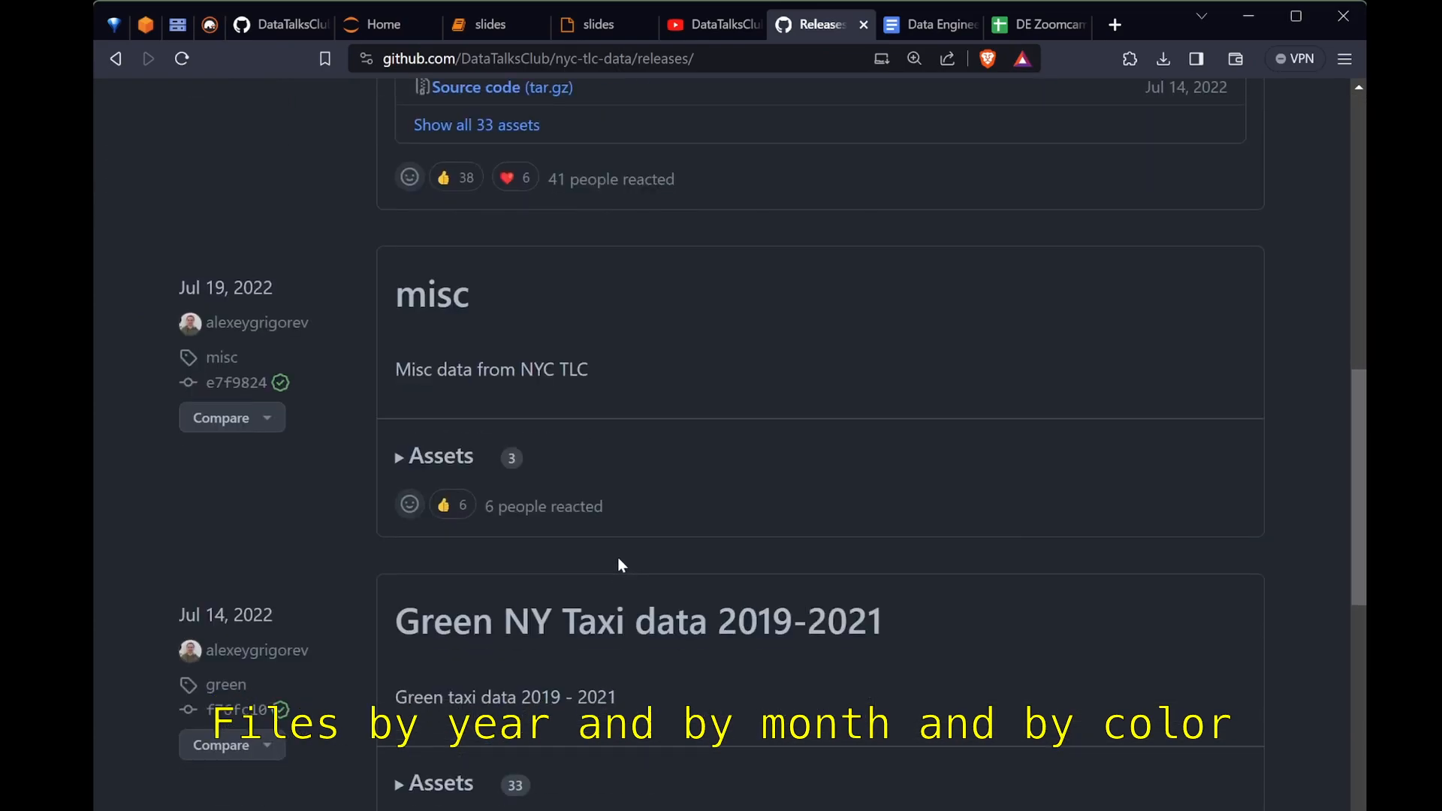
{"action": "scroll", "scroll_direction": "down", "scroll_amount": 3}
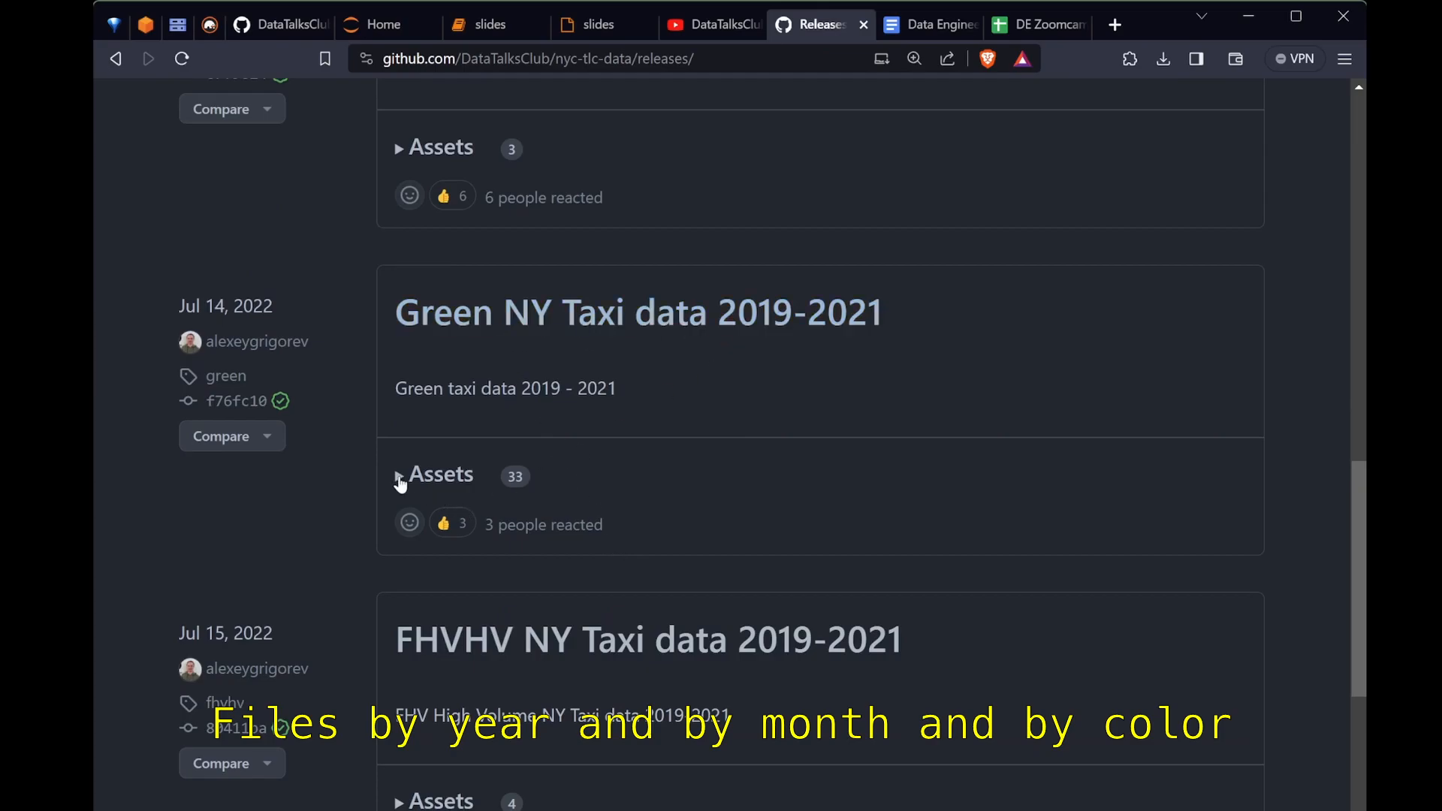
{"action": "left_click", "coordinate": [440, 474]}
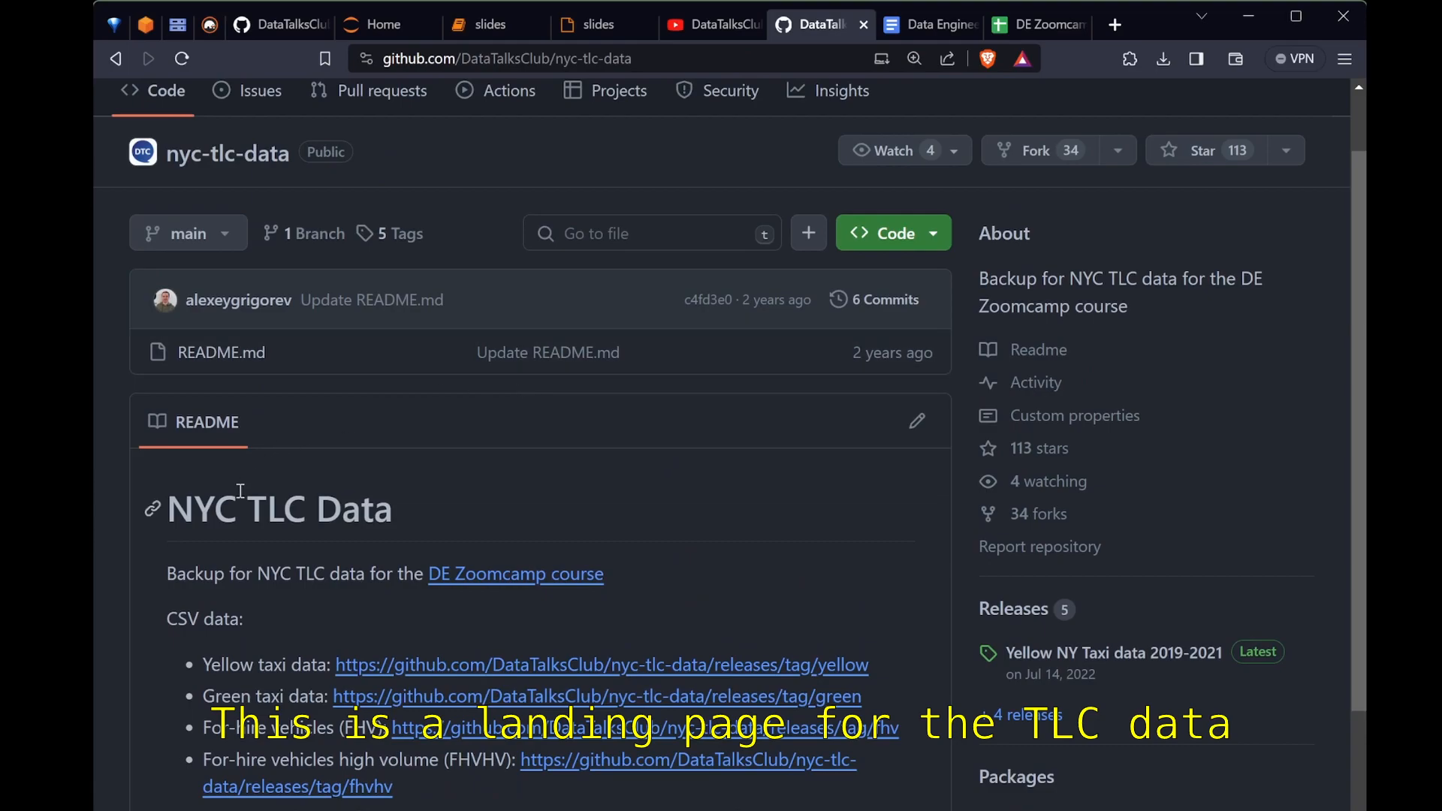
{"action": "scroll", "scroll_direction": "down", "scroll_amount": 3}
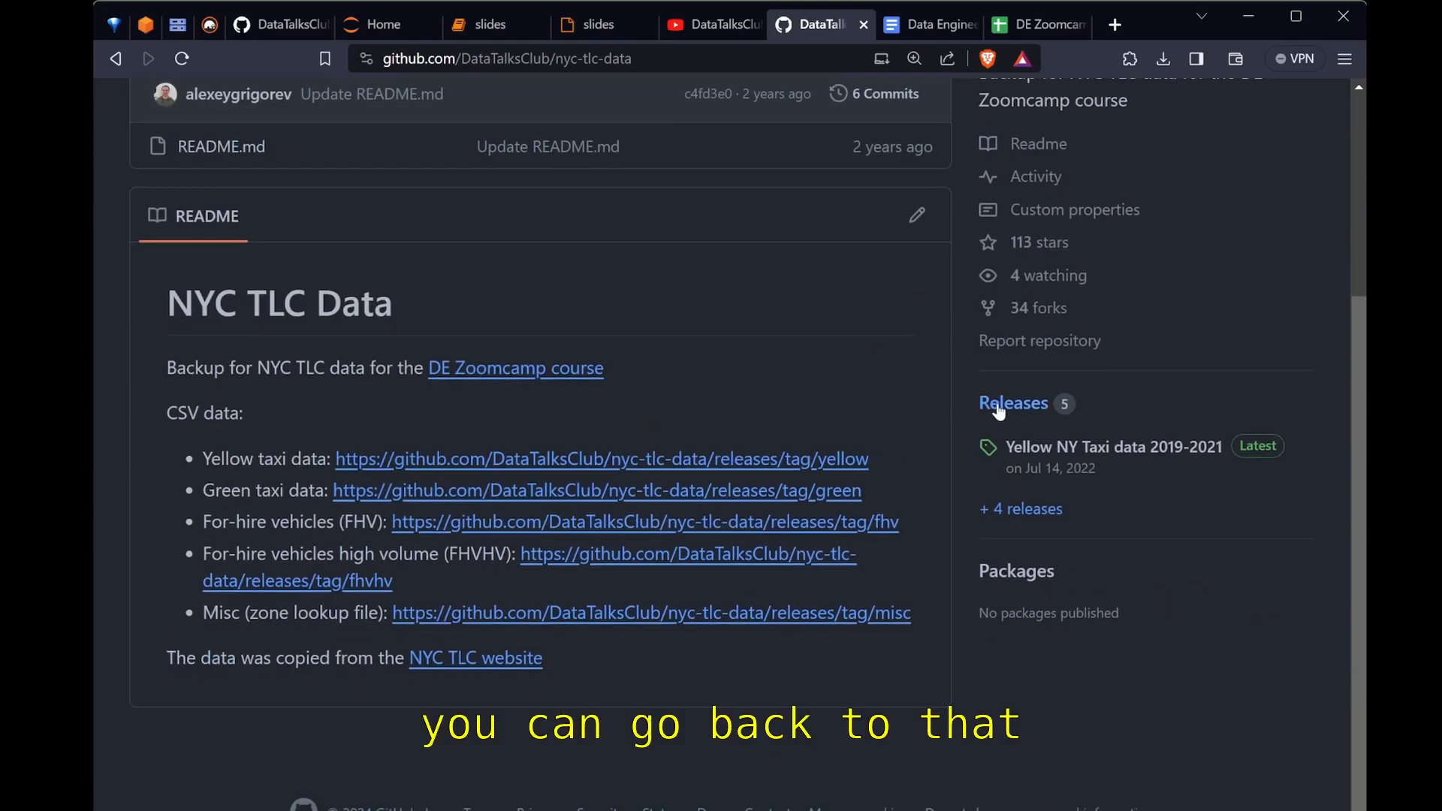
{"action": "left_click", "coordinate": [1013, 403]}
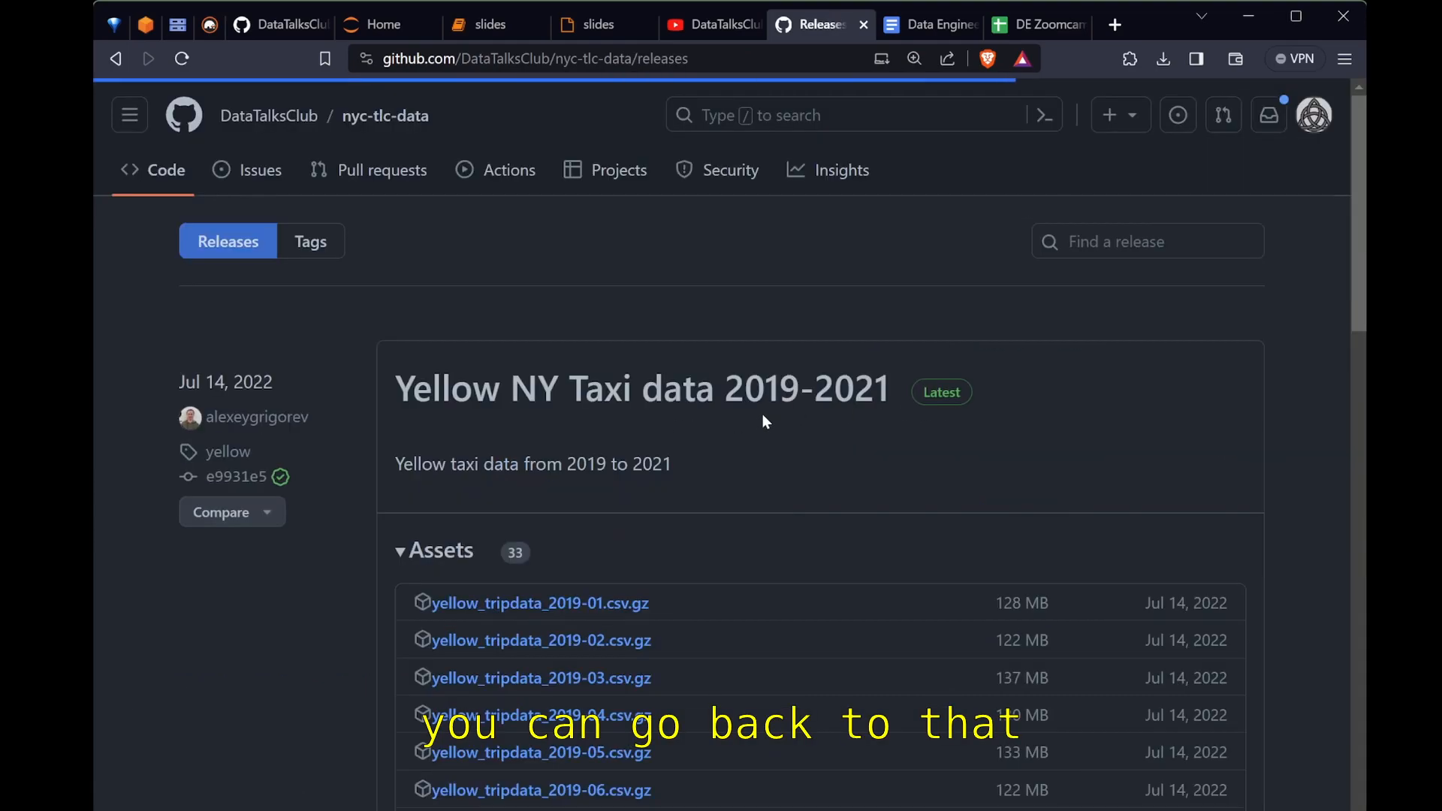
{"action": "scroll", "scroll_direction": "down", "scroll_amount": 3}
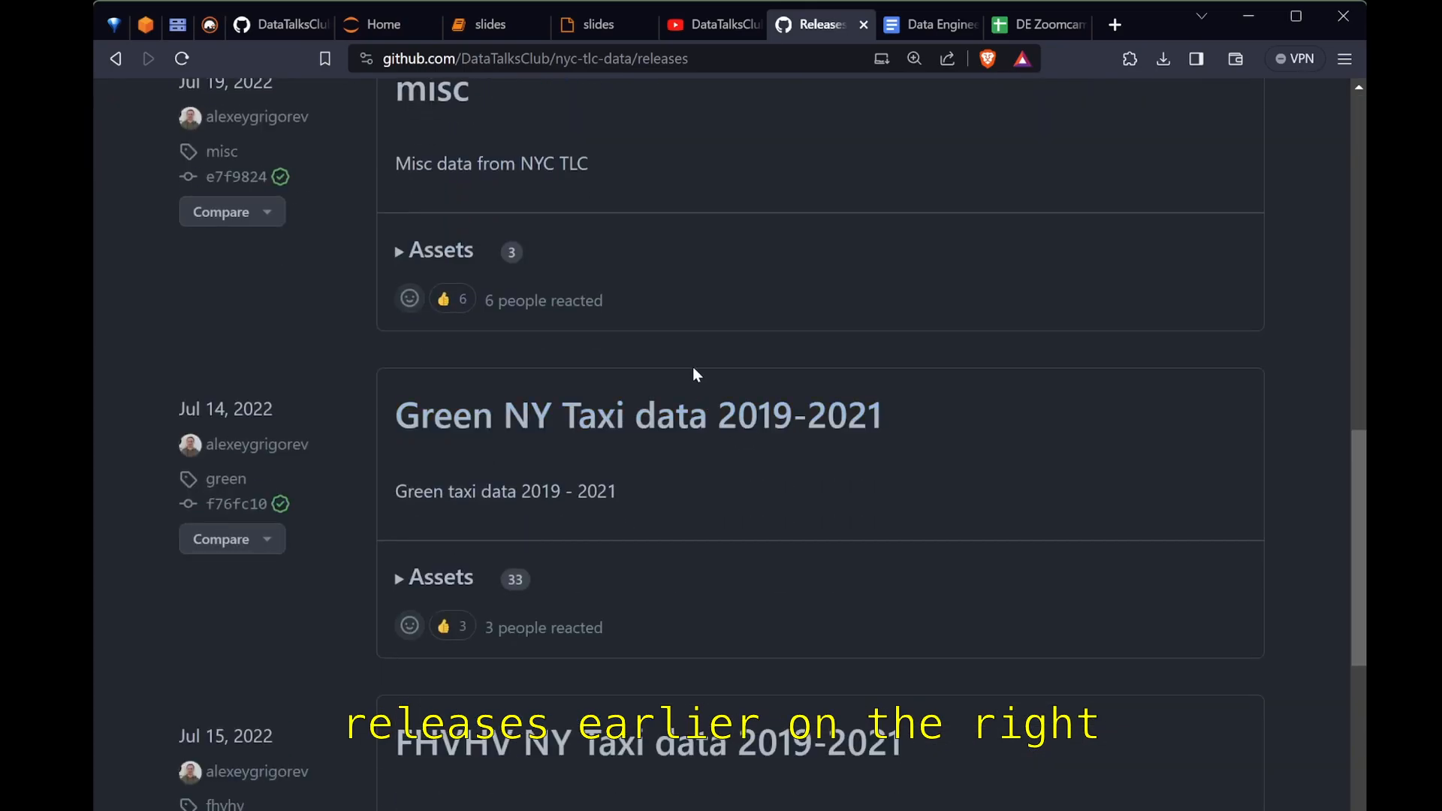
{"action": "left_click", "coordinate": [809, 25]}
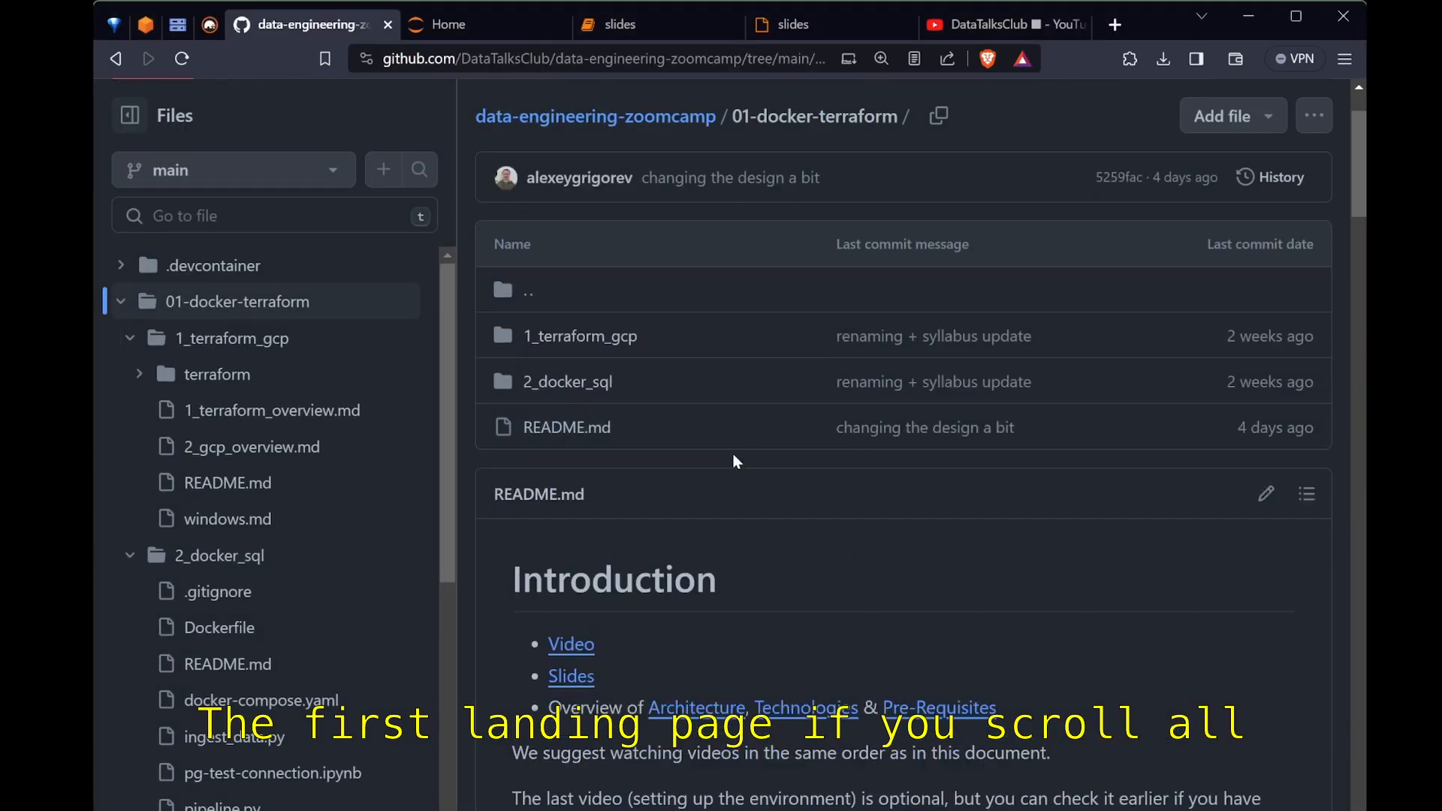
Step: Scroll the module README to the community notes, then return to the CLI prerequisites slide
{"action": "scroll", "scroll_direction": "down", "scroll_amount": 3}
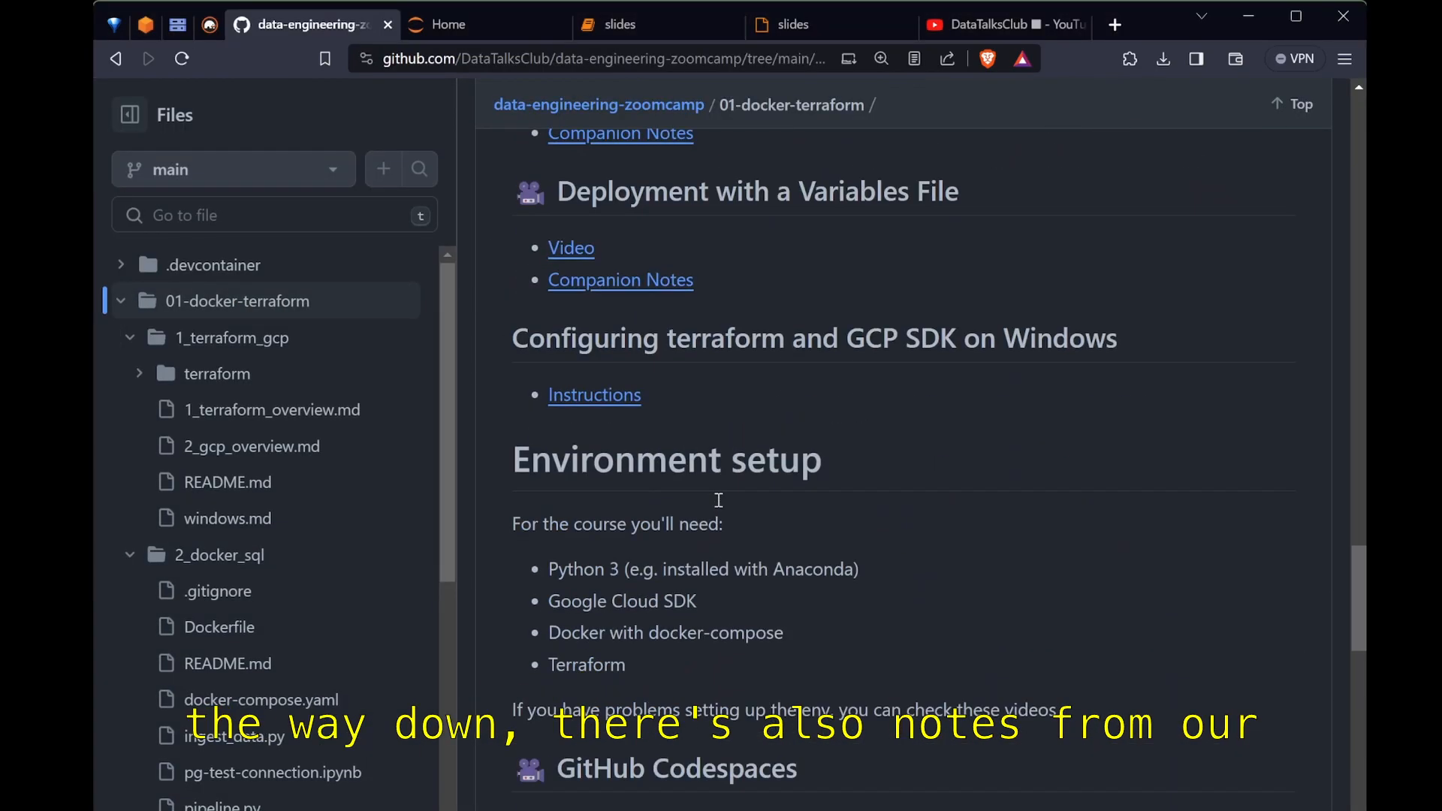
{"action": "scroll", "scroll_direction": "down", "scroll_amount": 3}
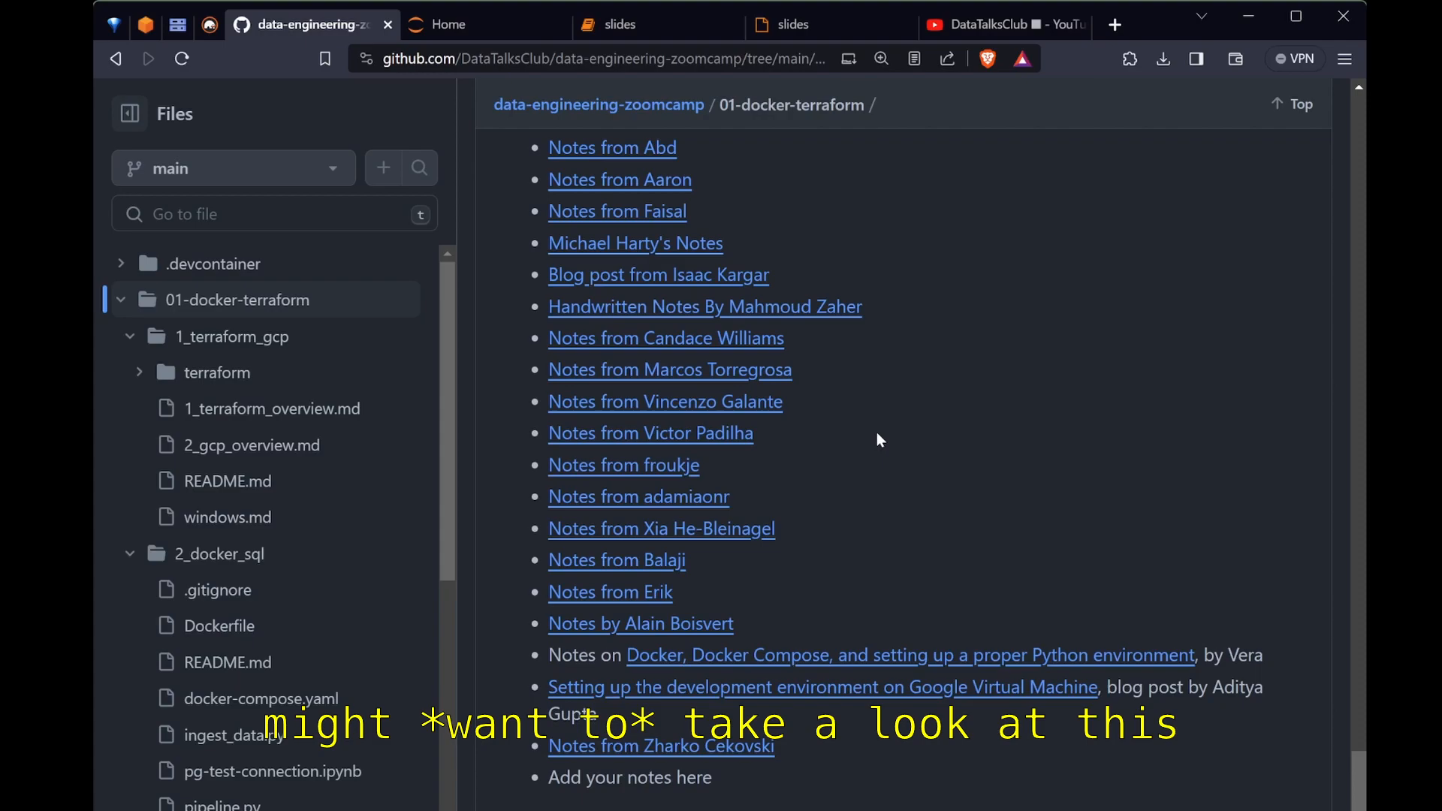
{"action": "mouse_move", "coordinate": [736, 613]}
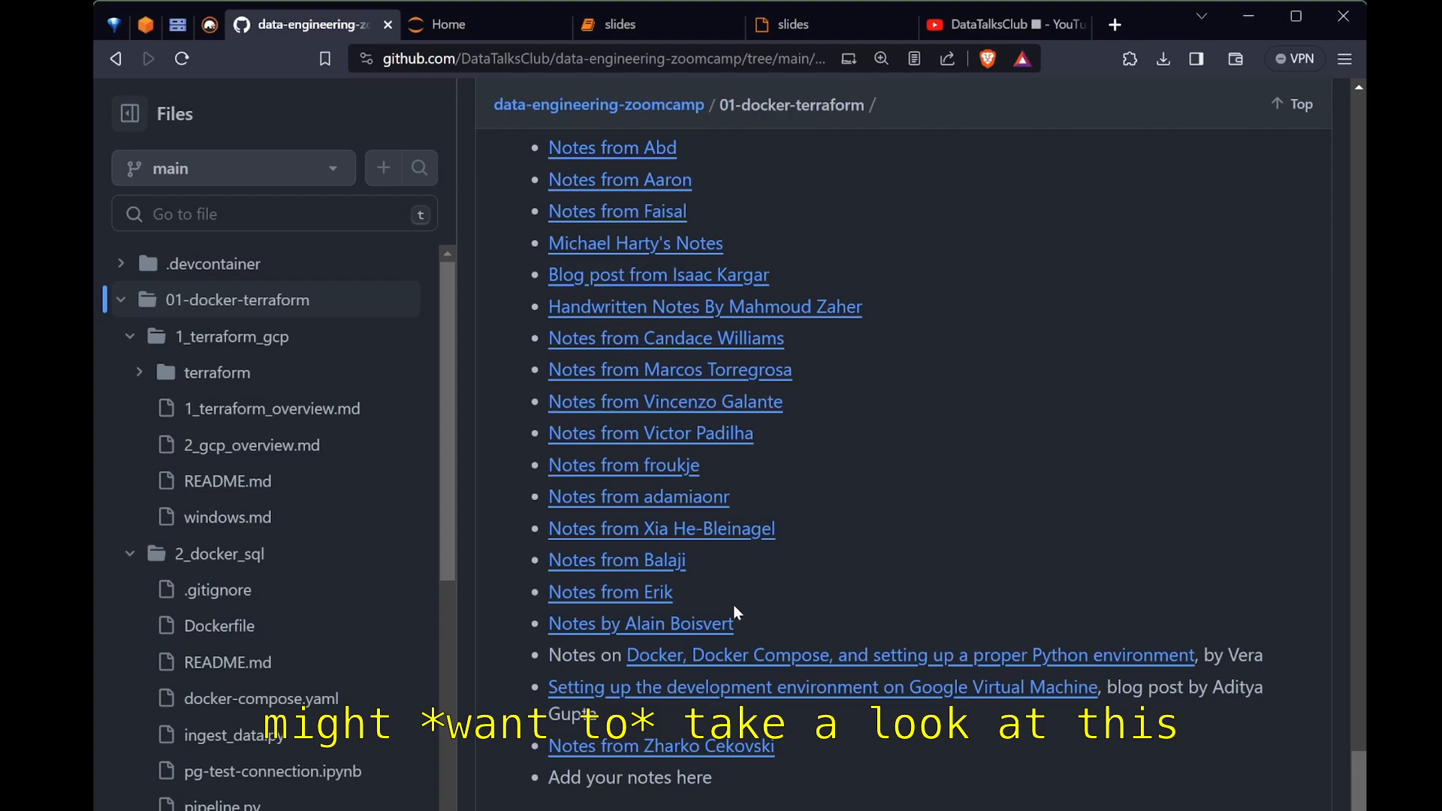
{"action": "left_click", "coordinate": [823, 24]}
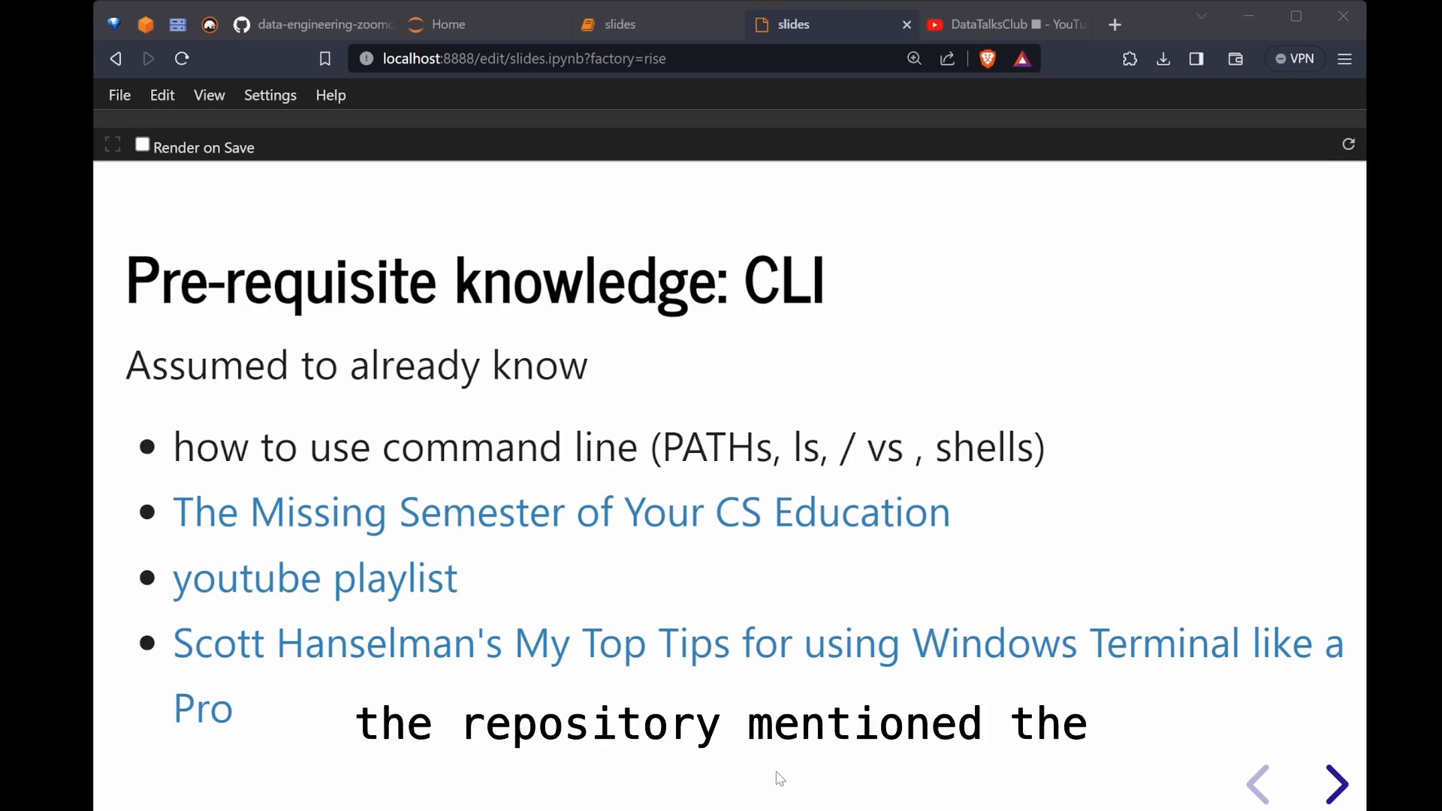
Step: Review the repo's Prerequisites section highlighting SQL, return to the CLI slide and open The Missing Semester link
{"action": "left_click", "coordinate": [308, 24]}
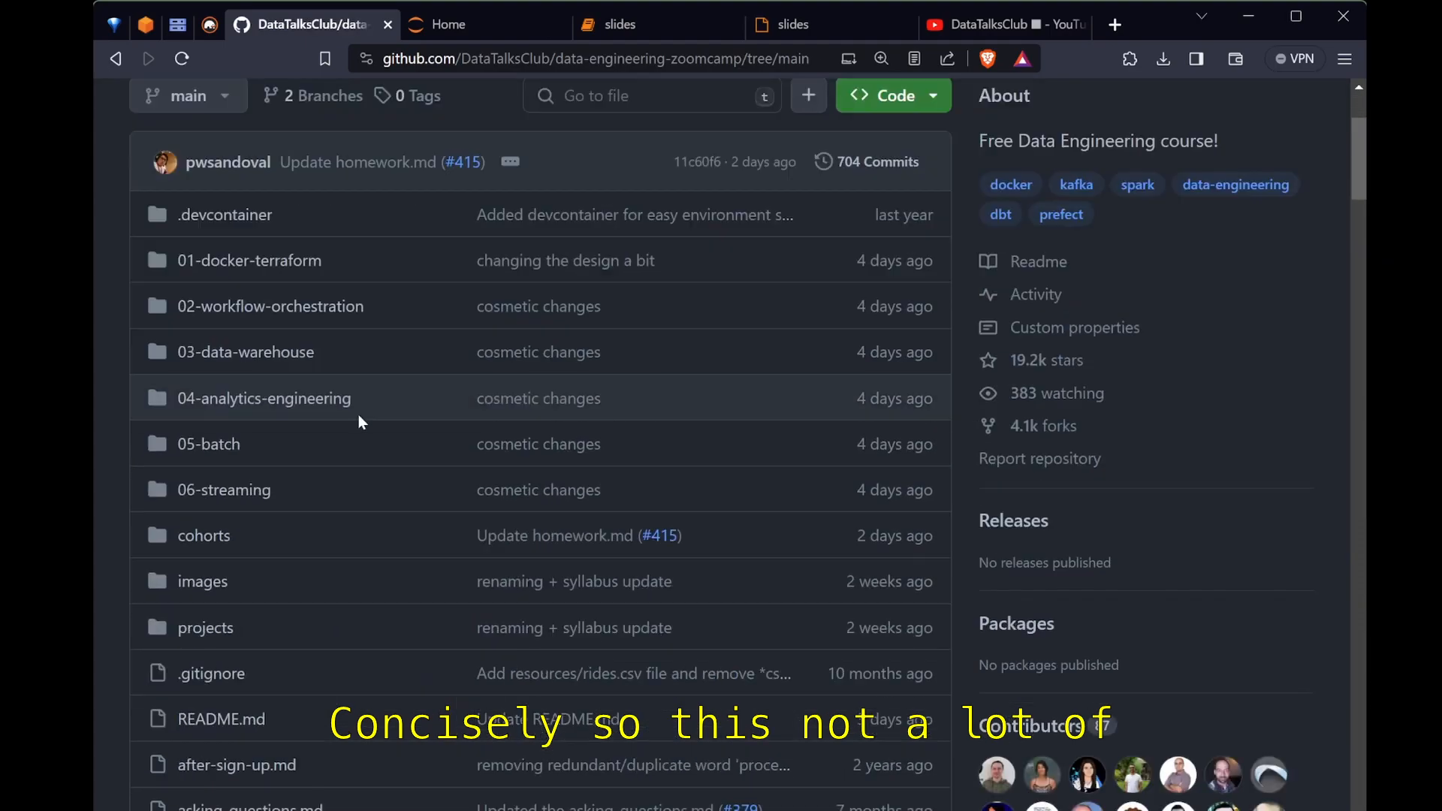
{"action": "scroll", "scroll_direction": "down", "scroll_amount": 3}
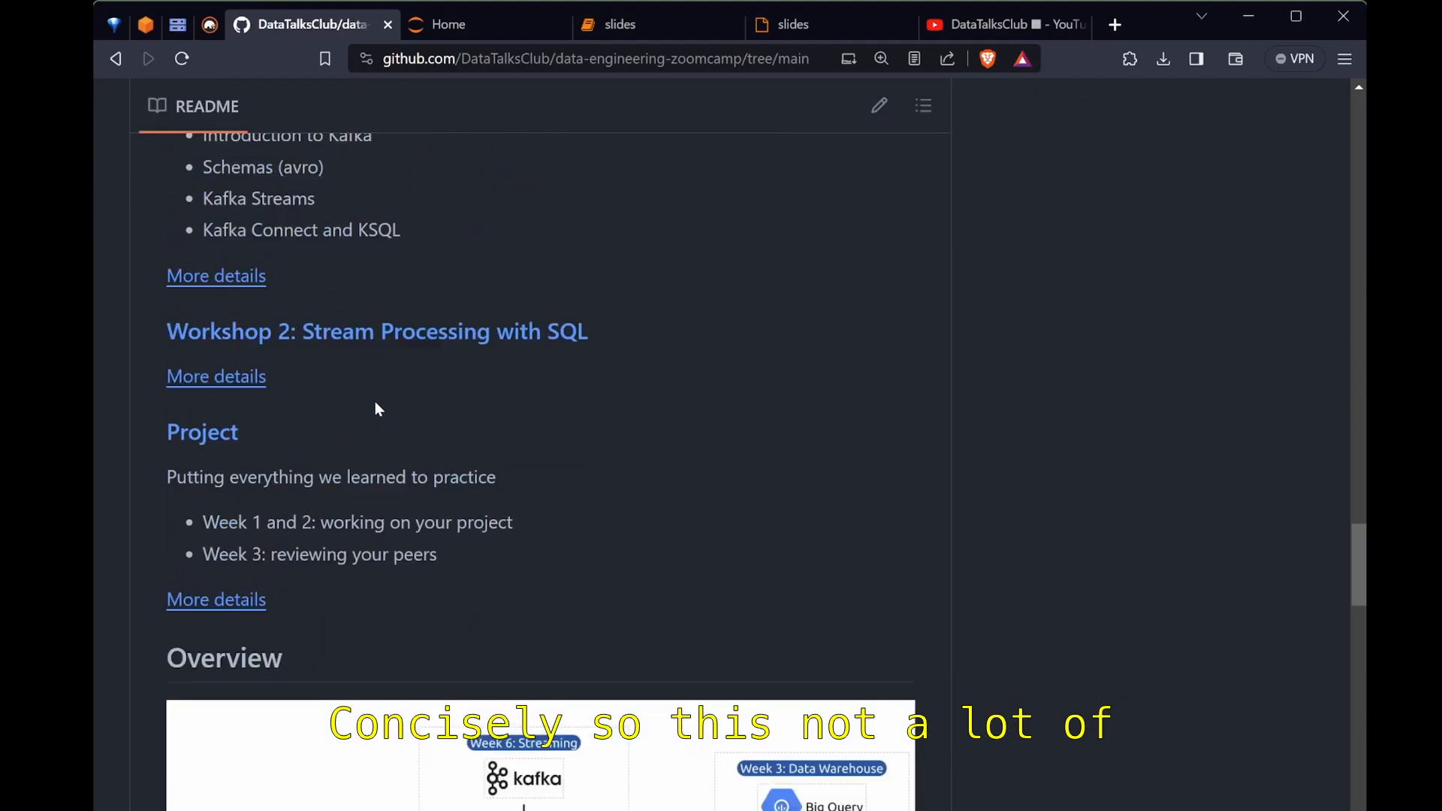
{"action": "scroll", "scroll_direction": "down", "scroll_amount": 3}
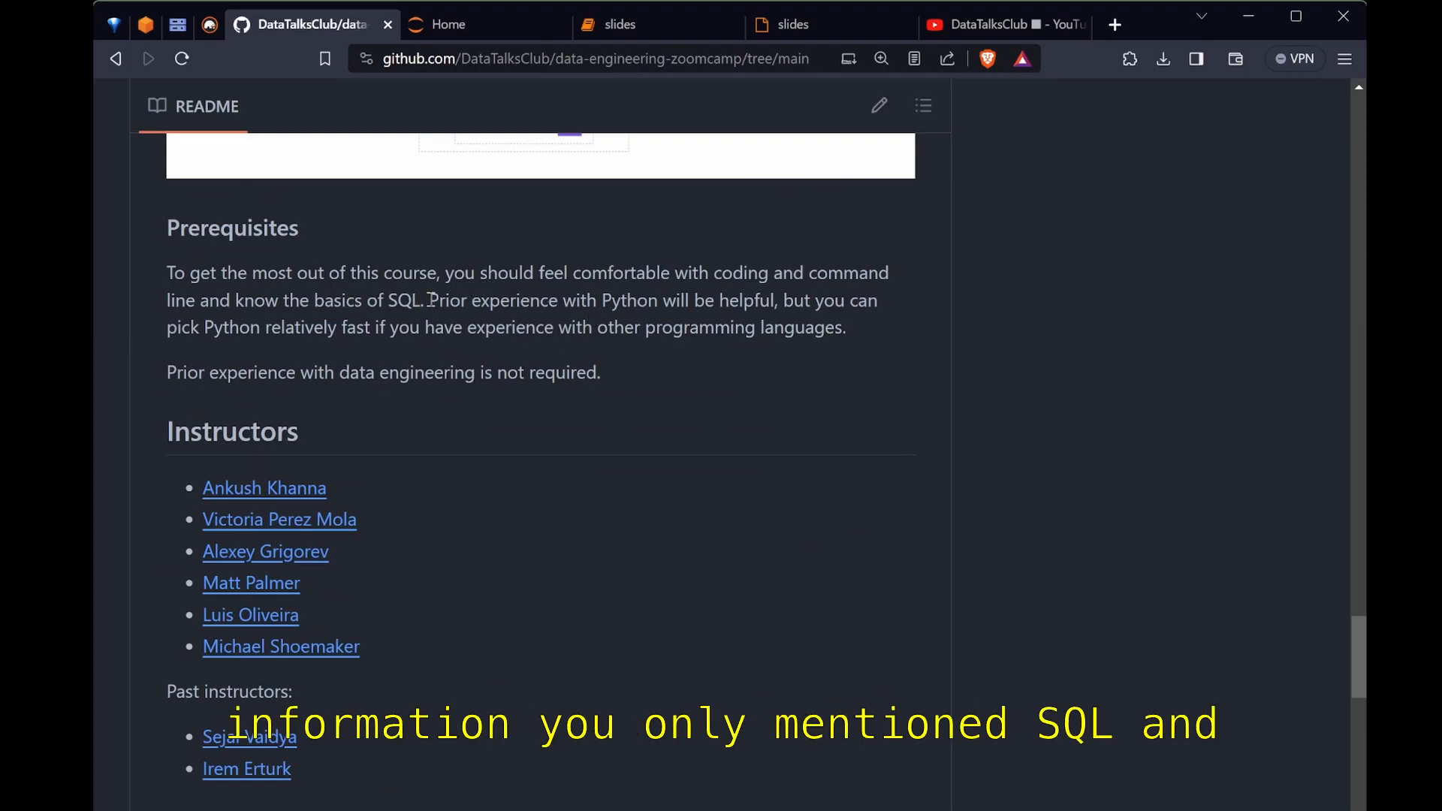
{"action": "double_click", "coordinate": [404, 300]}
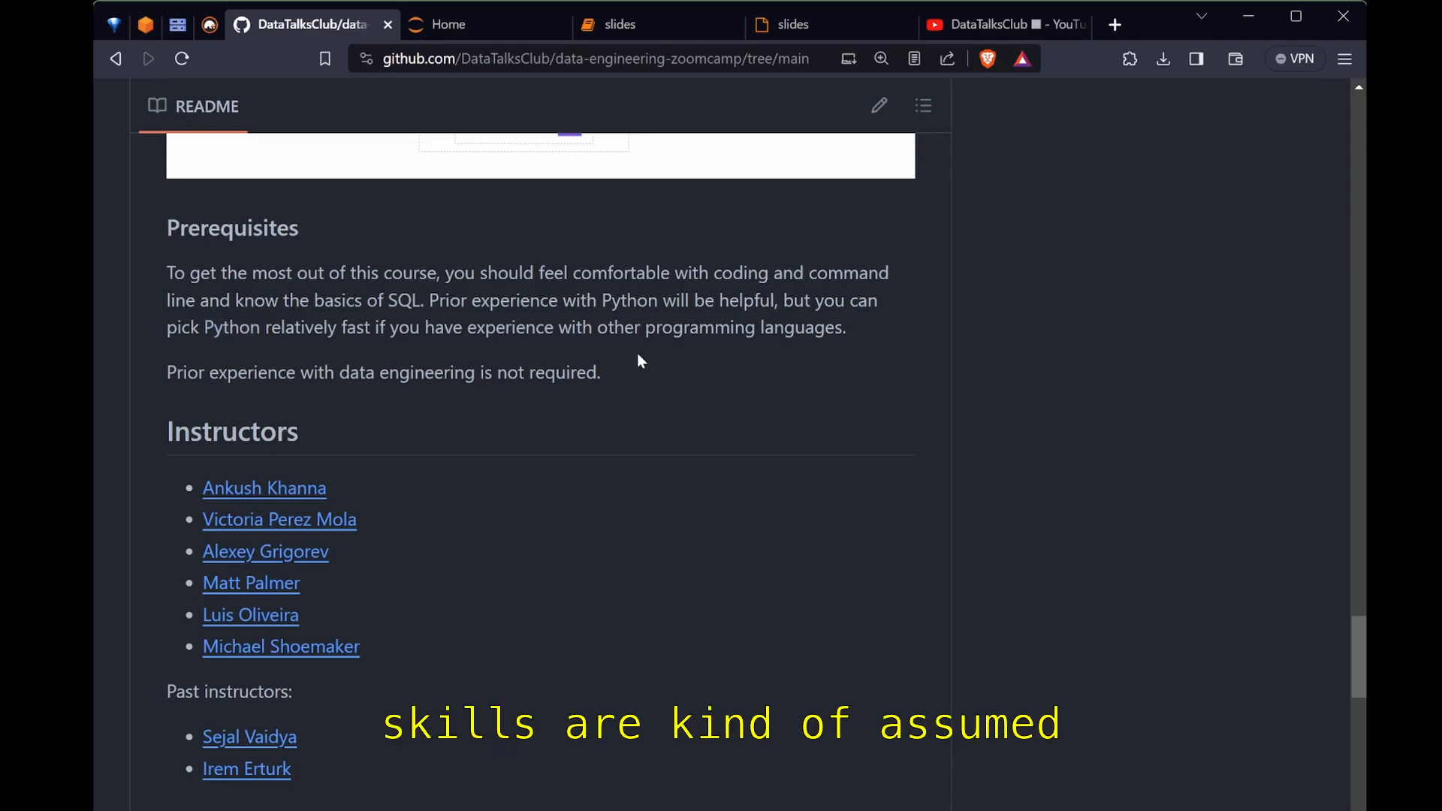
{"action": "left_click", "coordinate": [793, 24]}
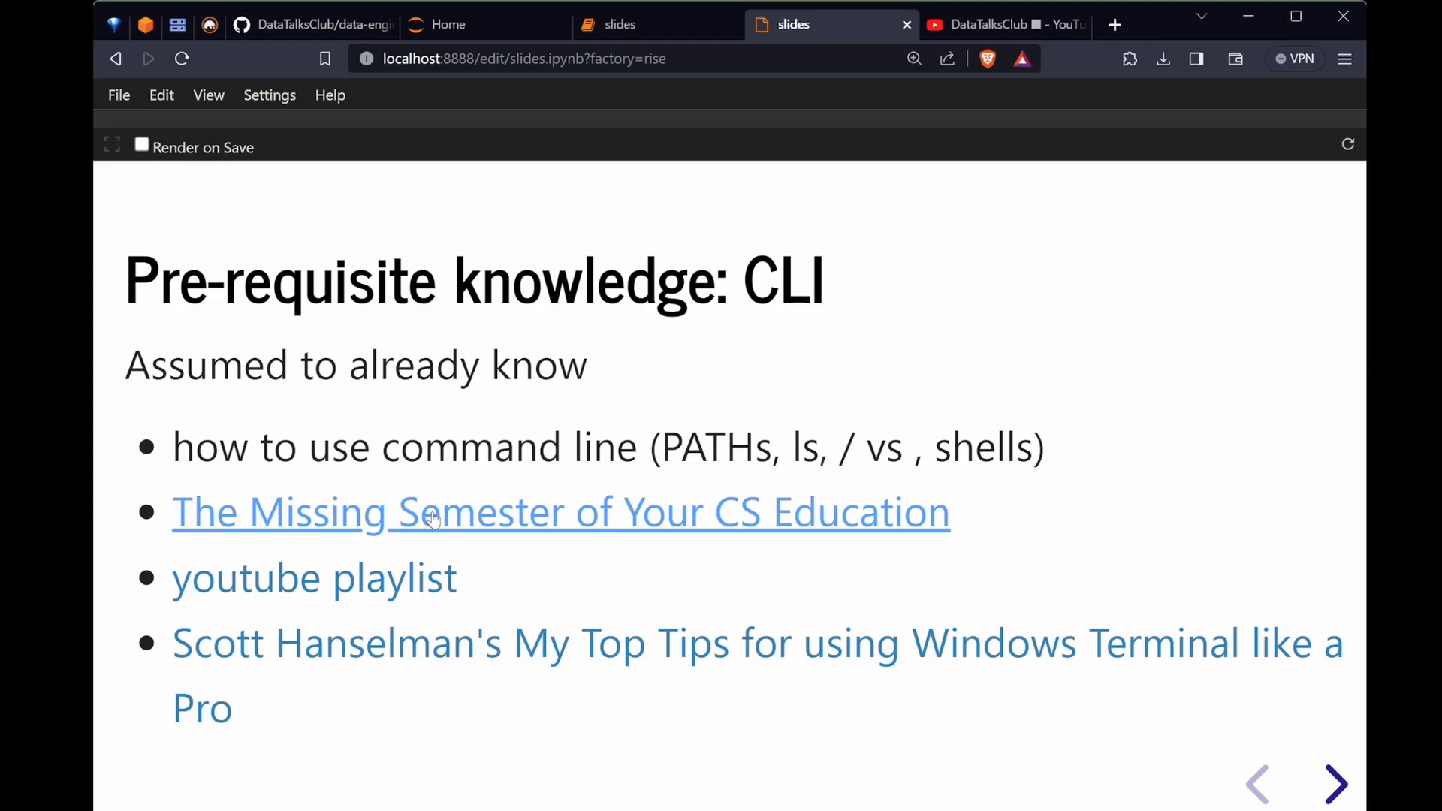
{"action": "left_click", "coordinate": [560, 512]}
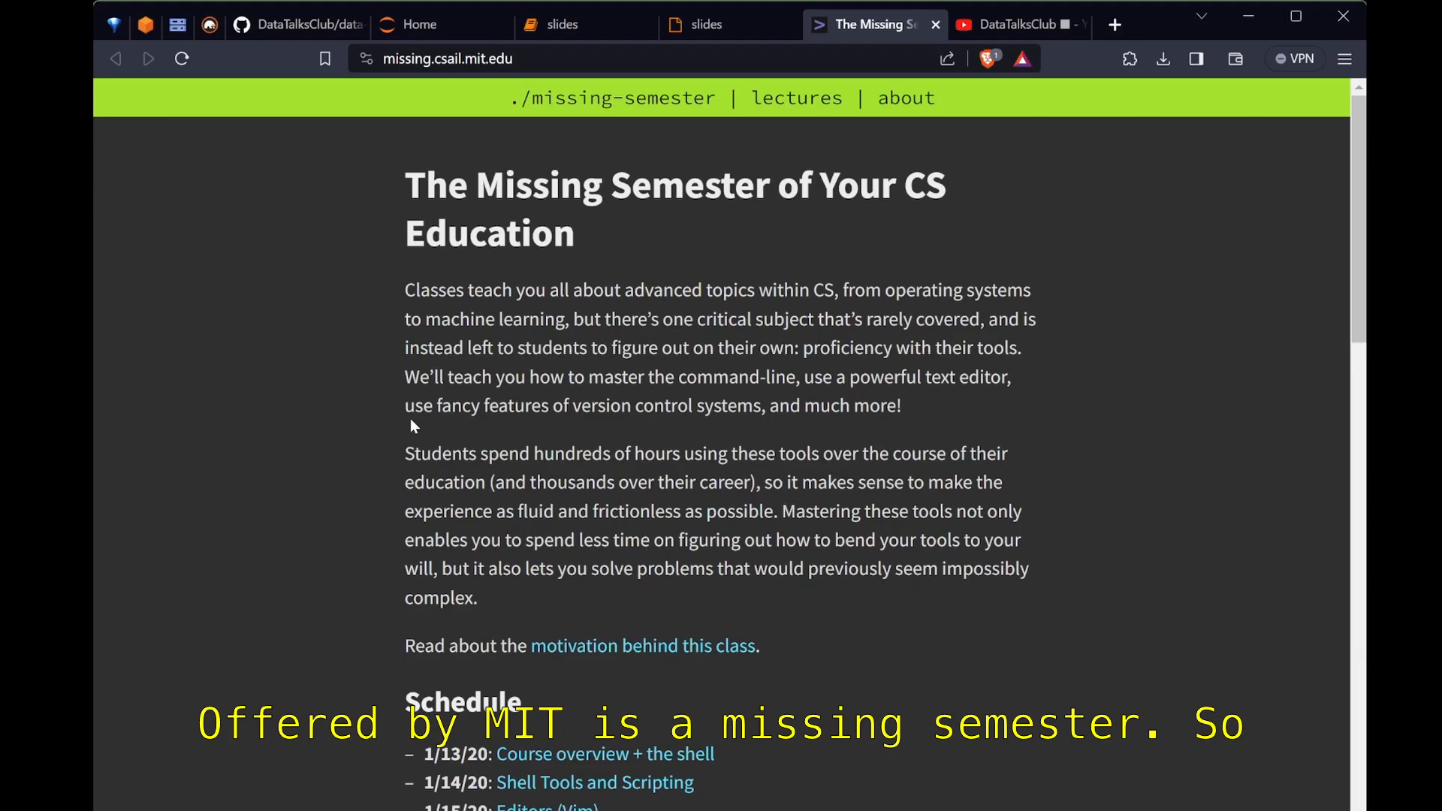
Step: Scroll down The Missing Semester course introduction
{"action": "scroll", "scroll_direction": "down", "scroll_amount": 3}
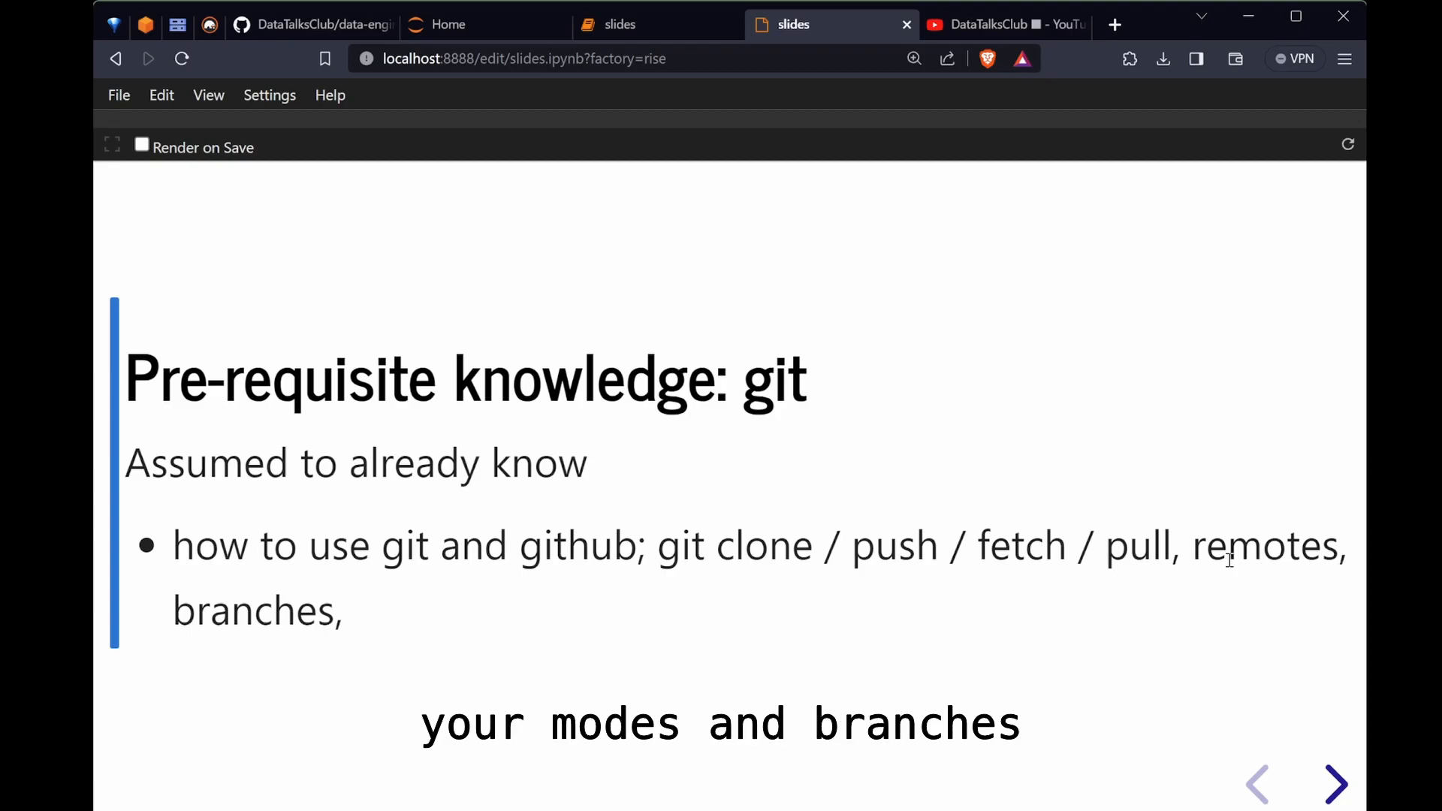
Step: Advance through the venv, markdown and Python slides to the networking prerequisites slide
{"action": "left_click", "coordinate": [1335, 784]}
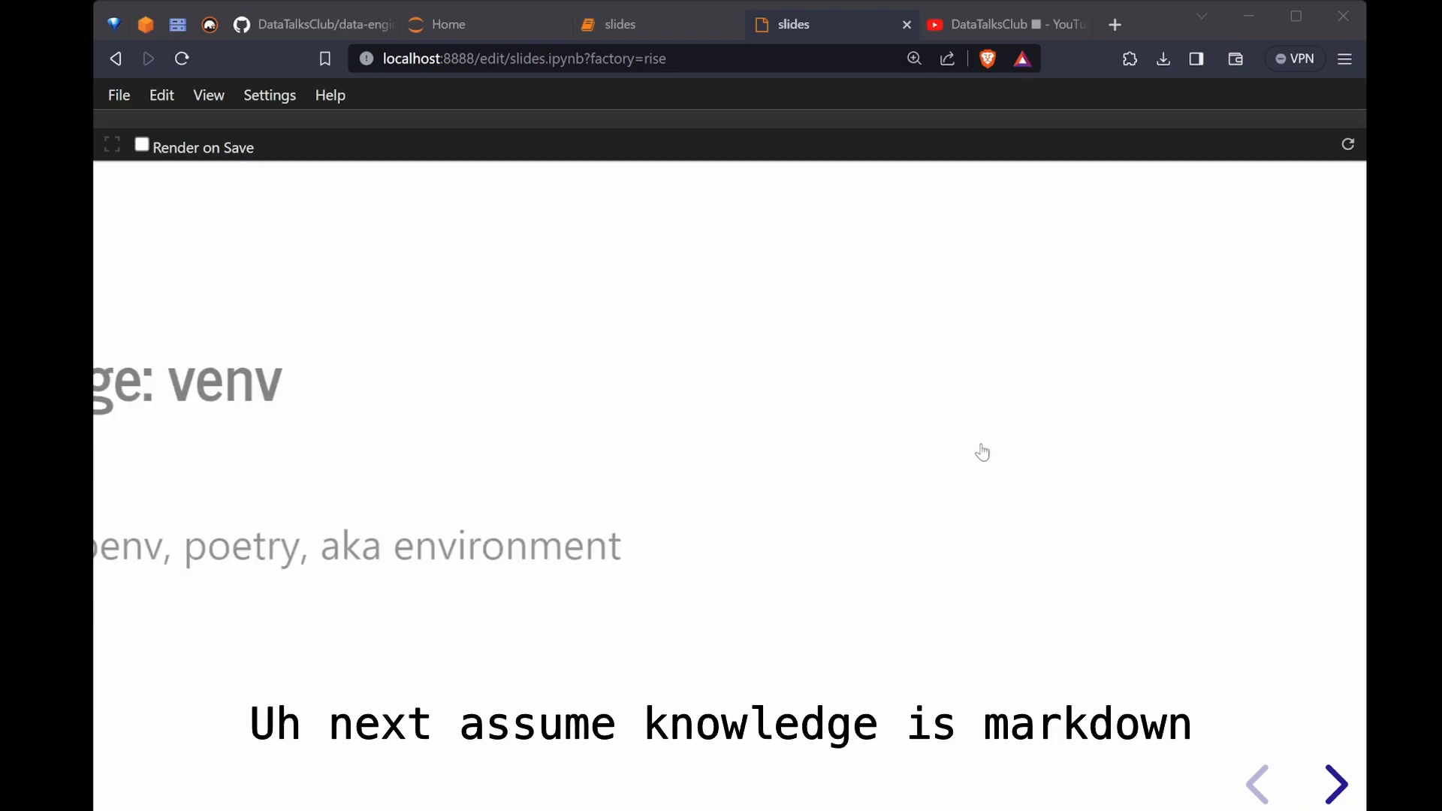
{"action": "left_click", "coordinate": [1337, 783]}
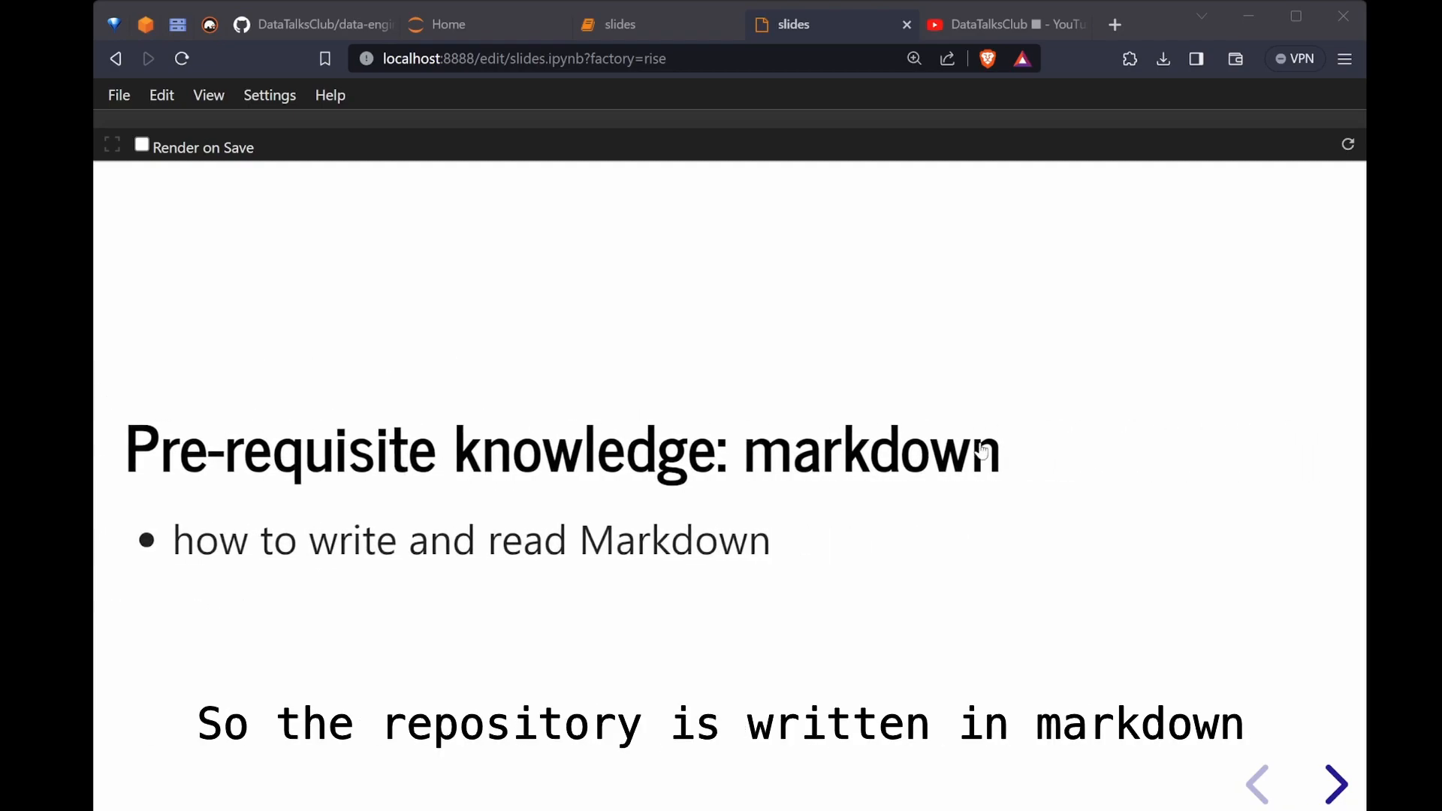
{"action": "mouse_move", "coordinate": [979, 542]}
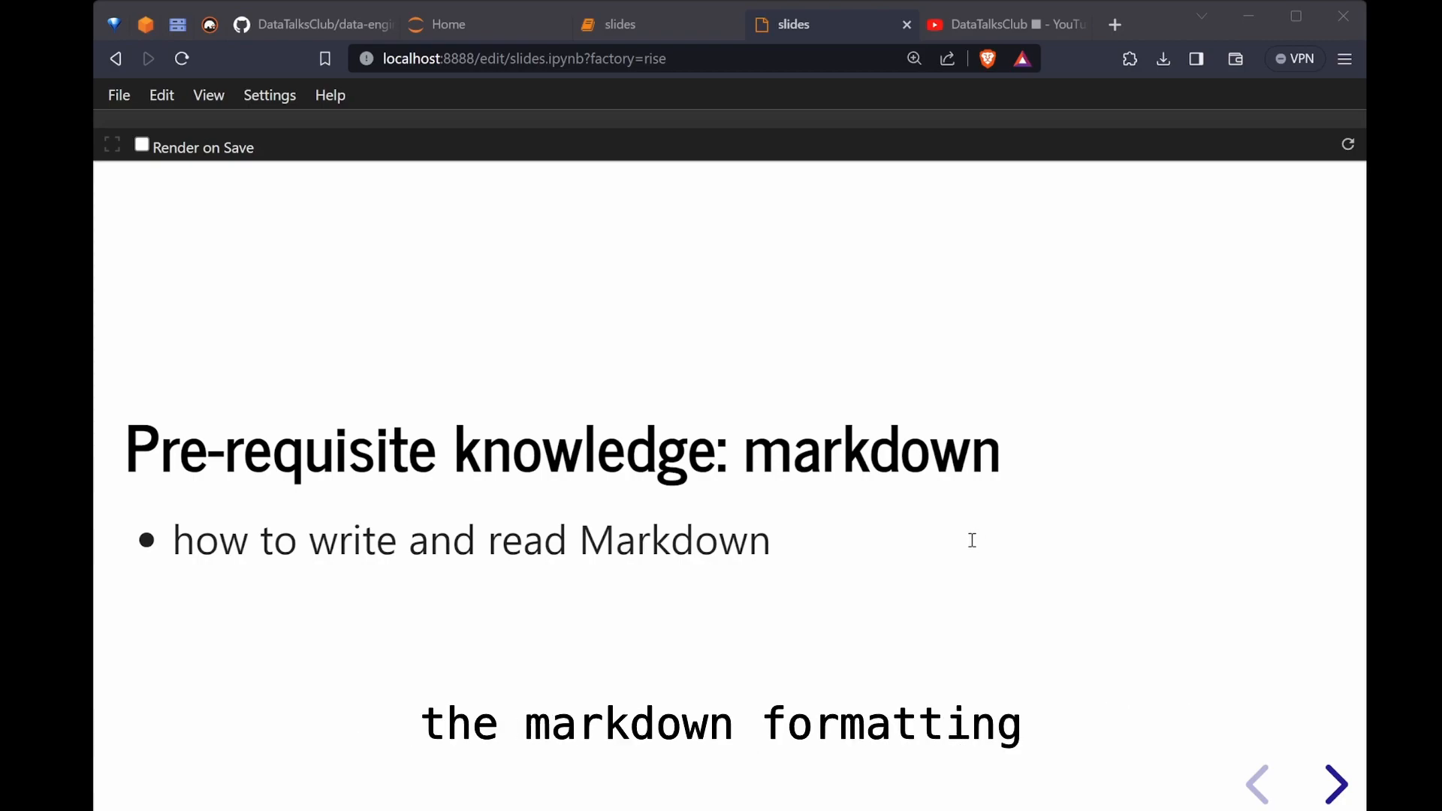
{"action": "left_click", "coordinate": [1335, 782]}
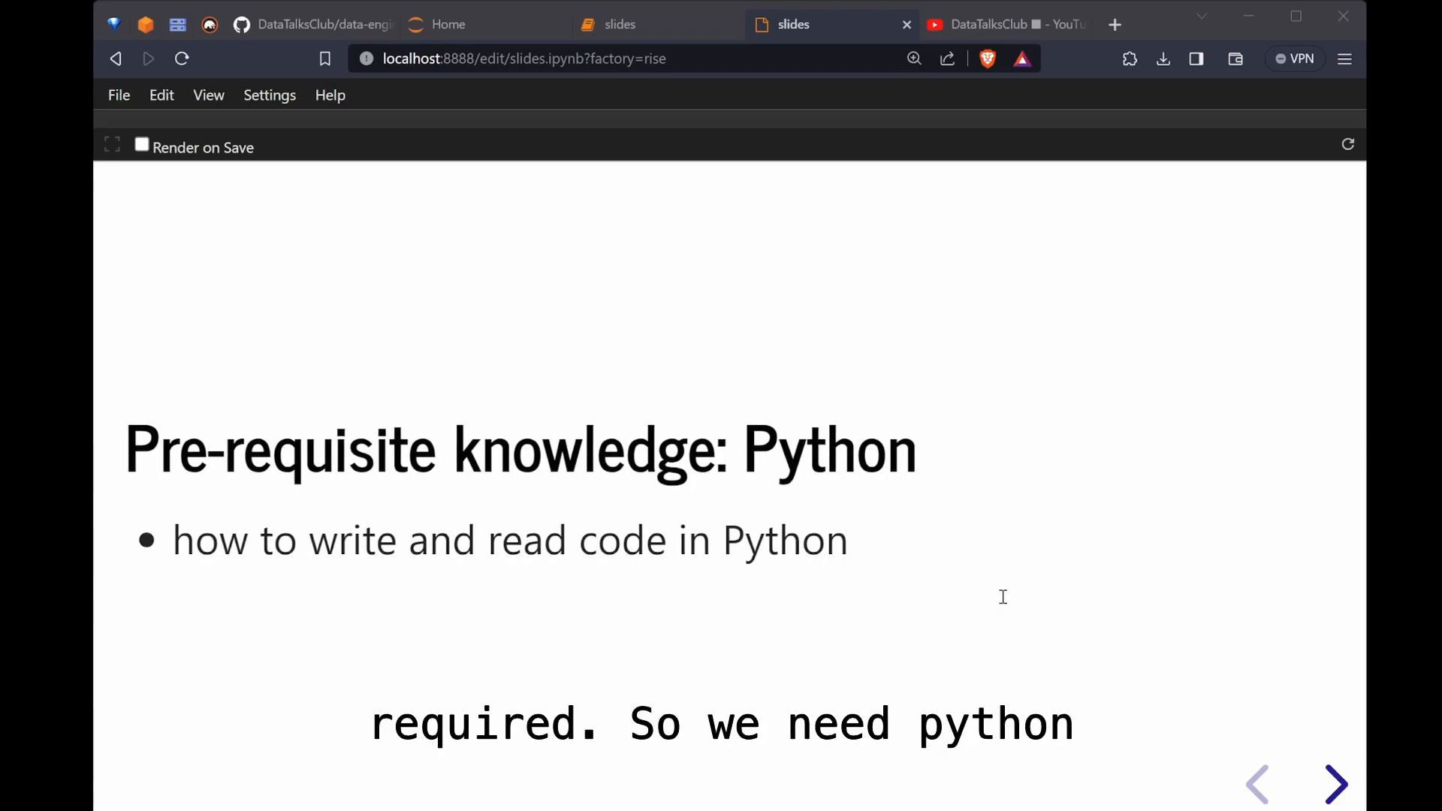
{"action": "left_click", "coordinate": [1337, 782]}
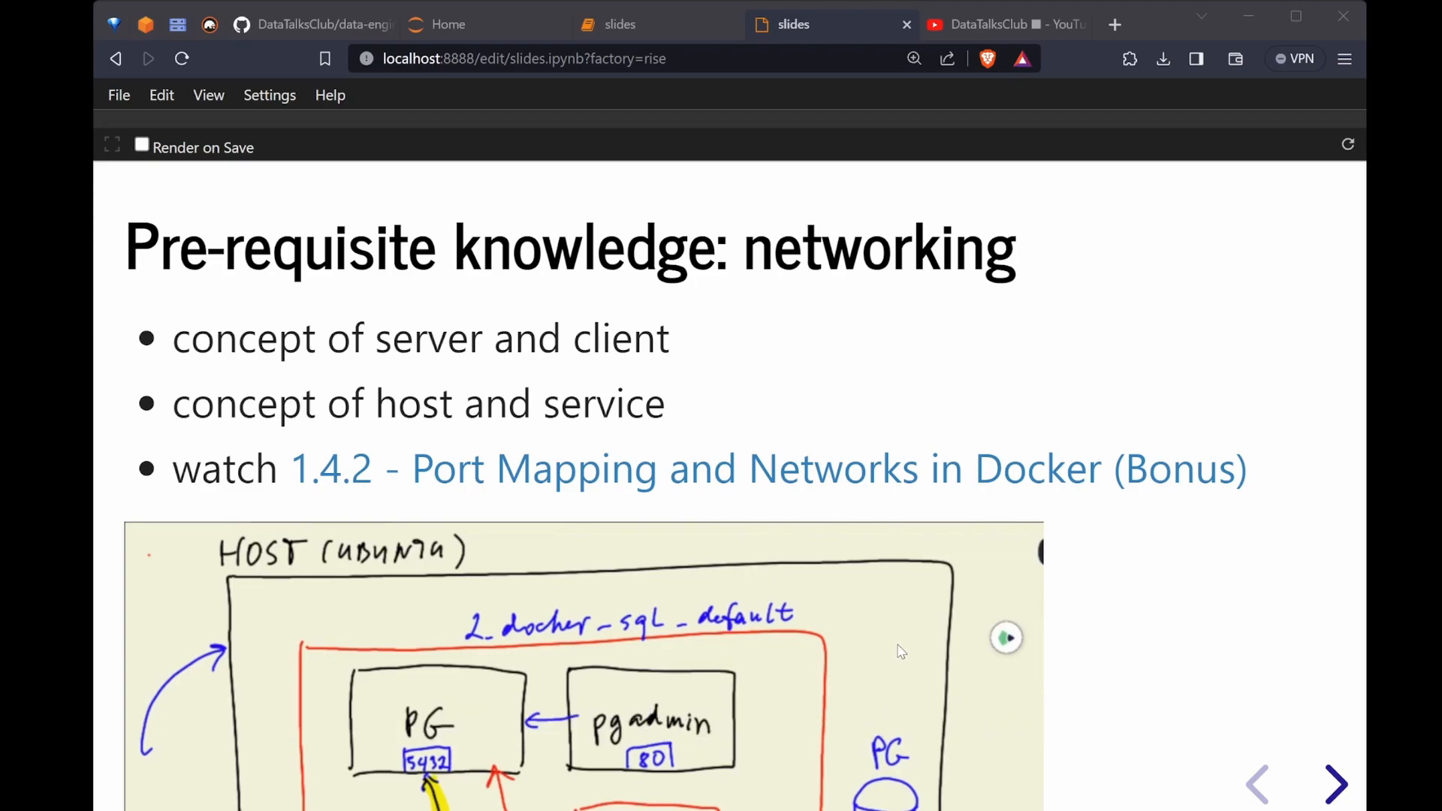
Step: Advance to the 'Pre-requisite knowledge: docs' slide
{"action": "left_click", "coordinate": [1334, 784]}
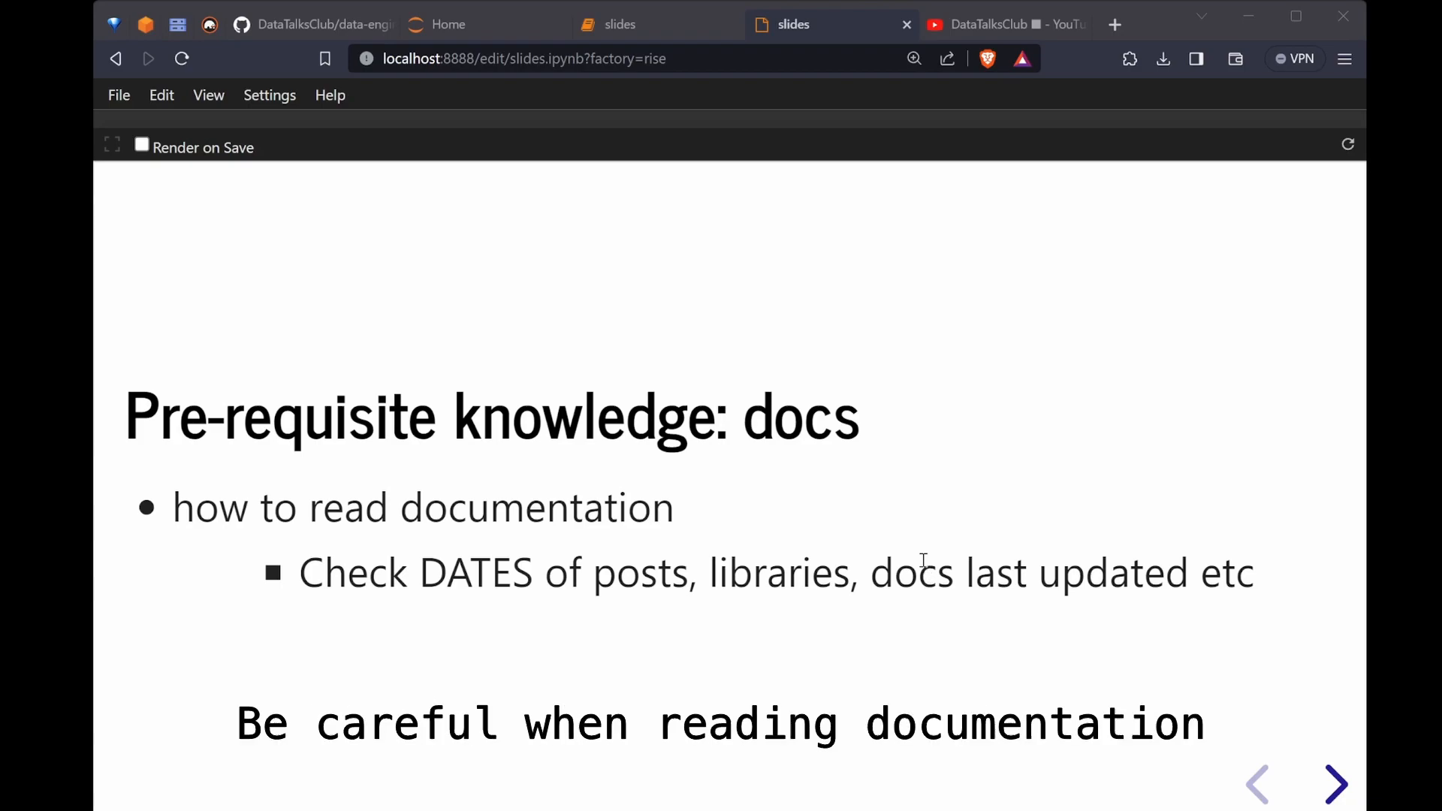
Step: Advance past the getting-started FAQ to the 'I have an error, please help' slide
{"action": "left_click", "coordinate": [1333, 783]}
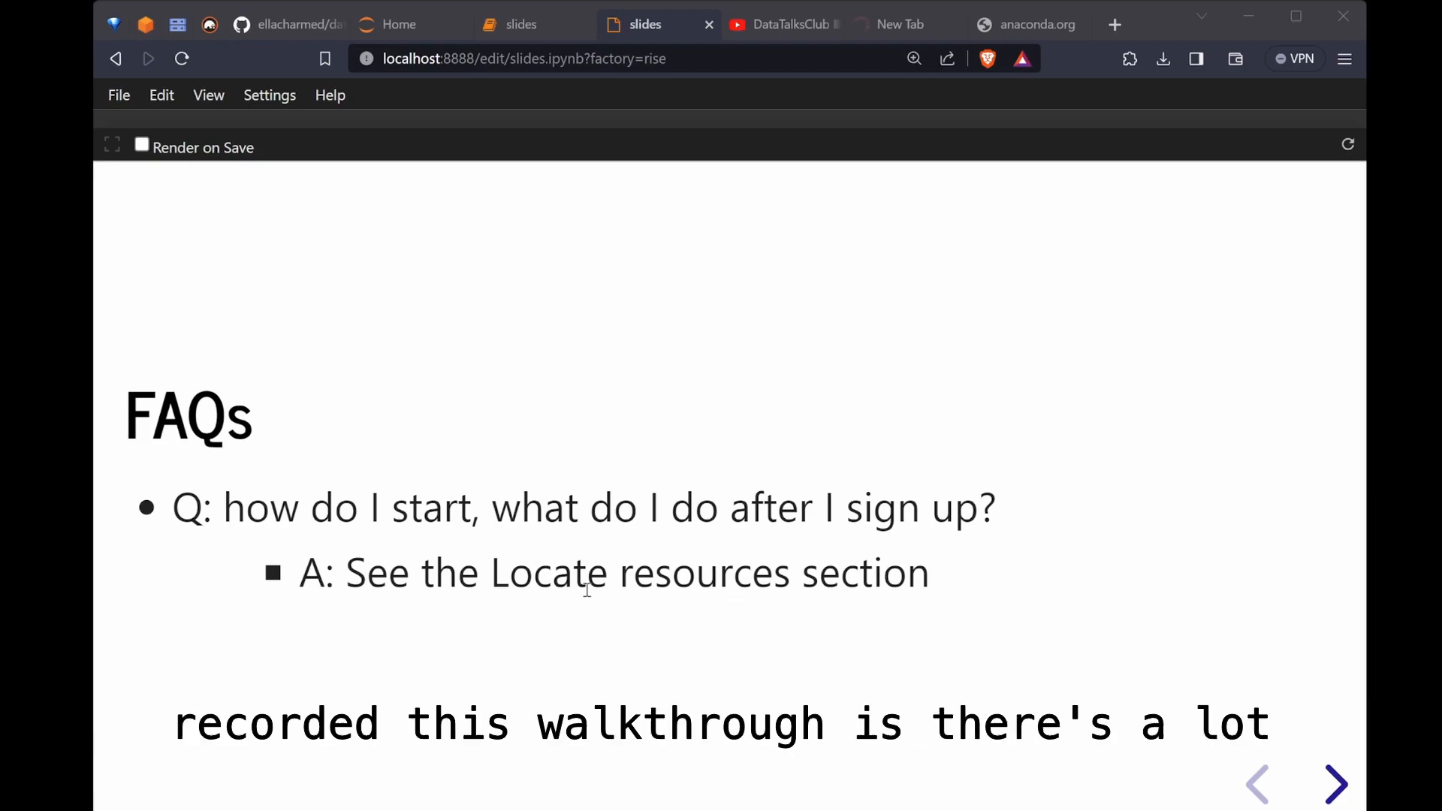
{"action": "mouse_move", "coordinate": [1051, 346]}
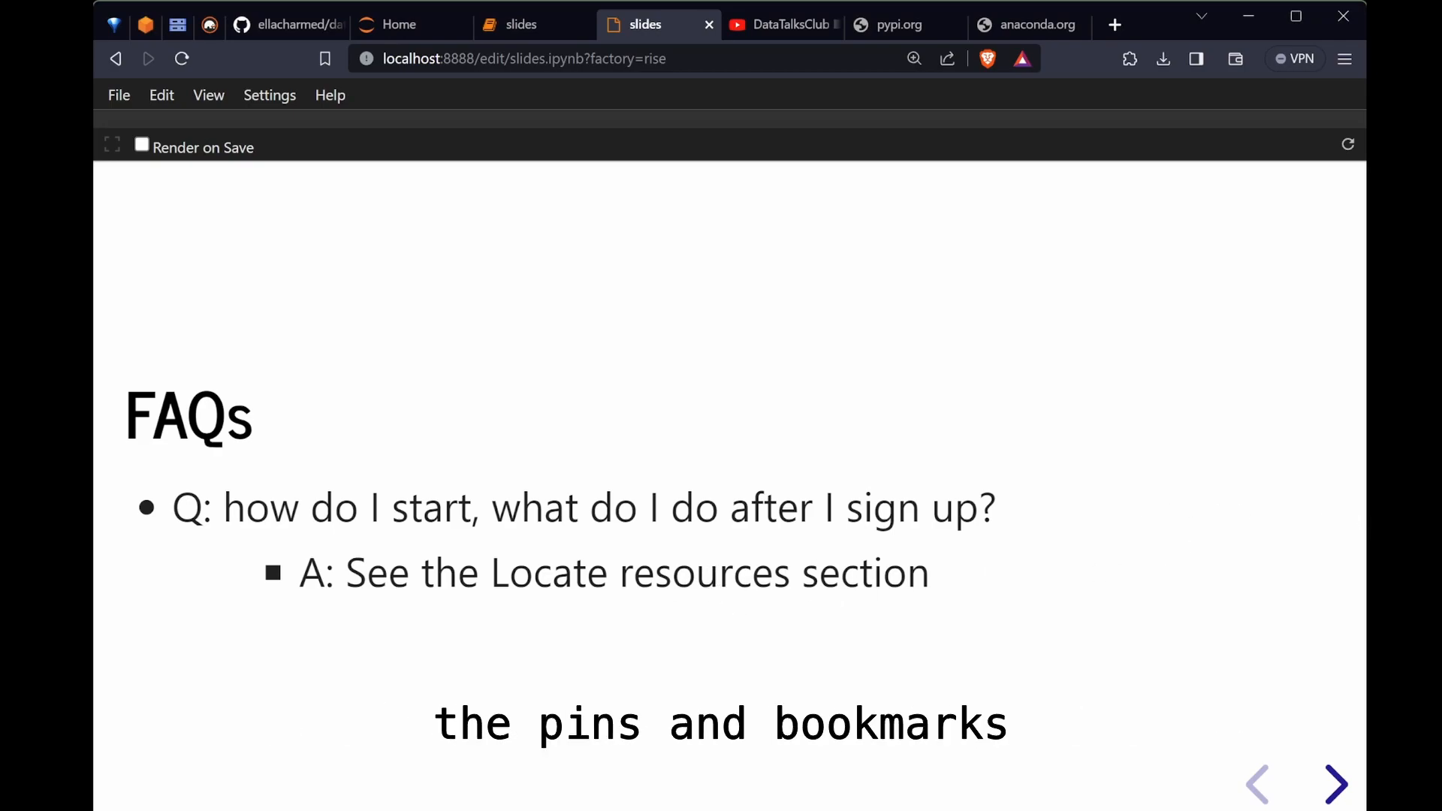
{"action": "left_click", "coordinate": [1337, 782]}
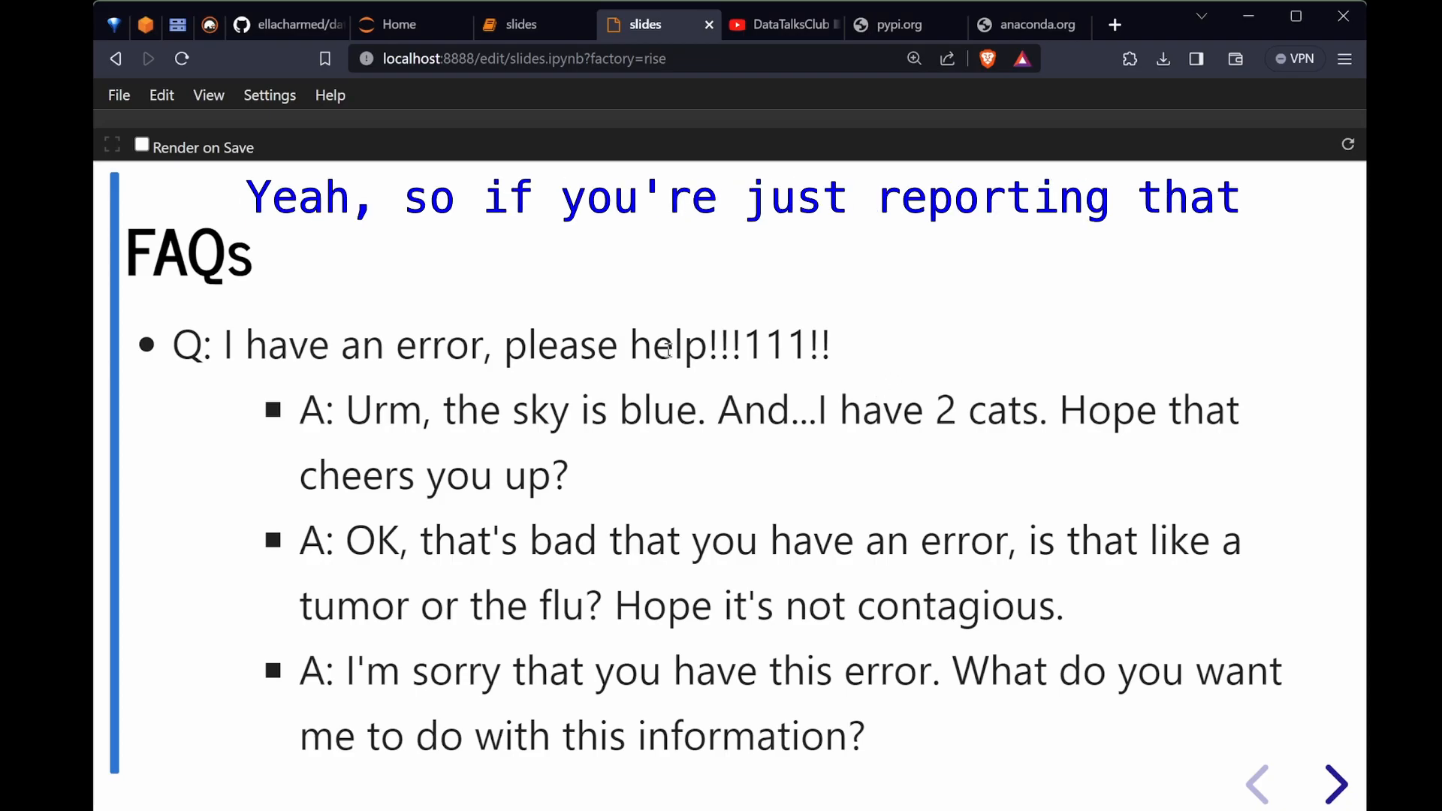
{"action": "mouse_move", "coordinate": [844, 377]}
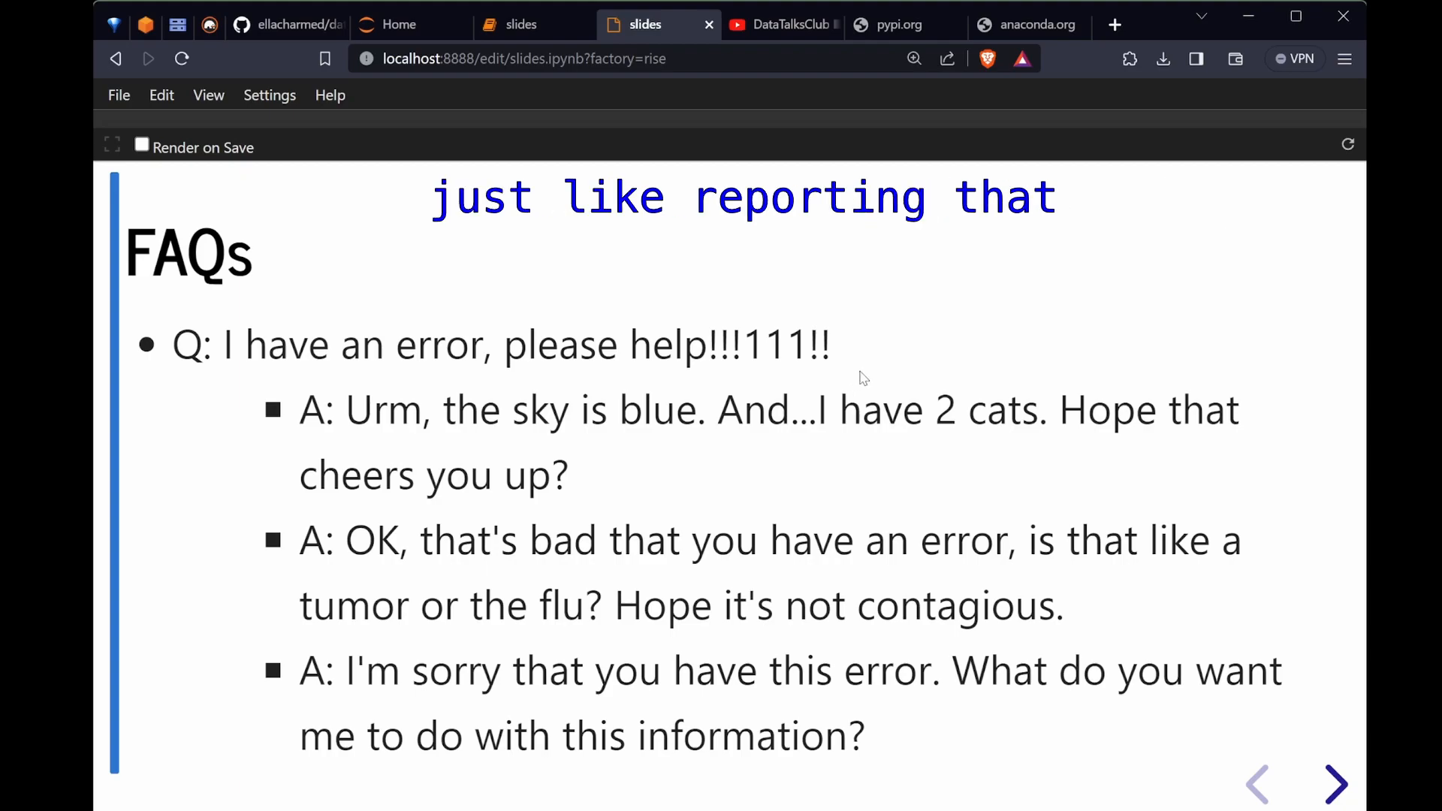
{"action": "mouse_move", "coordinate": [758, 407]}
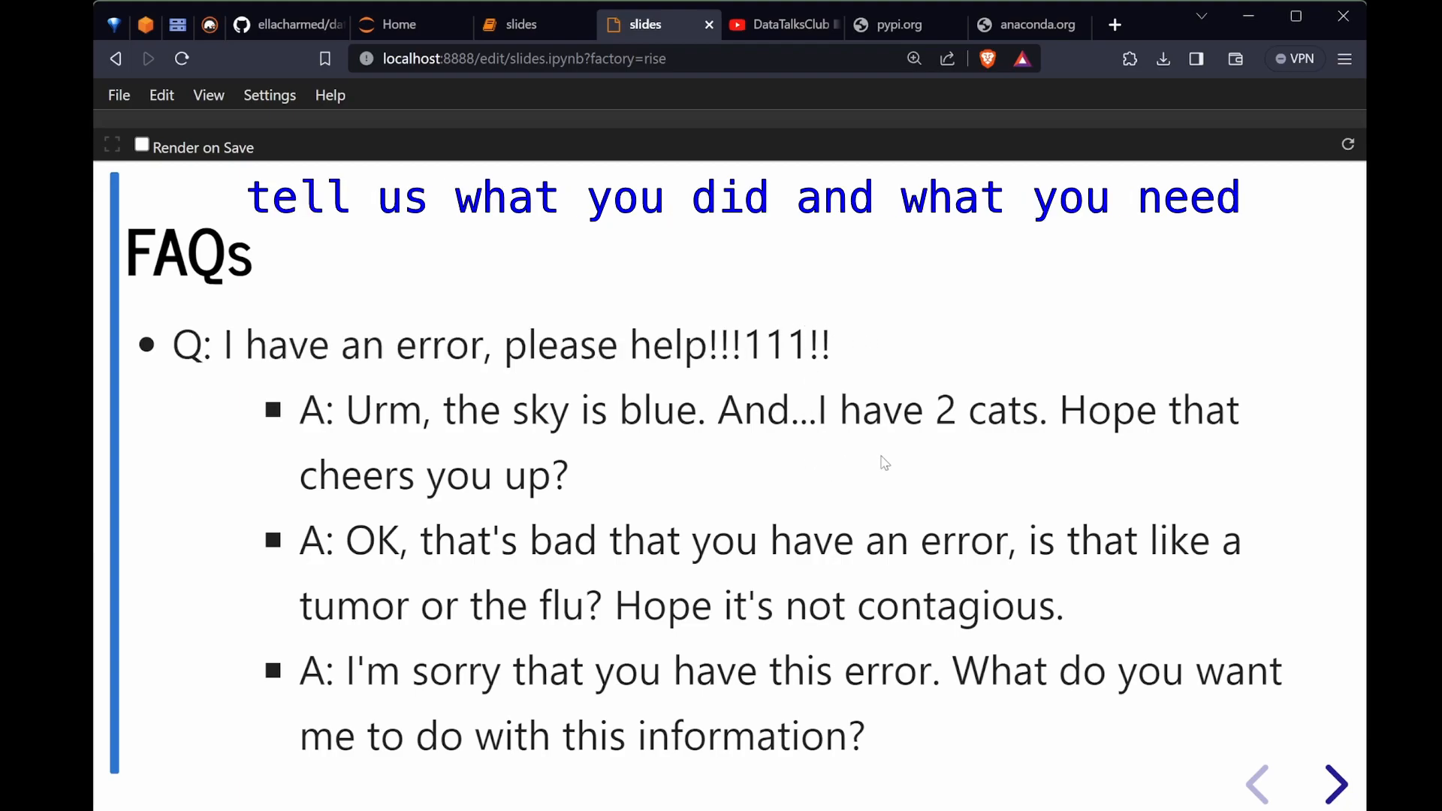
Step: Advance to the 'pgcli / postgress error...urm what FAQ?' slide
{"action": "left_click", "coordinate": [1336, 784]}
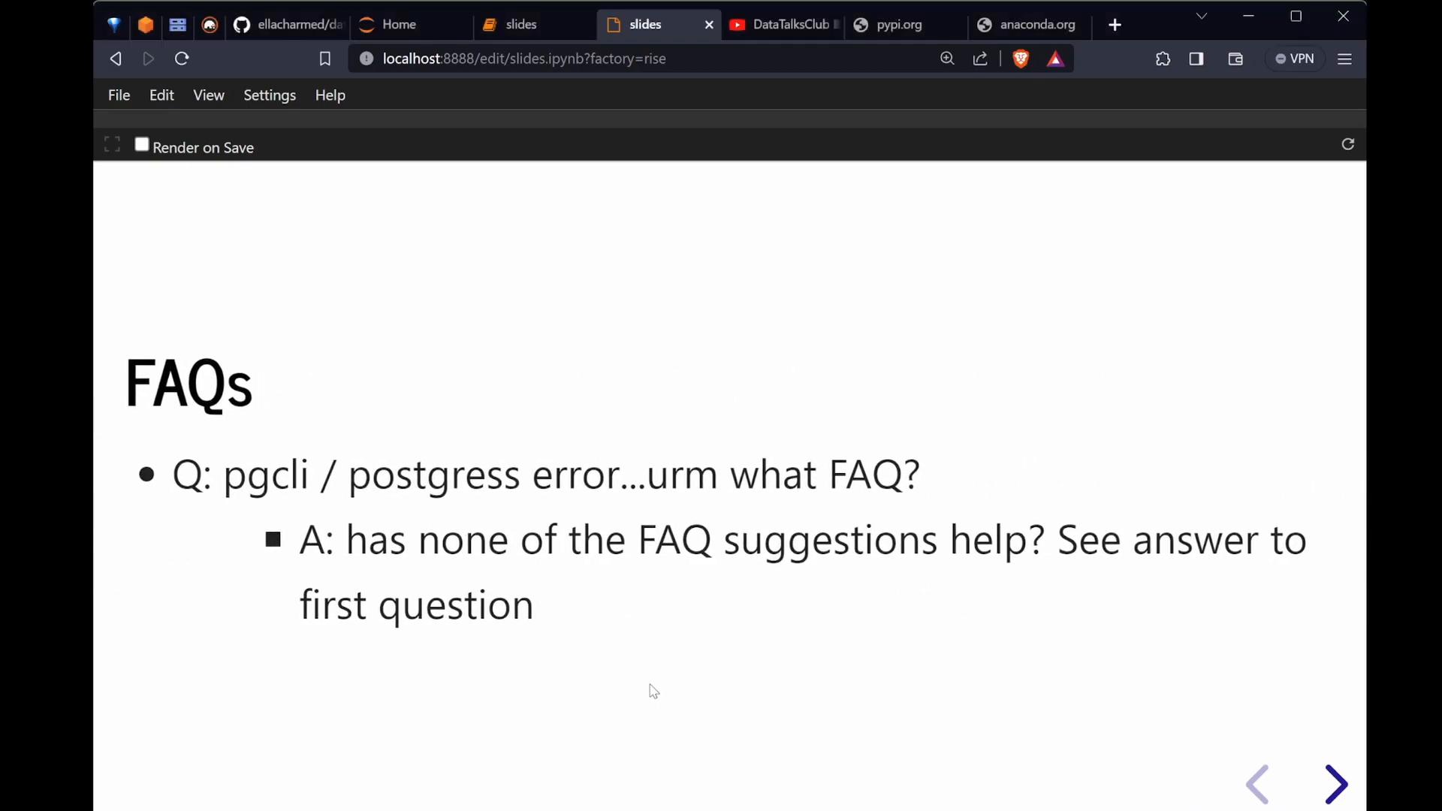
Step: Advance to the 'I cannot ingest the parquet data files' FAQ slide
{"action": "type", "text": "This pgcli and postgres error and when I"}
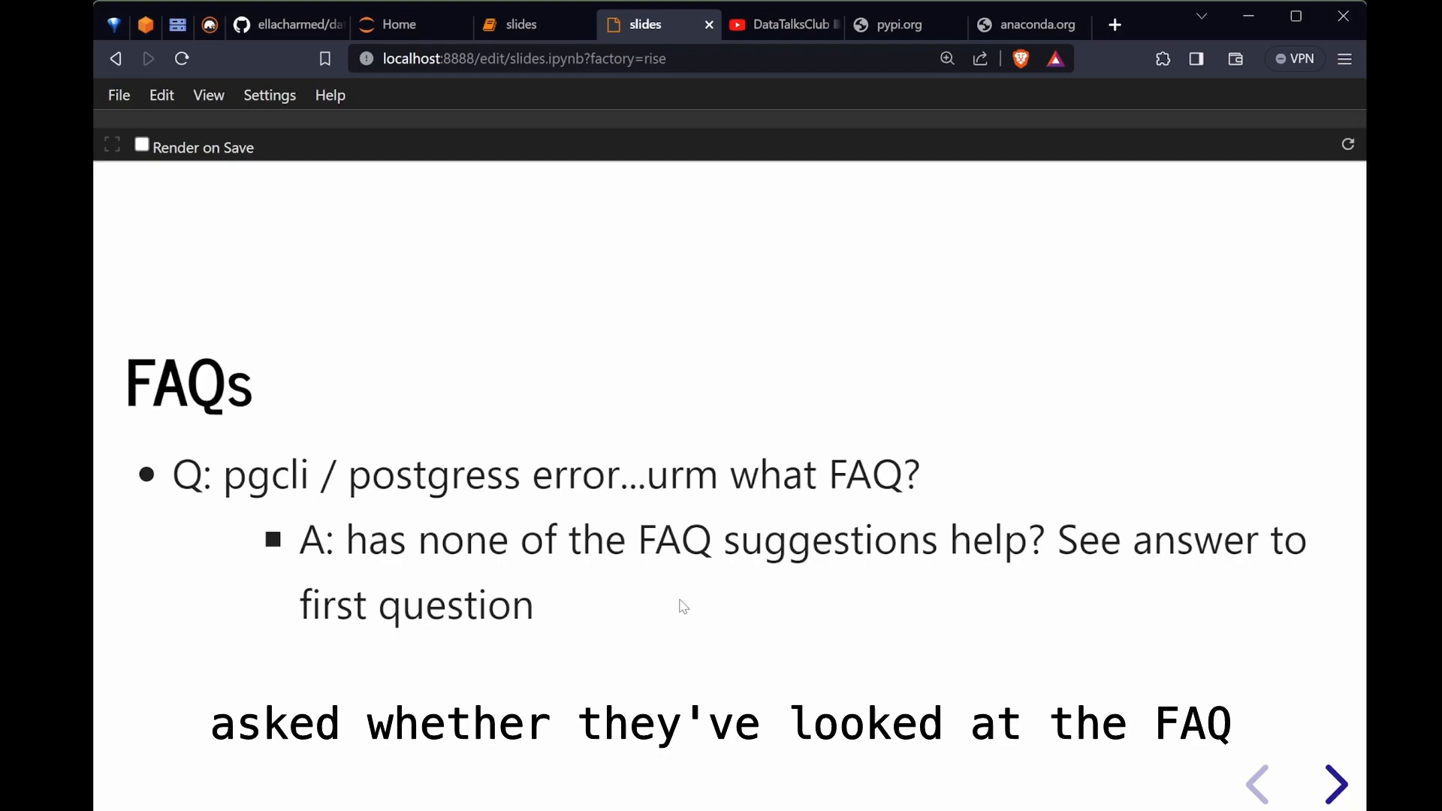
{"action": "mouse_move", "coordinate": [680, 606]}
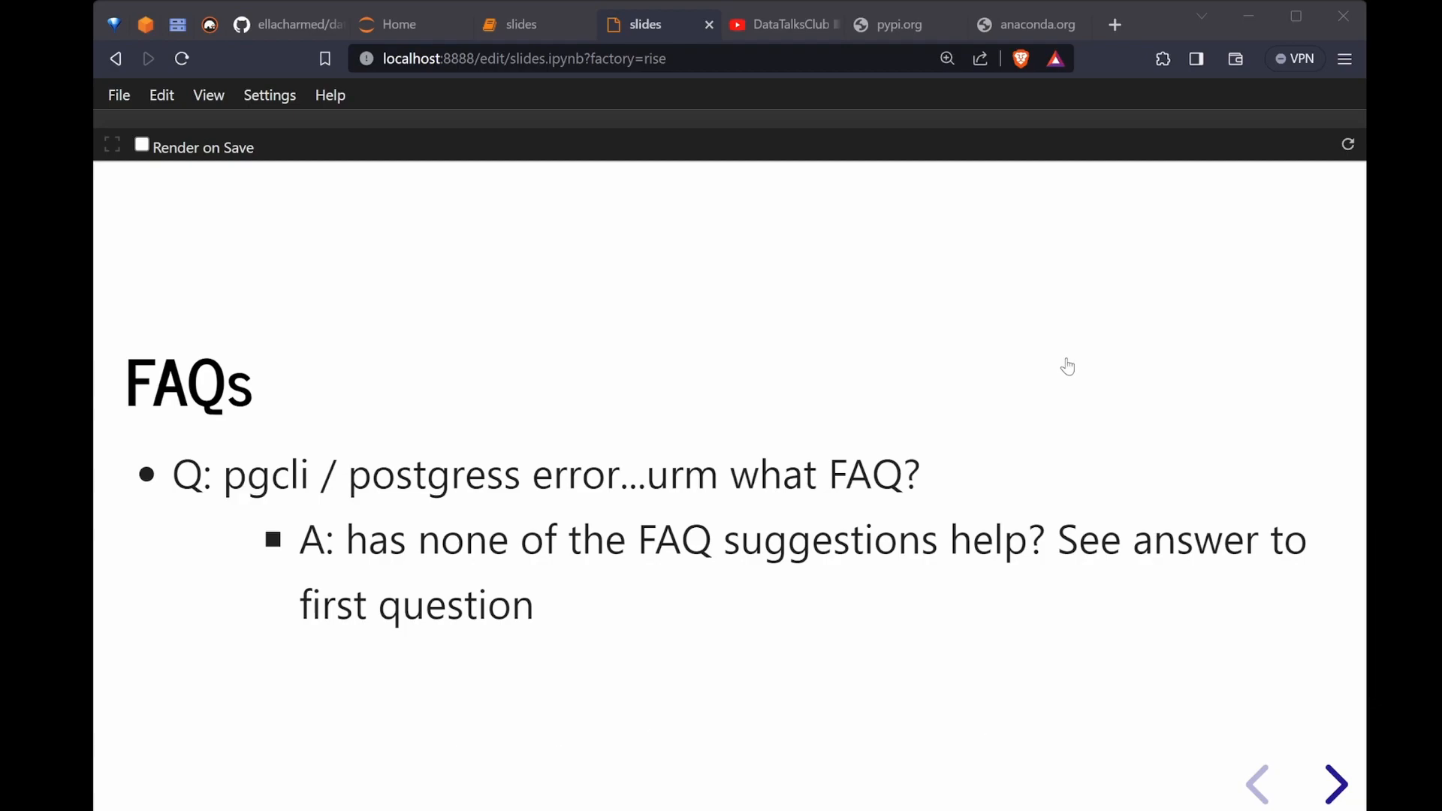
{"action": "left_click", "coordinate": [1333, 784]}
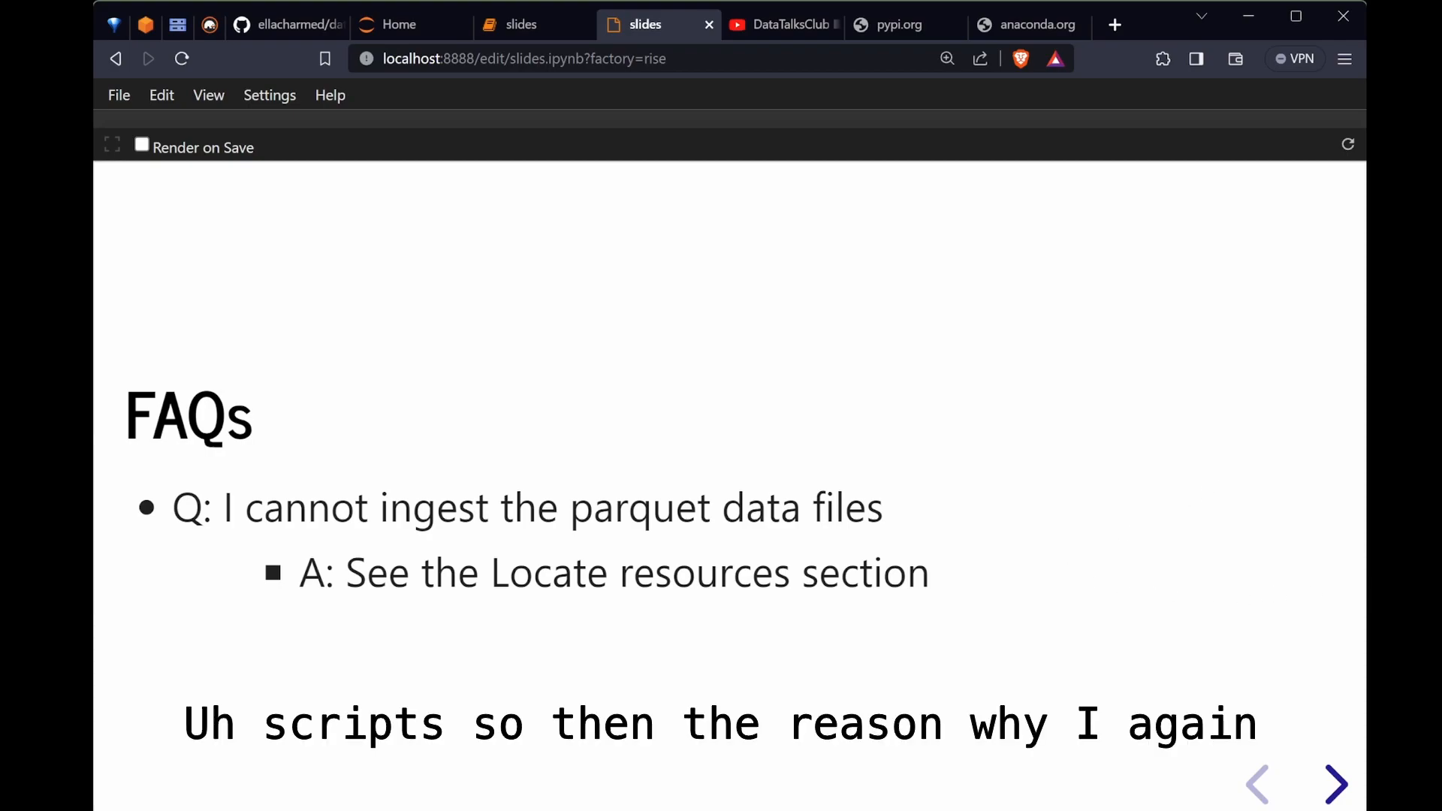
{"action": "mouse_move", "coordinate": [1144, 570]}
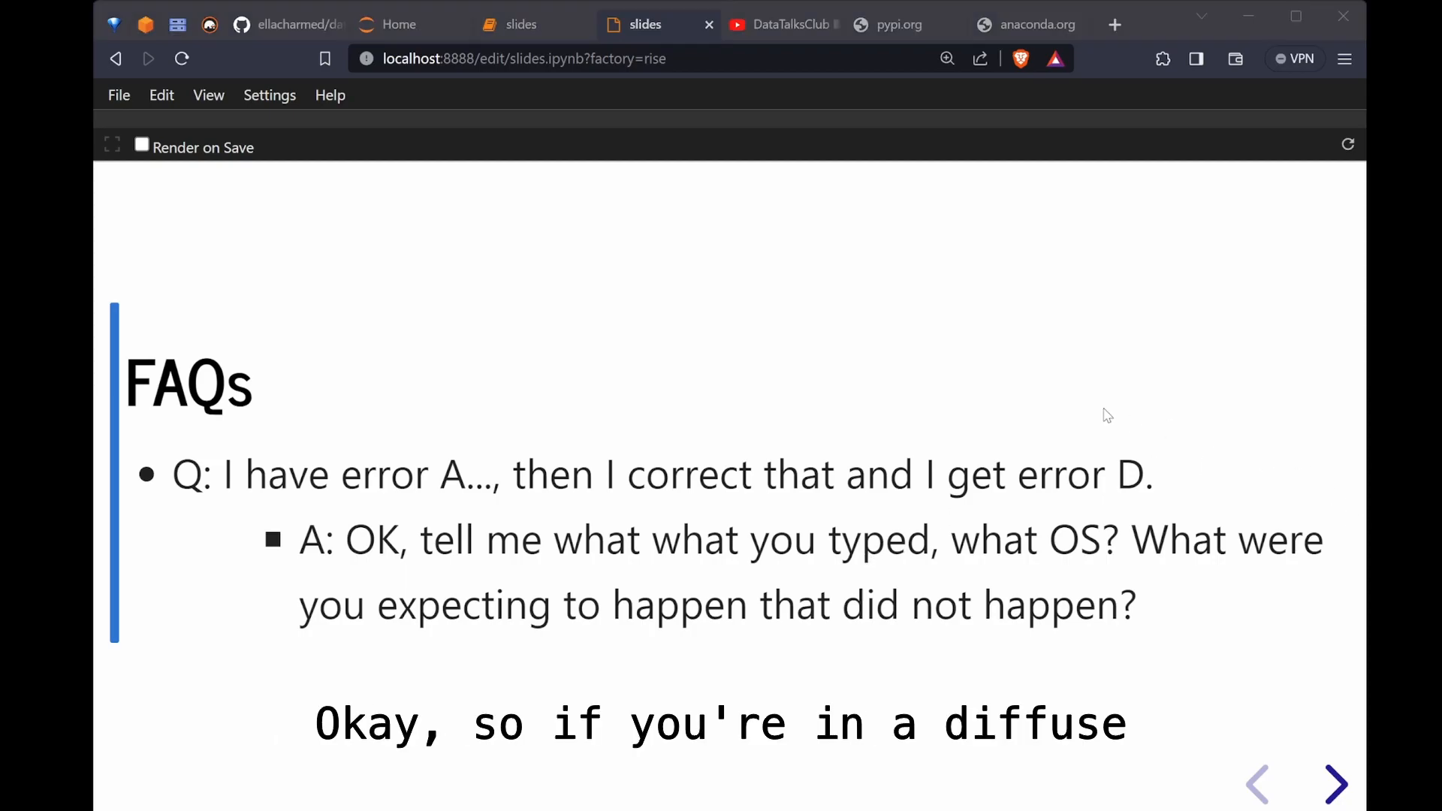
{"action": "left_click", "coordinate": [1333, 782]}
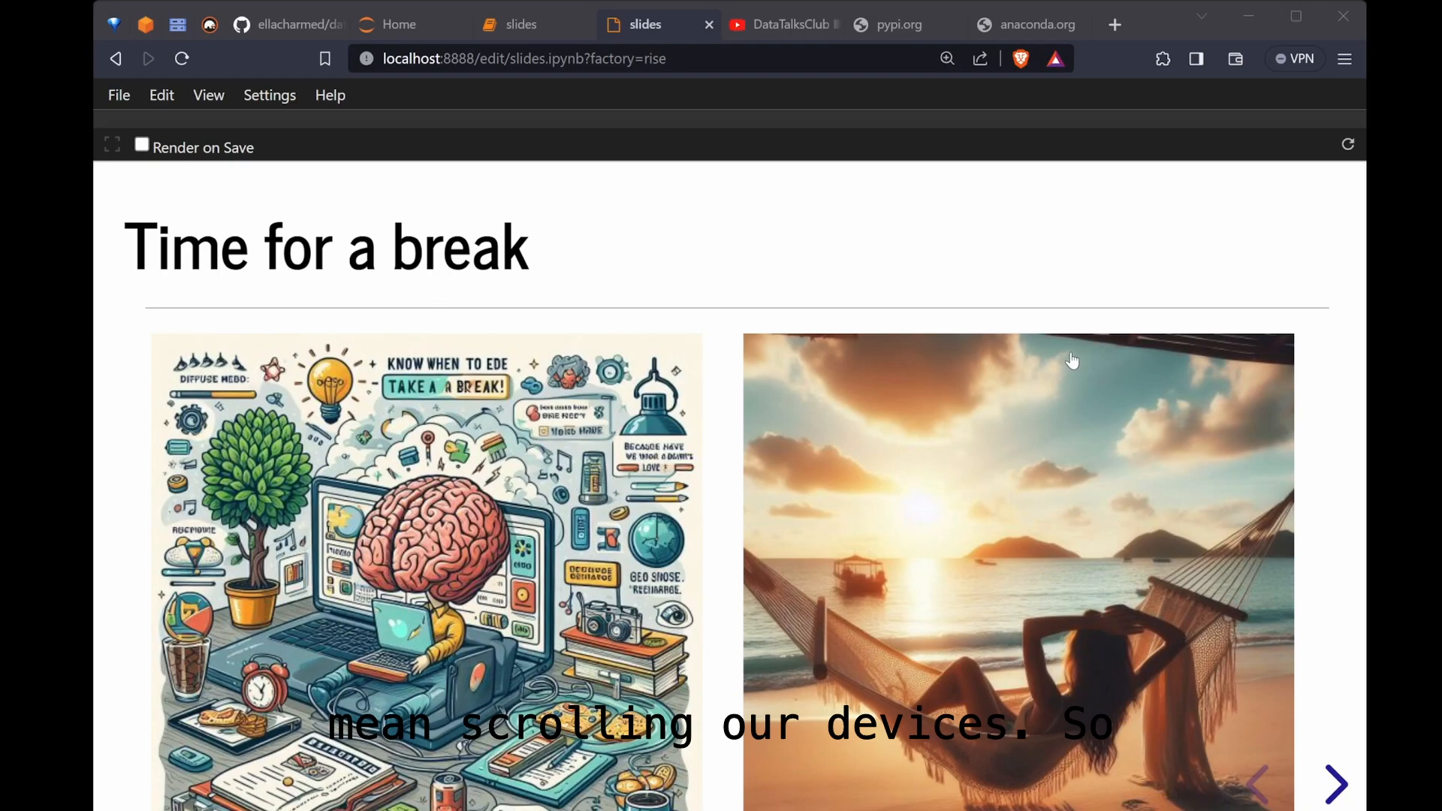
{"action": "left_click", "coordinate": [1335, 784]}
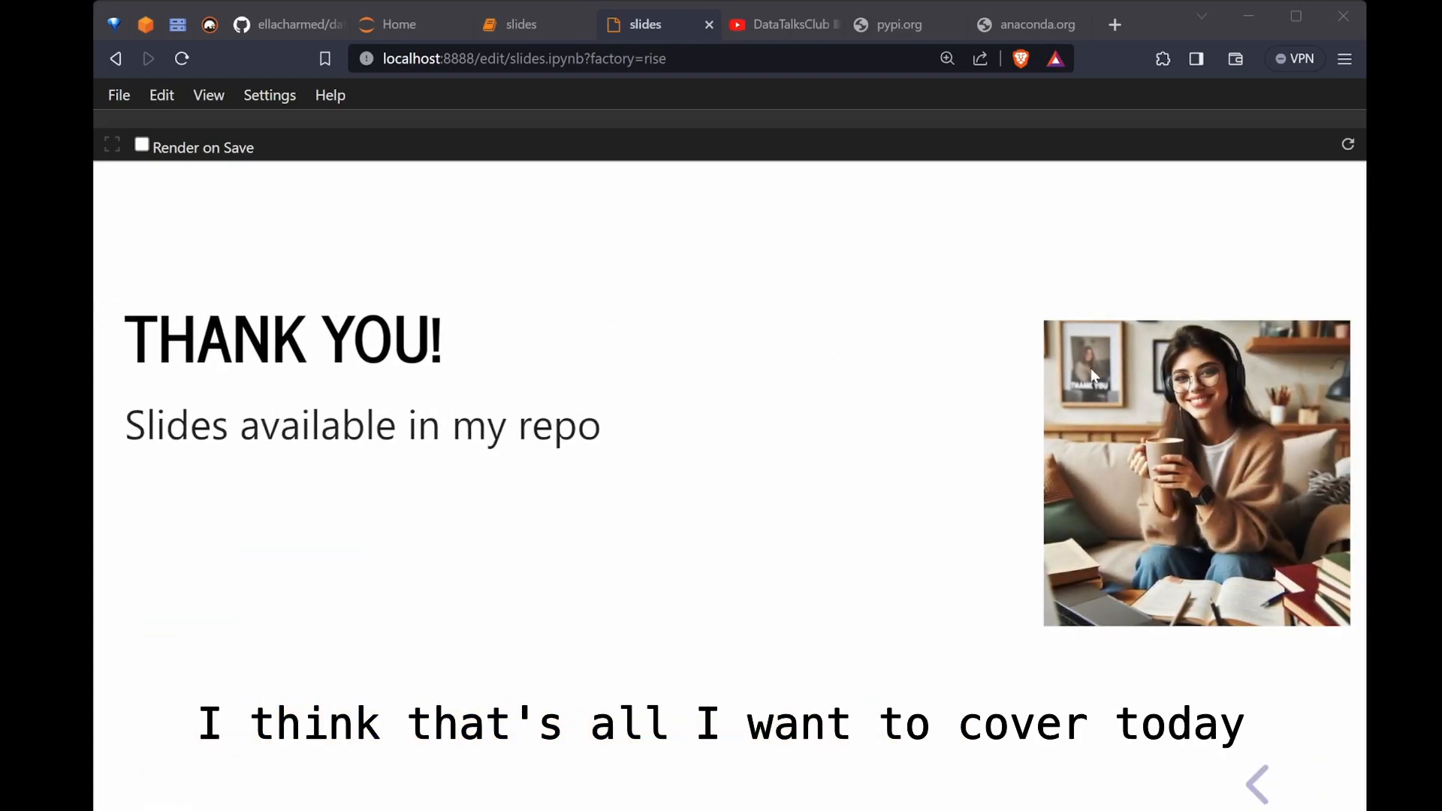